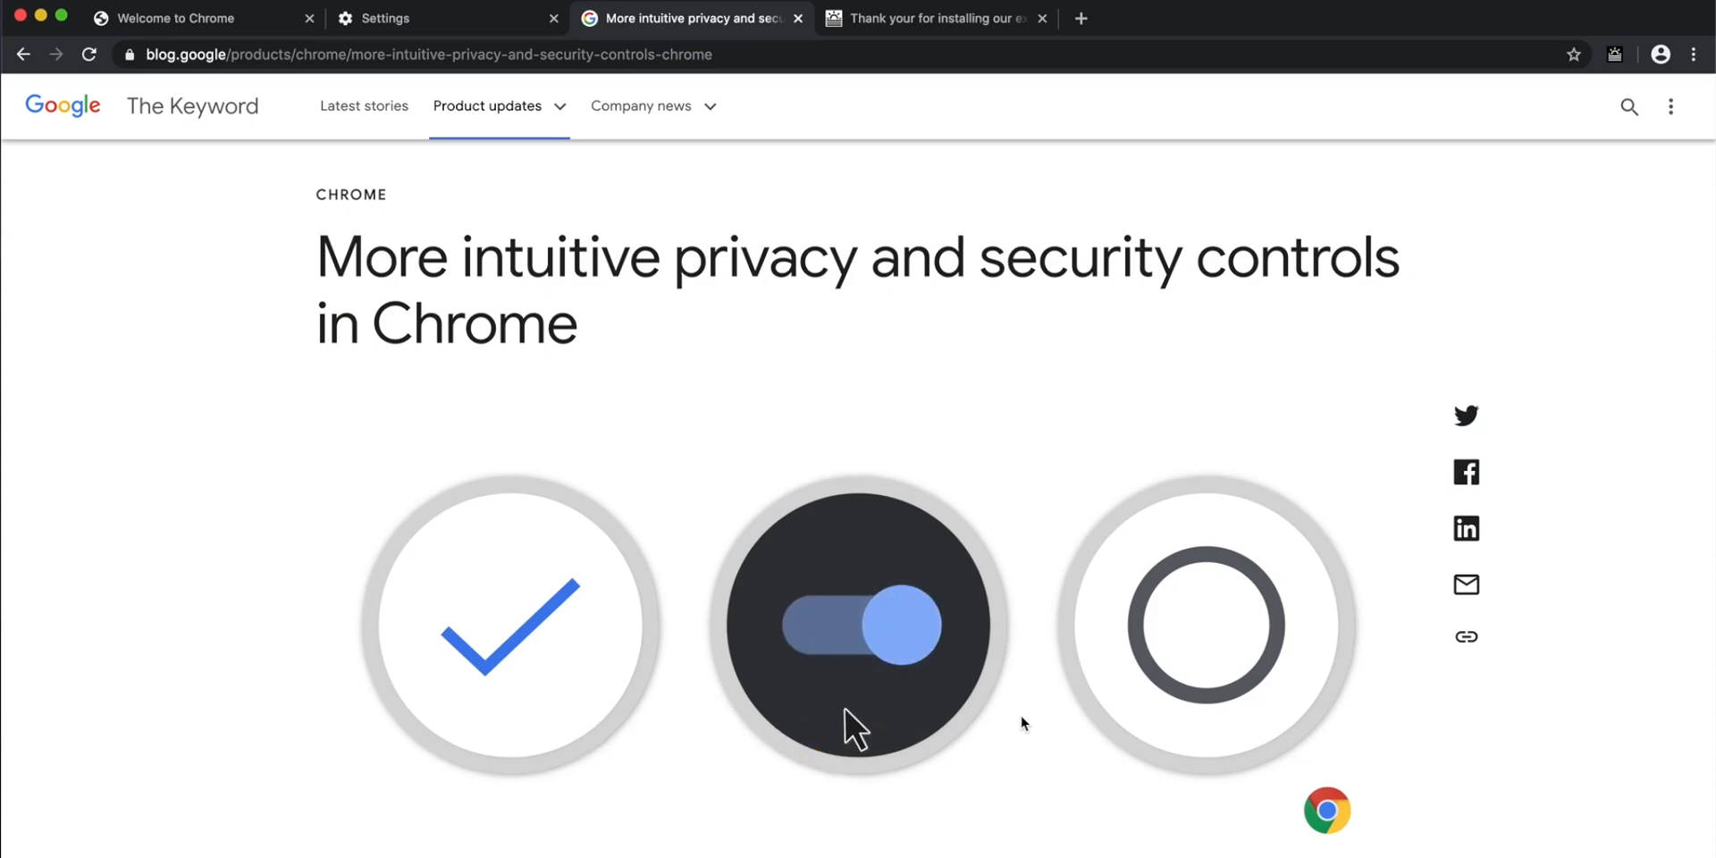
- Alternate between two on-page controls several times, then scroll down the page
click(1205, 625)
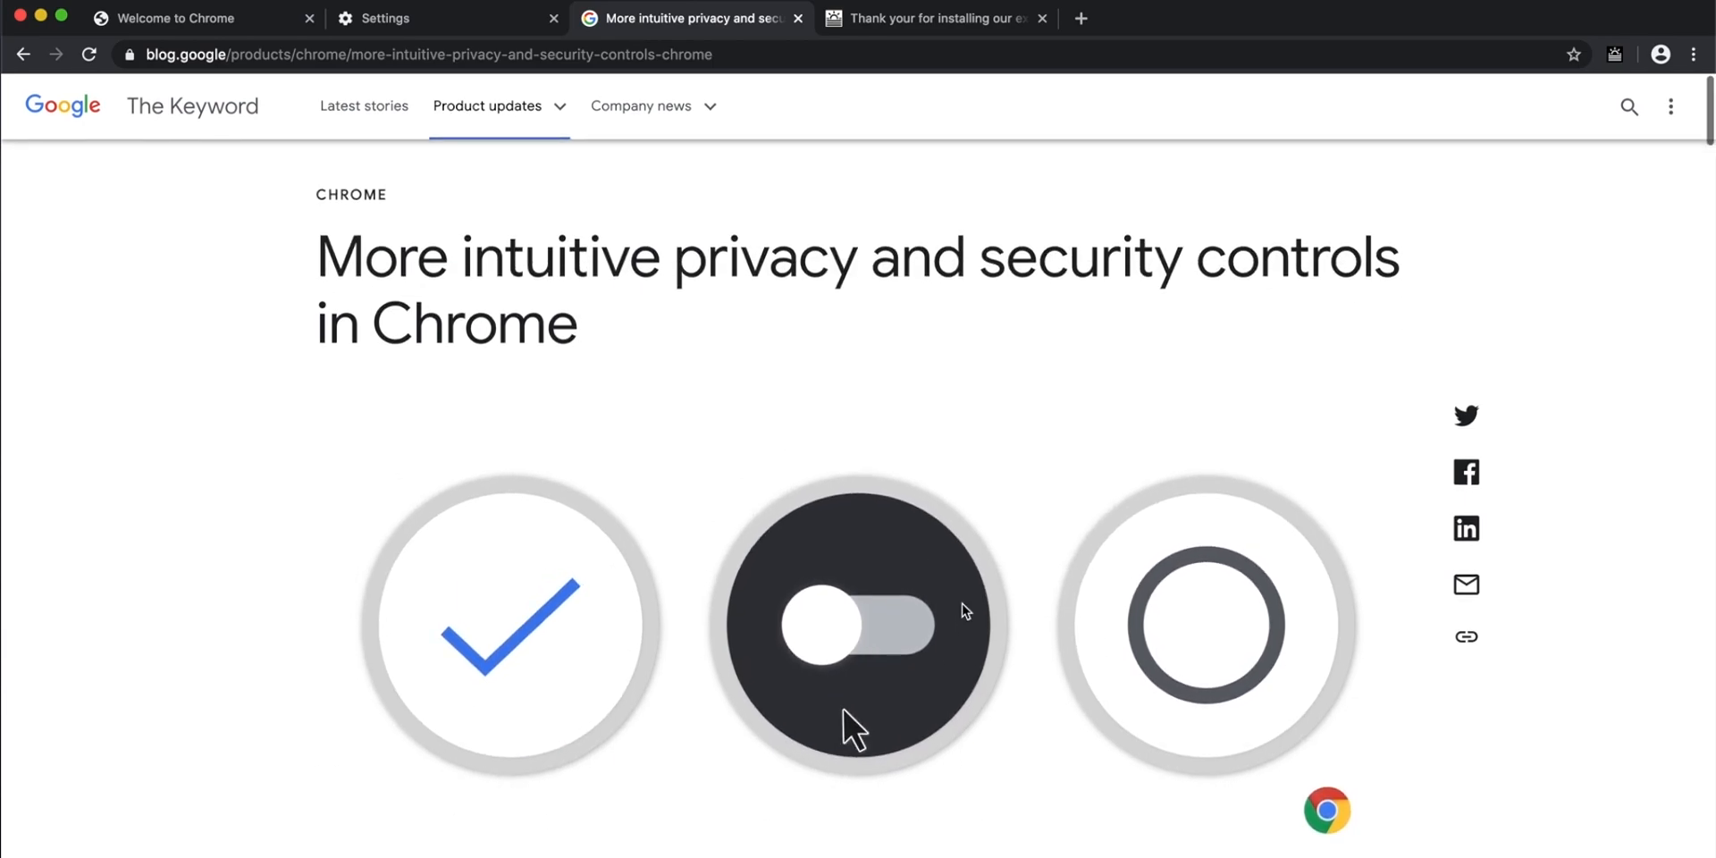
click(858, 624)
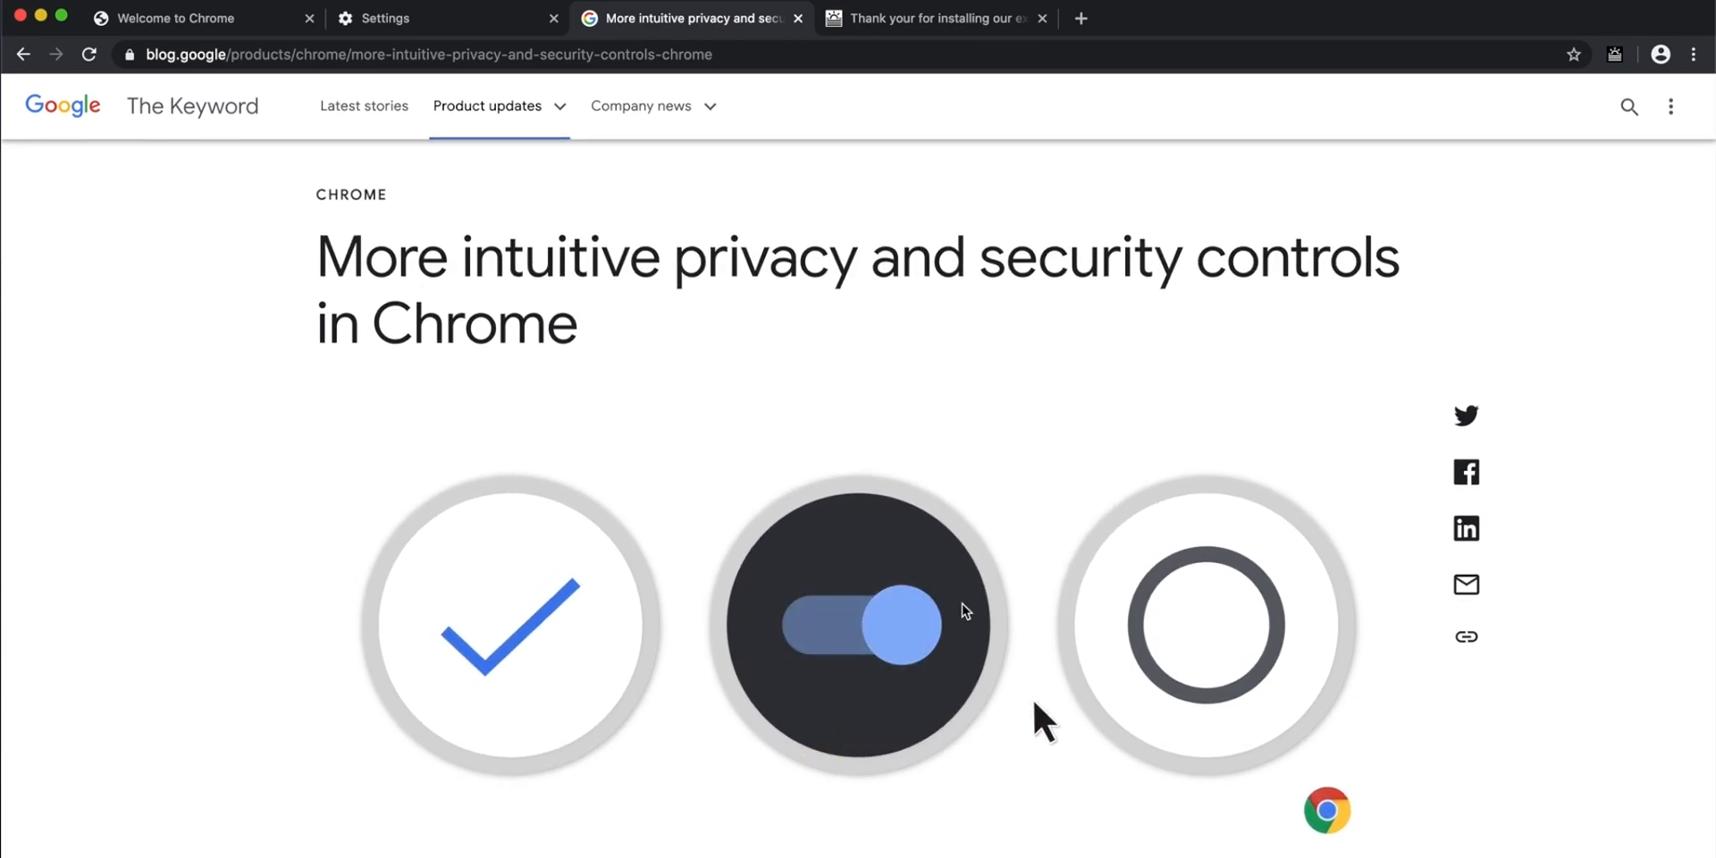
click(1205, 624)
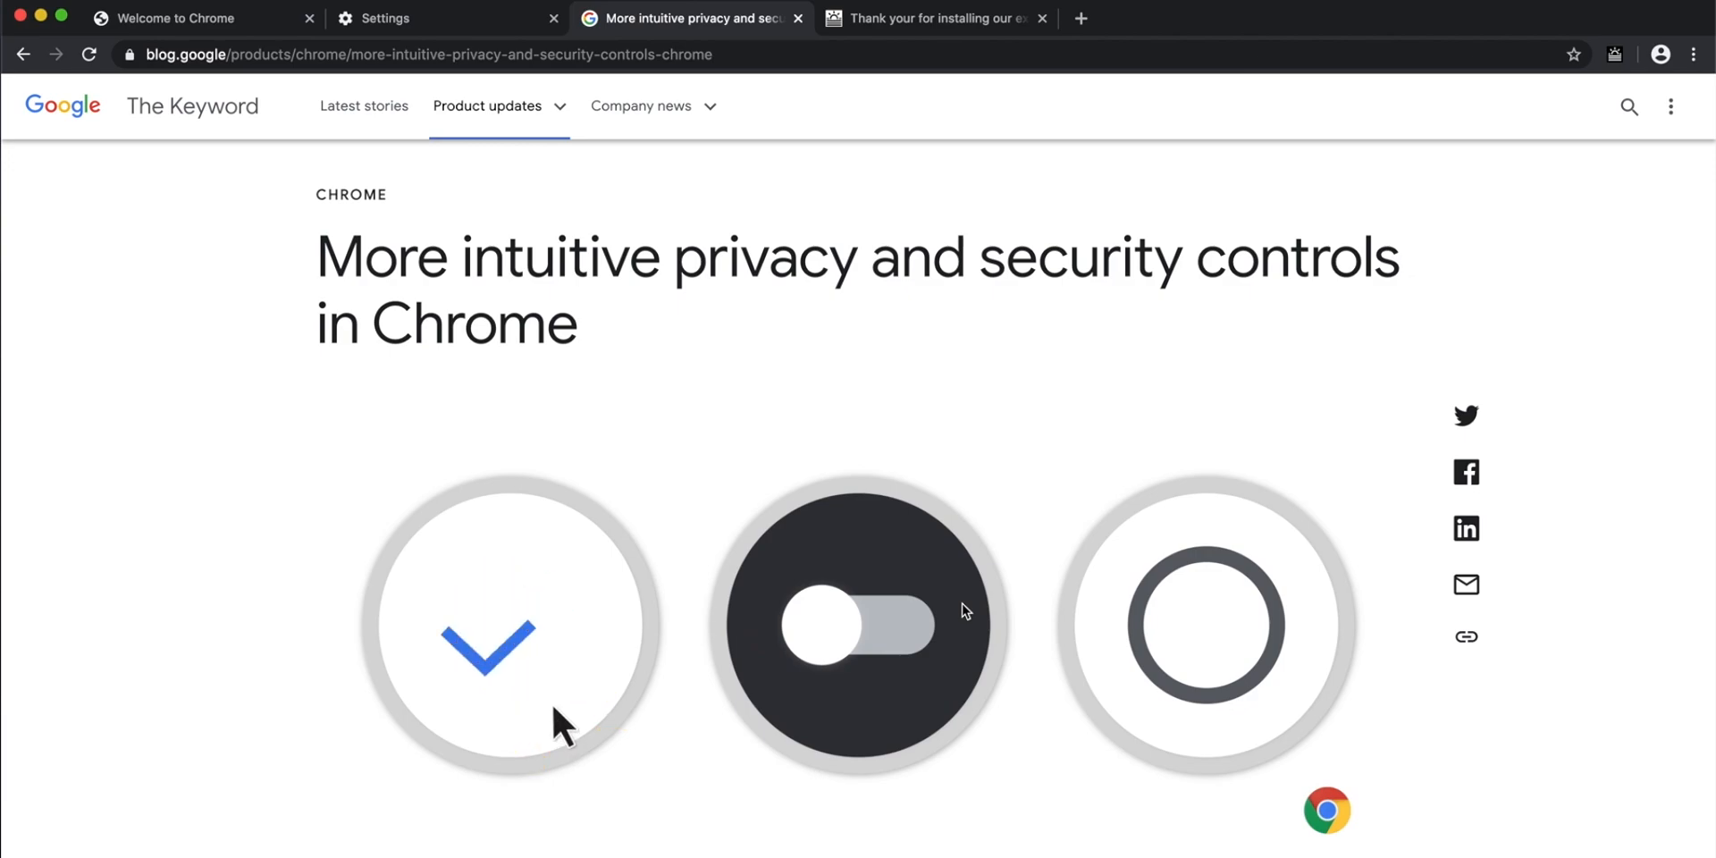
click(858, 625)
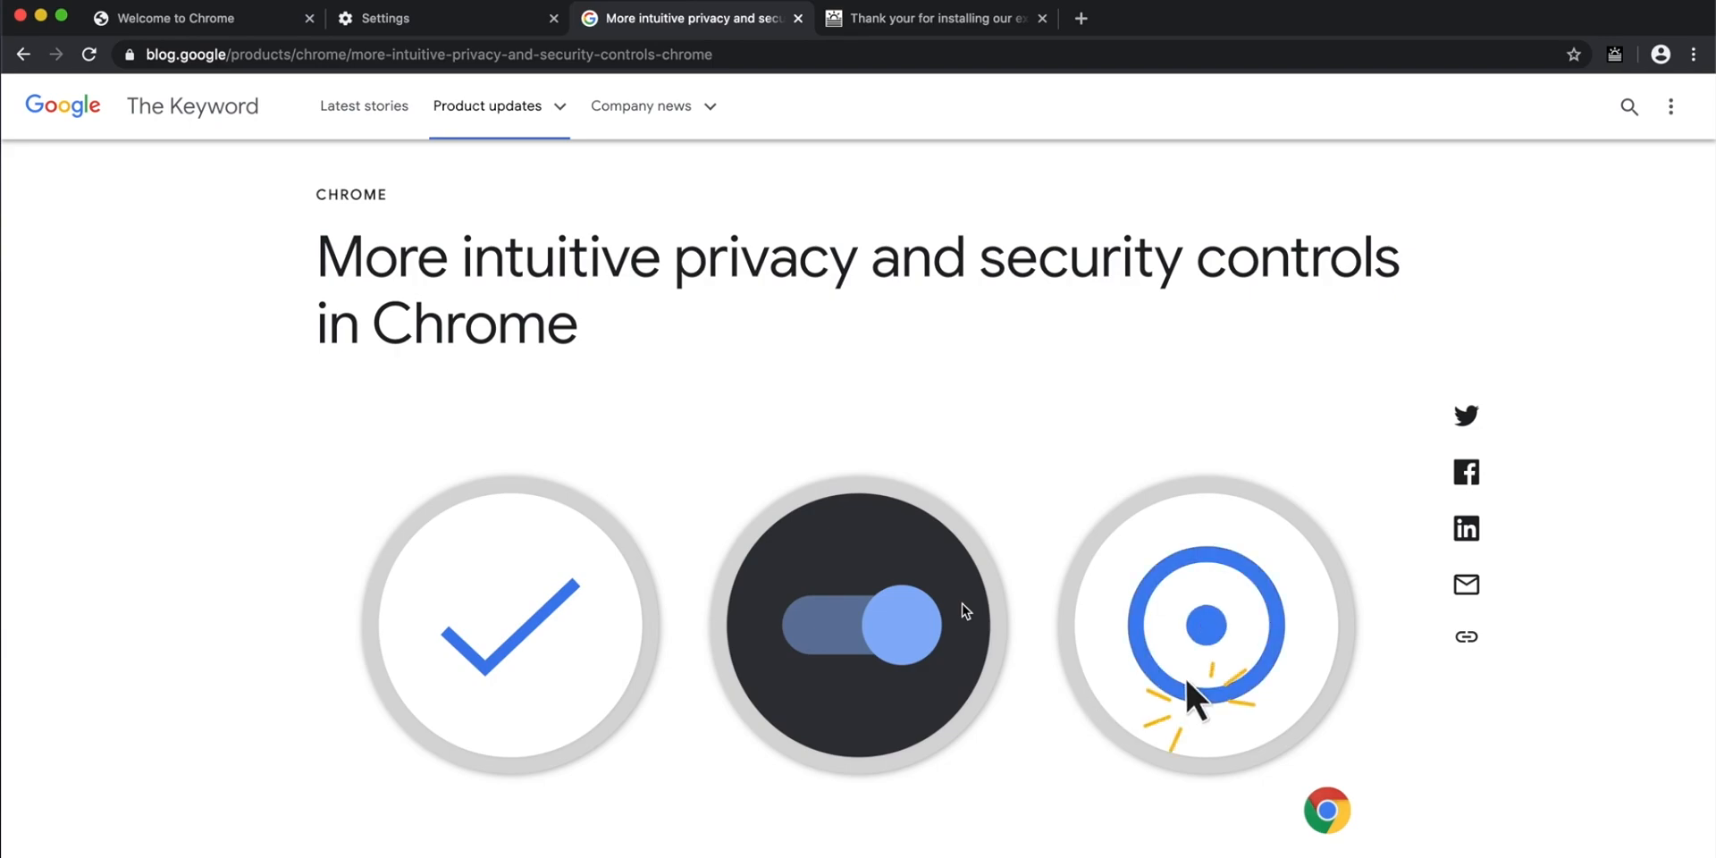
click(1203, 625)
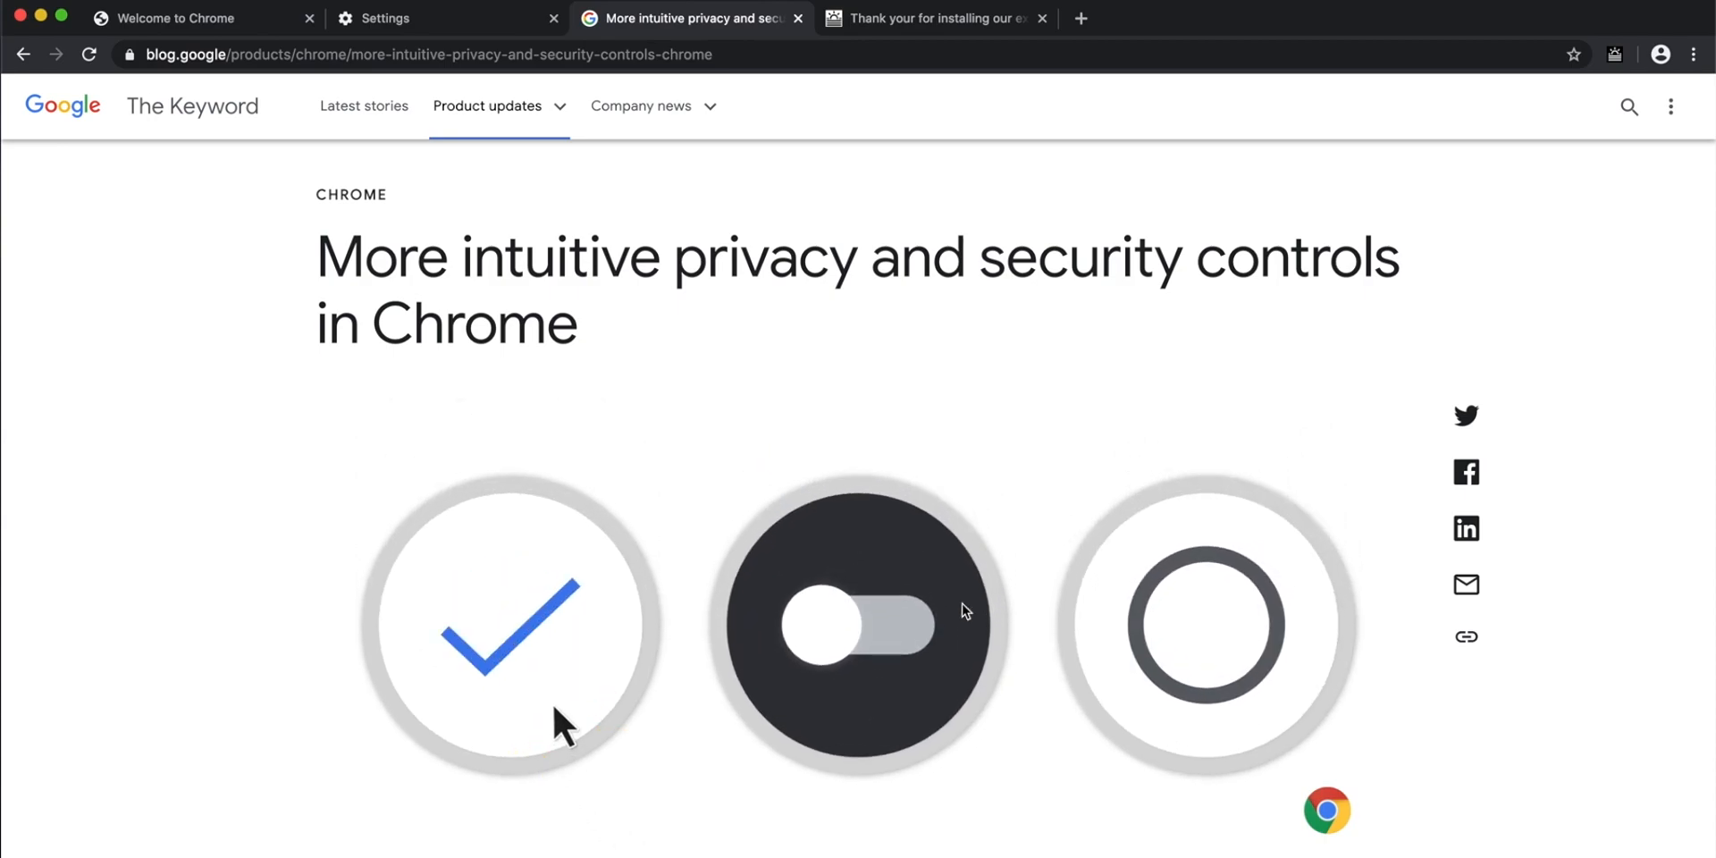
click(859, 625)
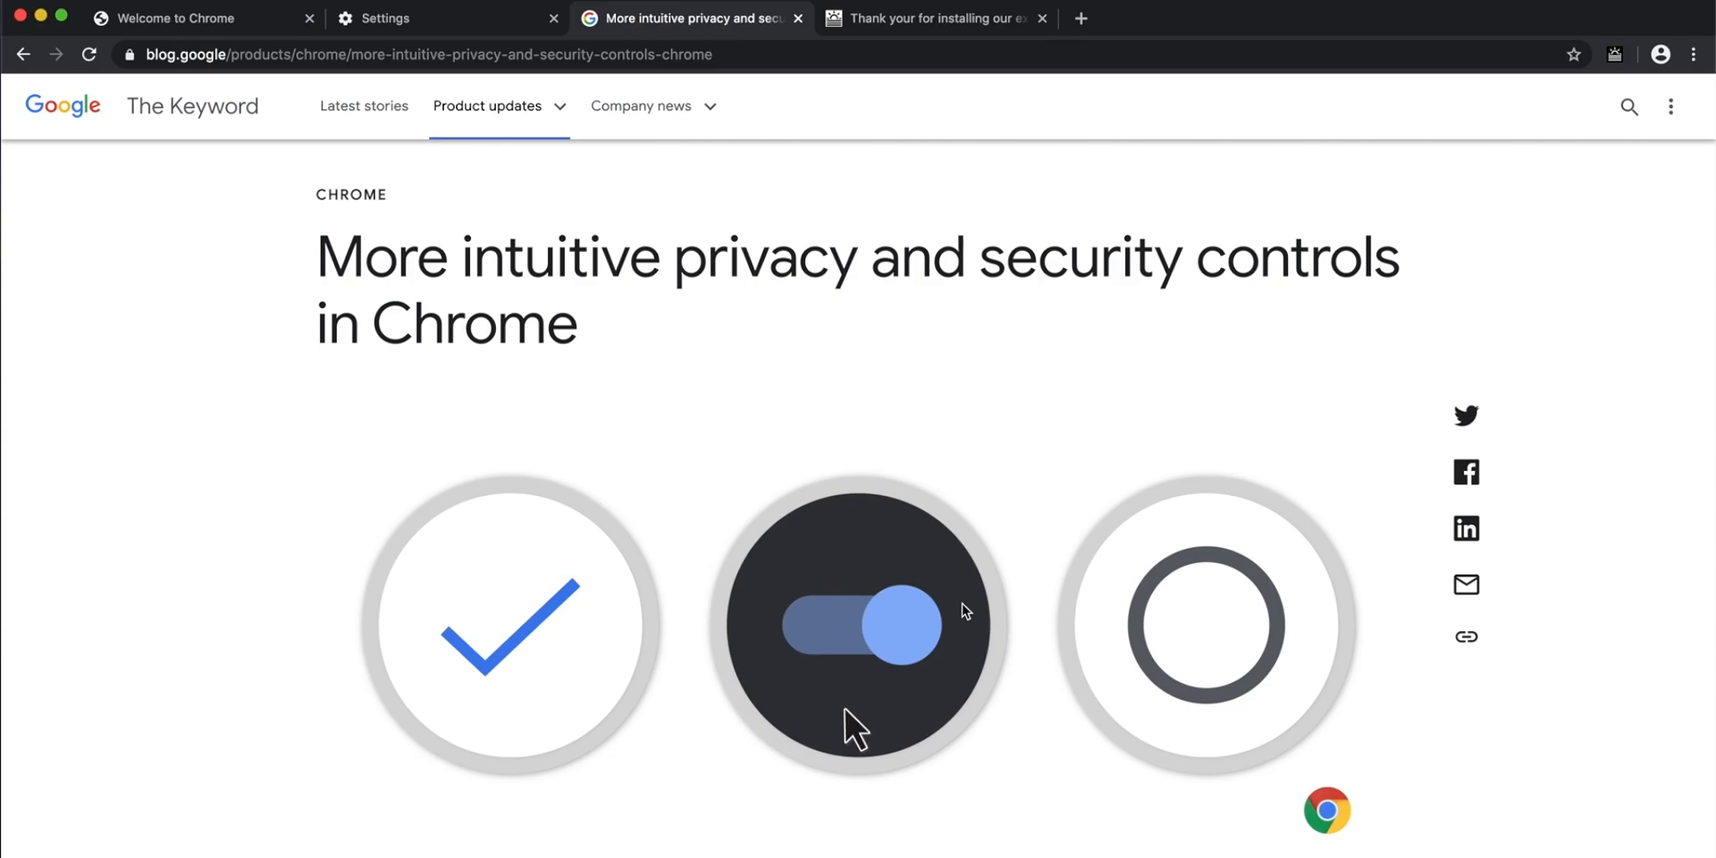
click(1205, 625)
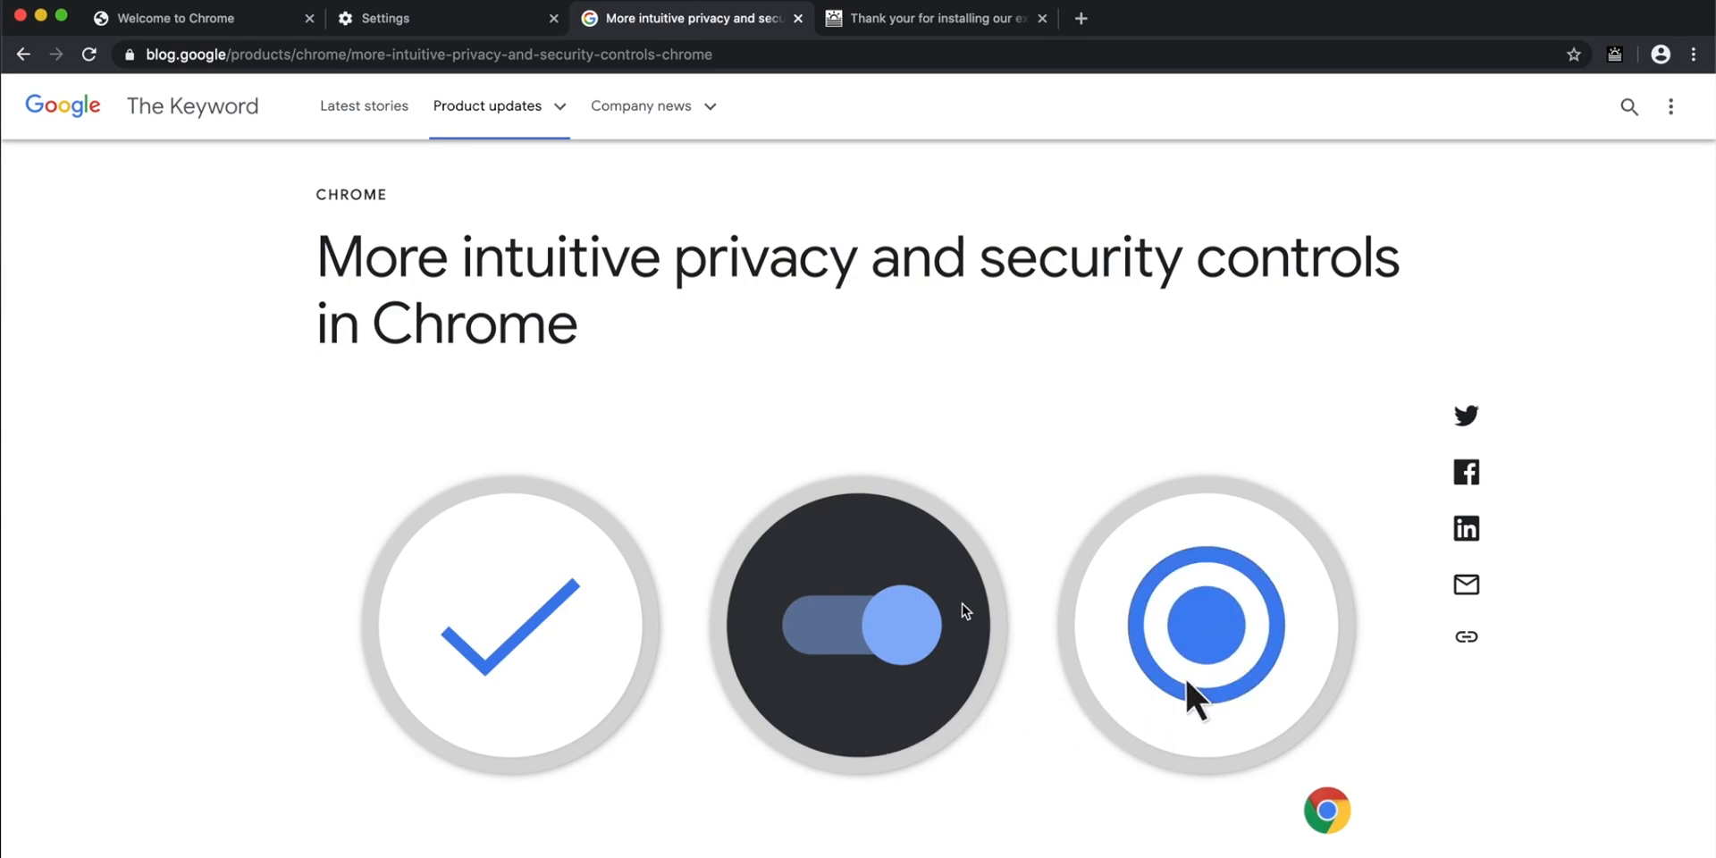
scroll(down, 3)
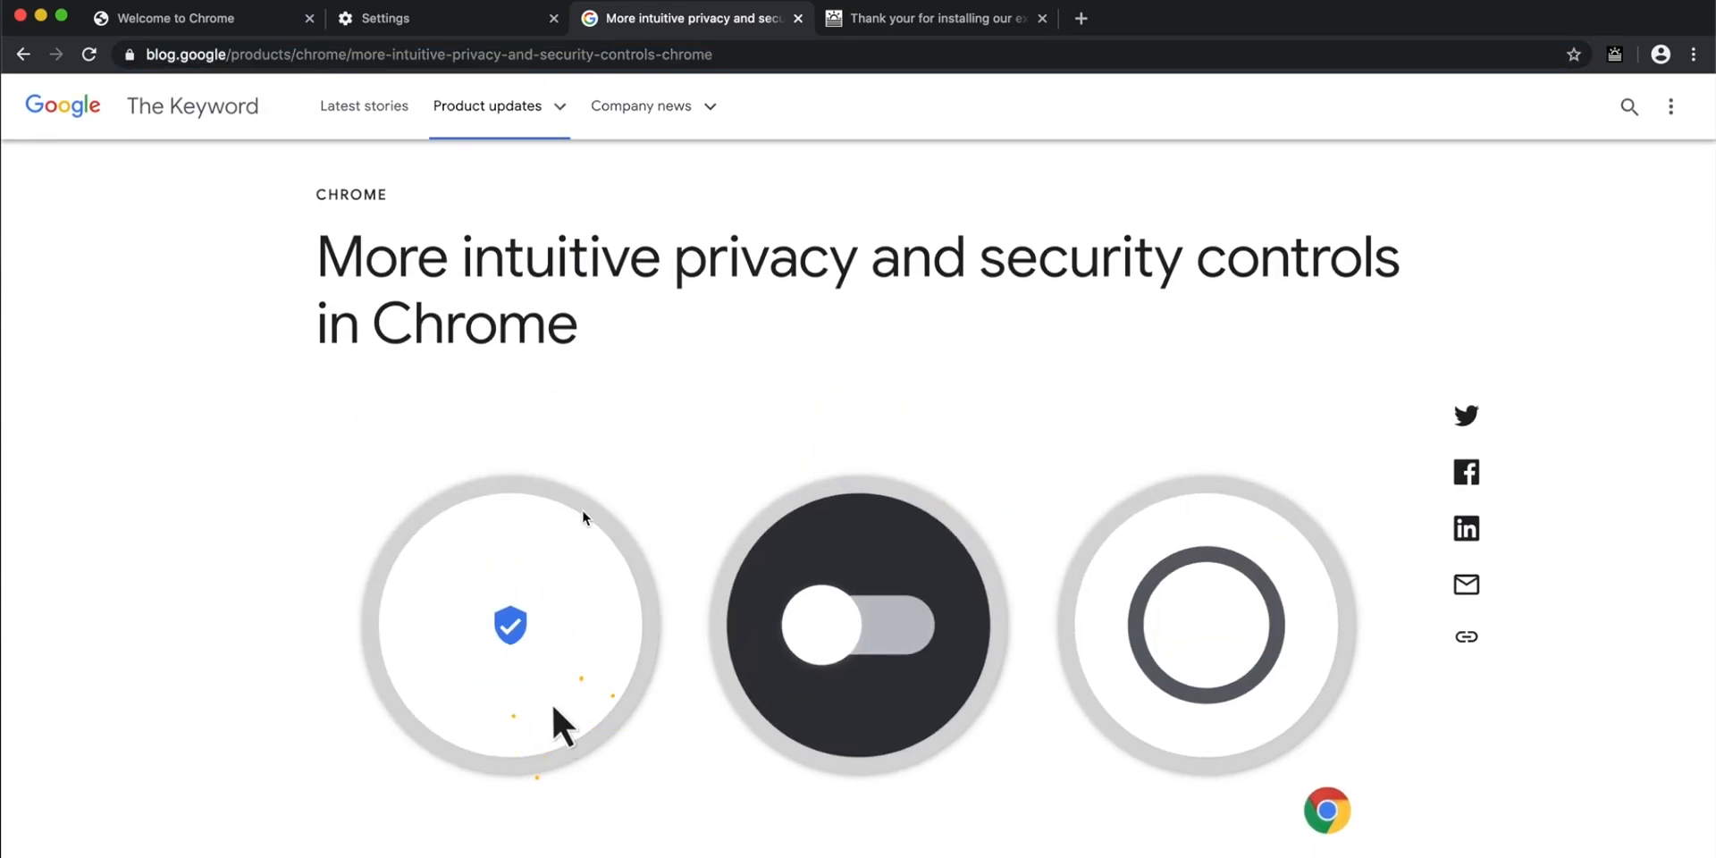
scroll(down, 3)
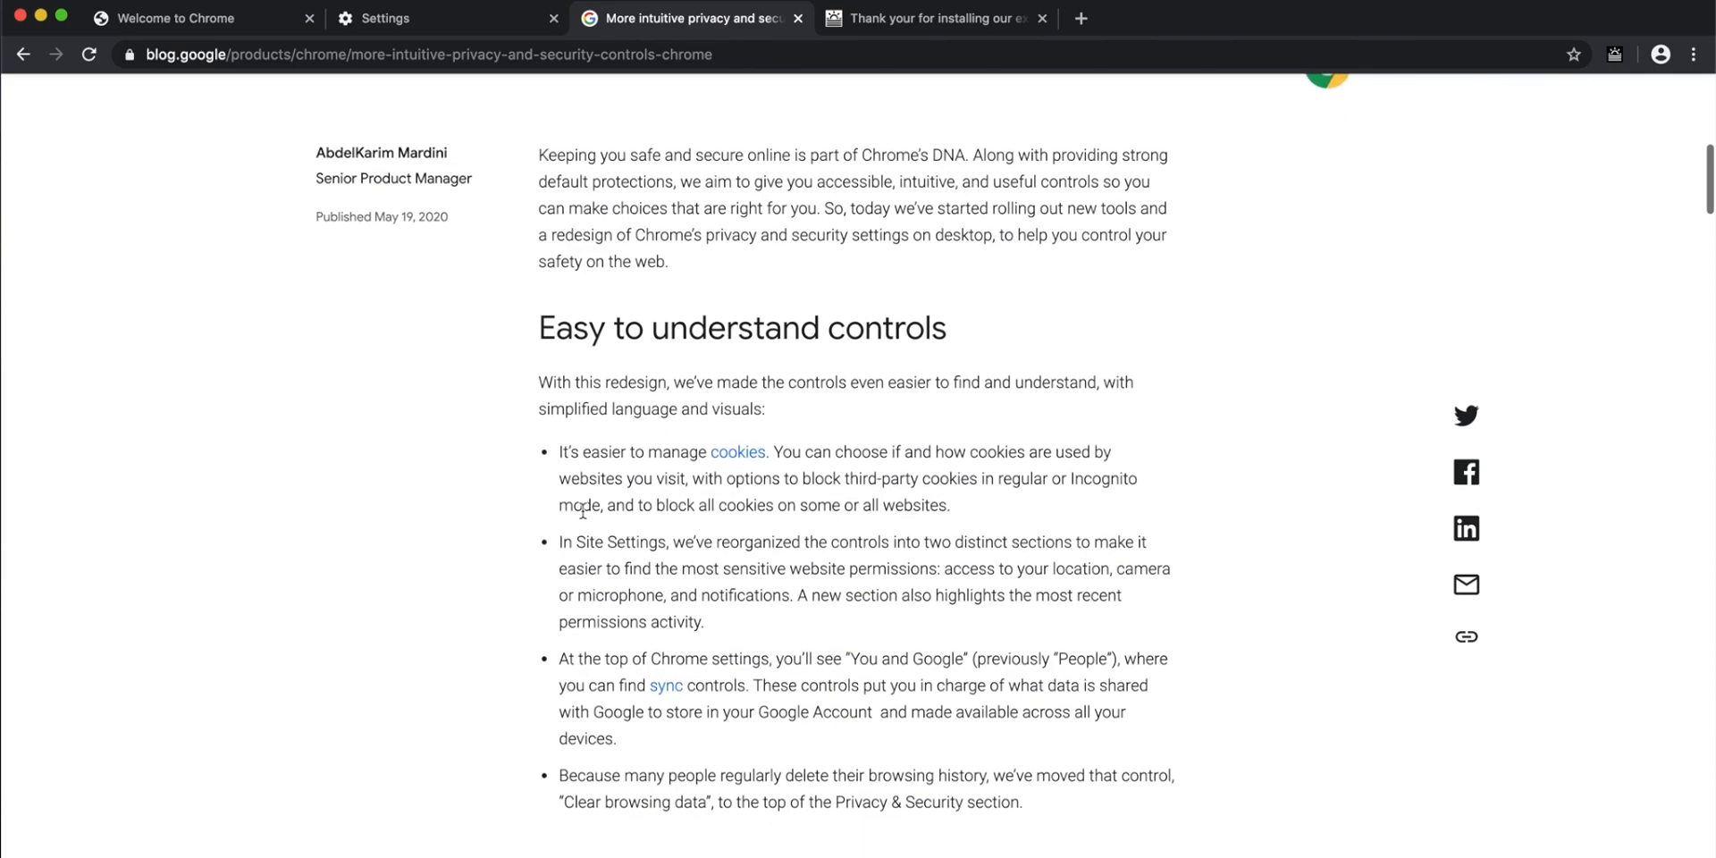
scroll(down, 3)
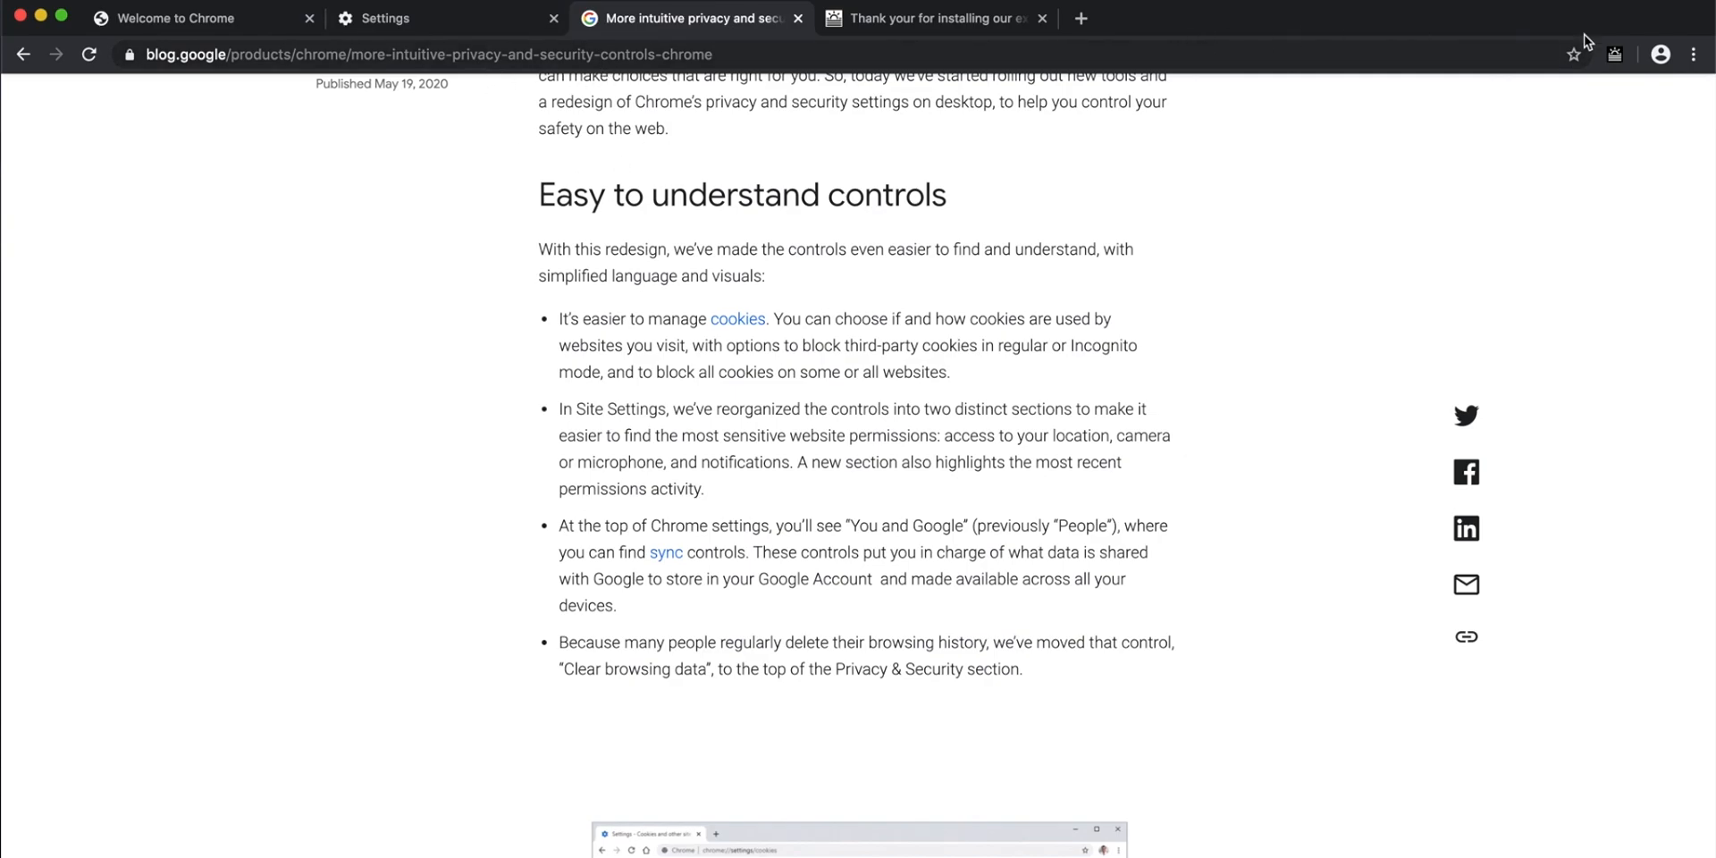
- Open Chrome Settings from the three-dot menu and scroll to Privacy and security
click(1694, 53)
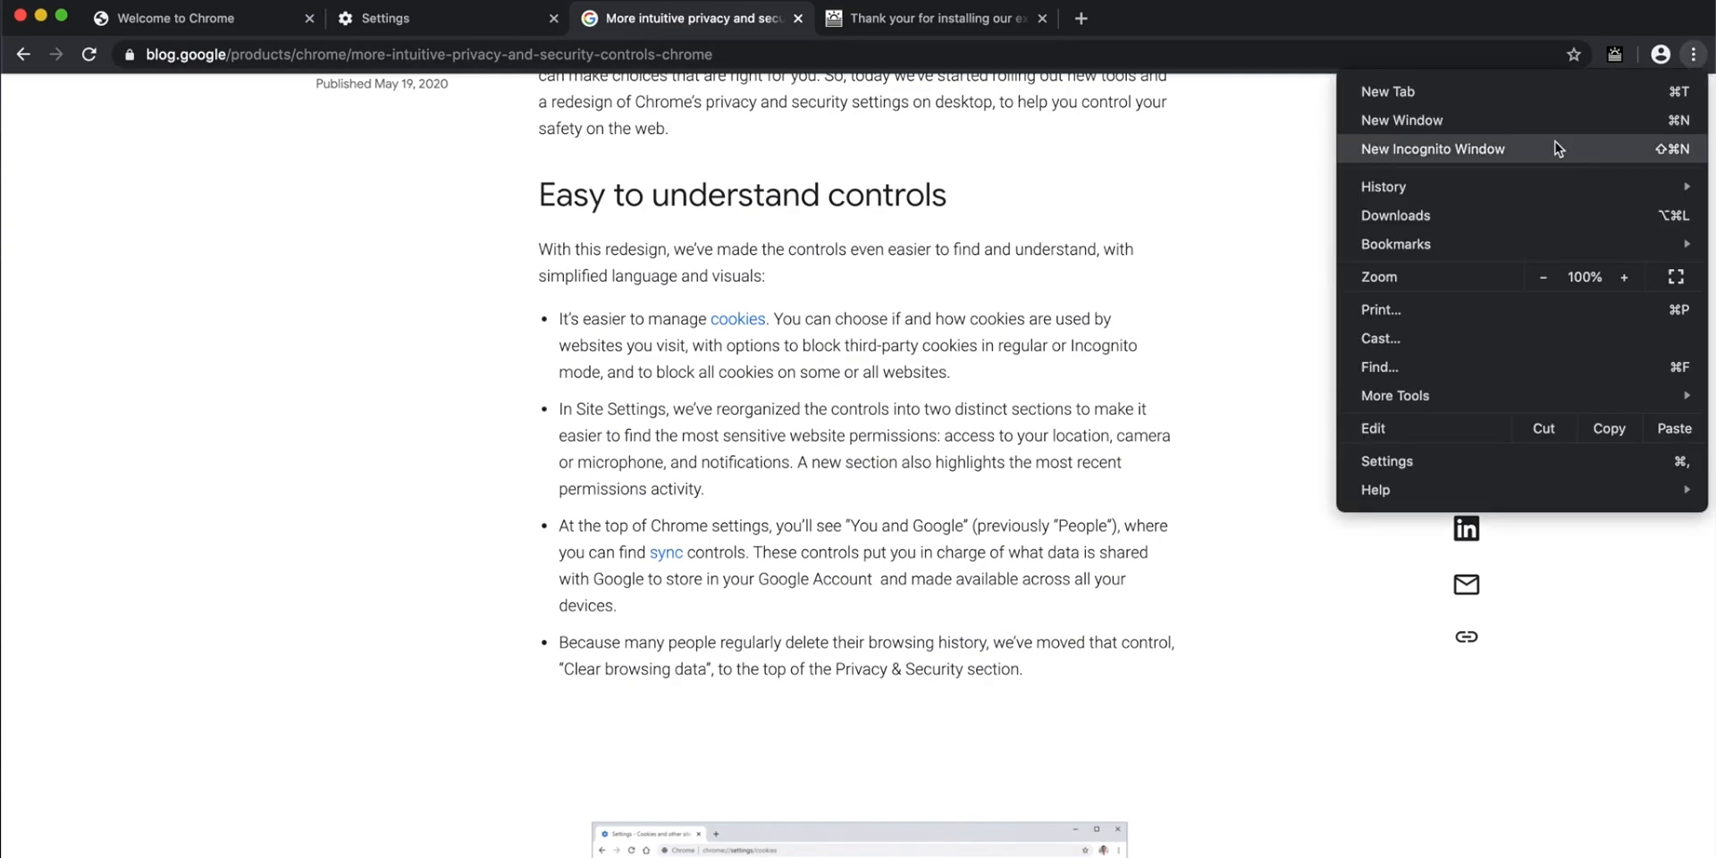
mouse_move(1404, 468)
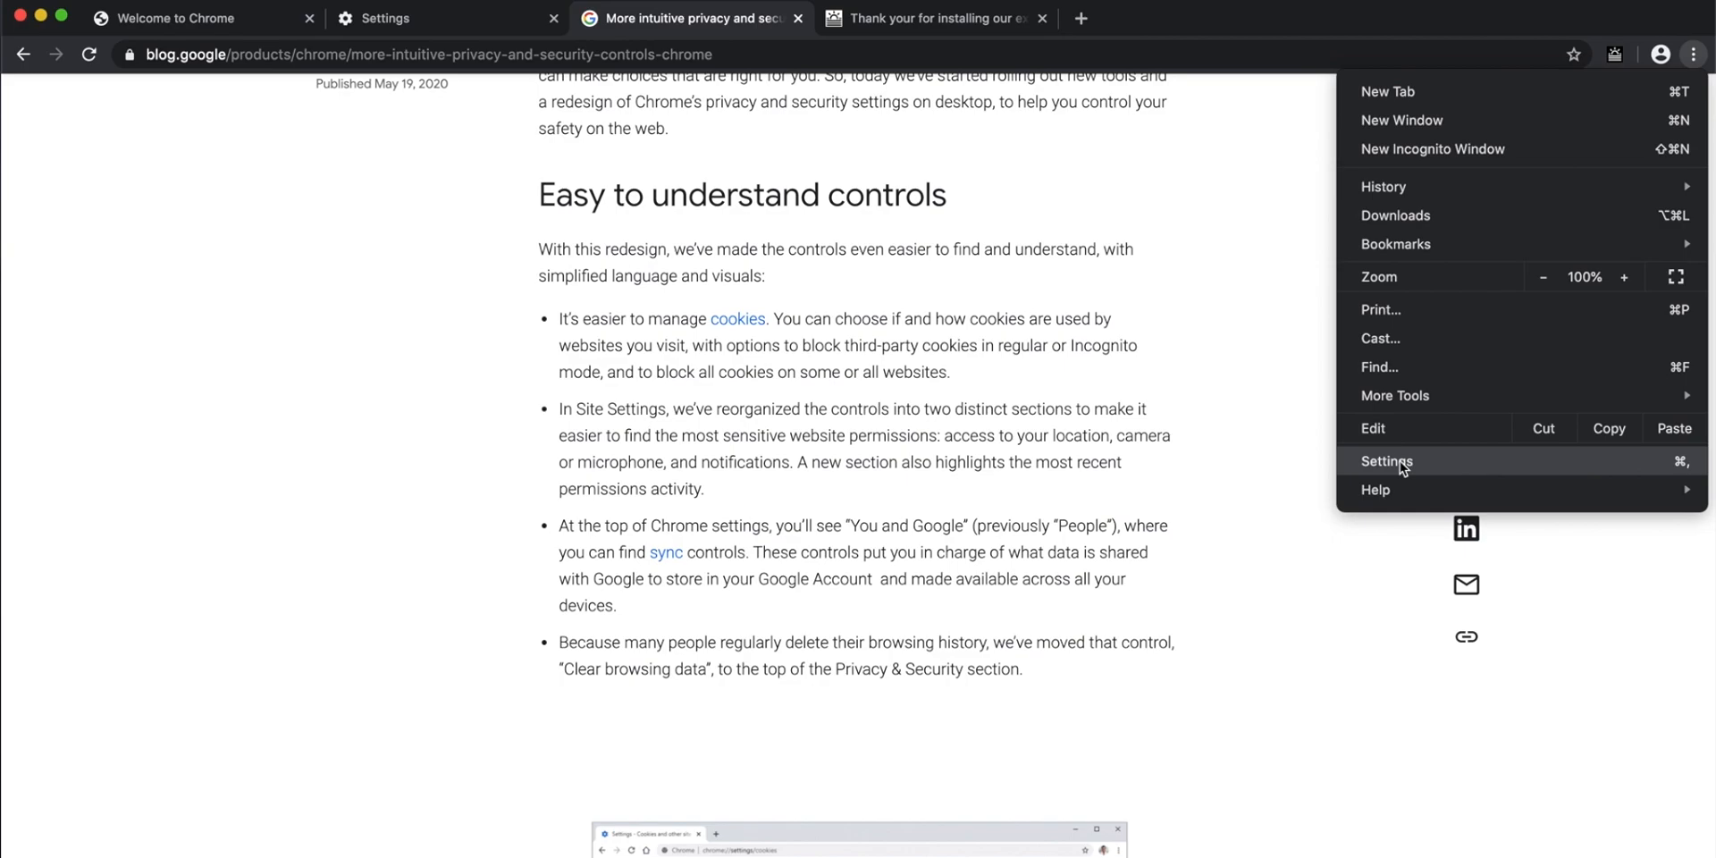
click(1385, 461)
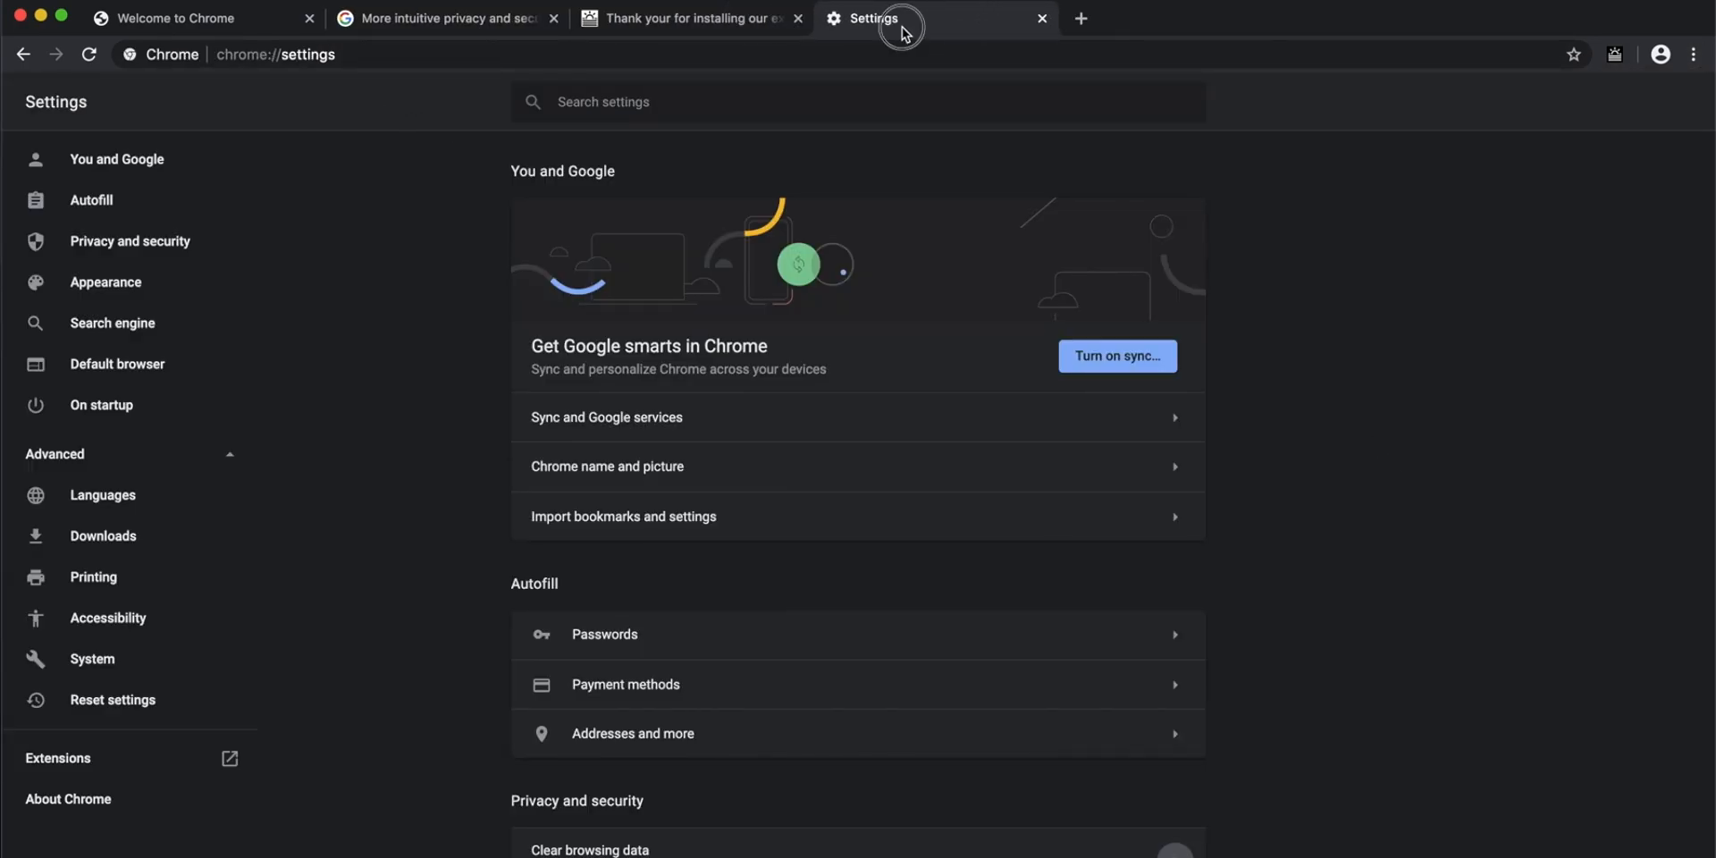
scroll(down, 3)
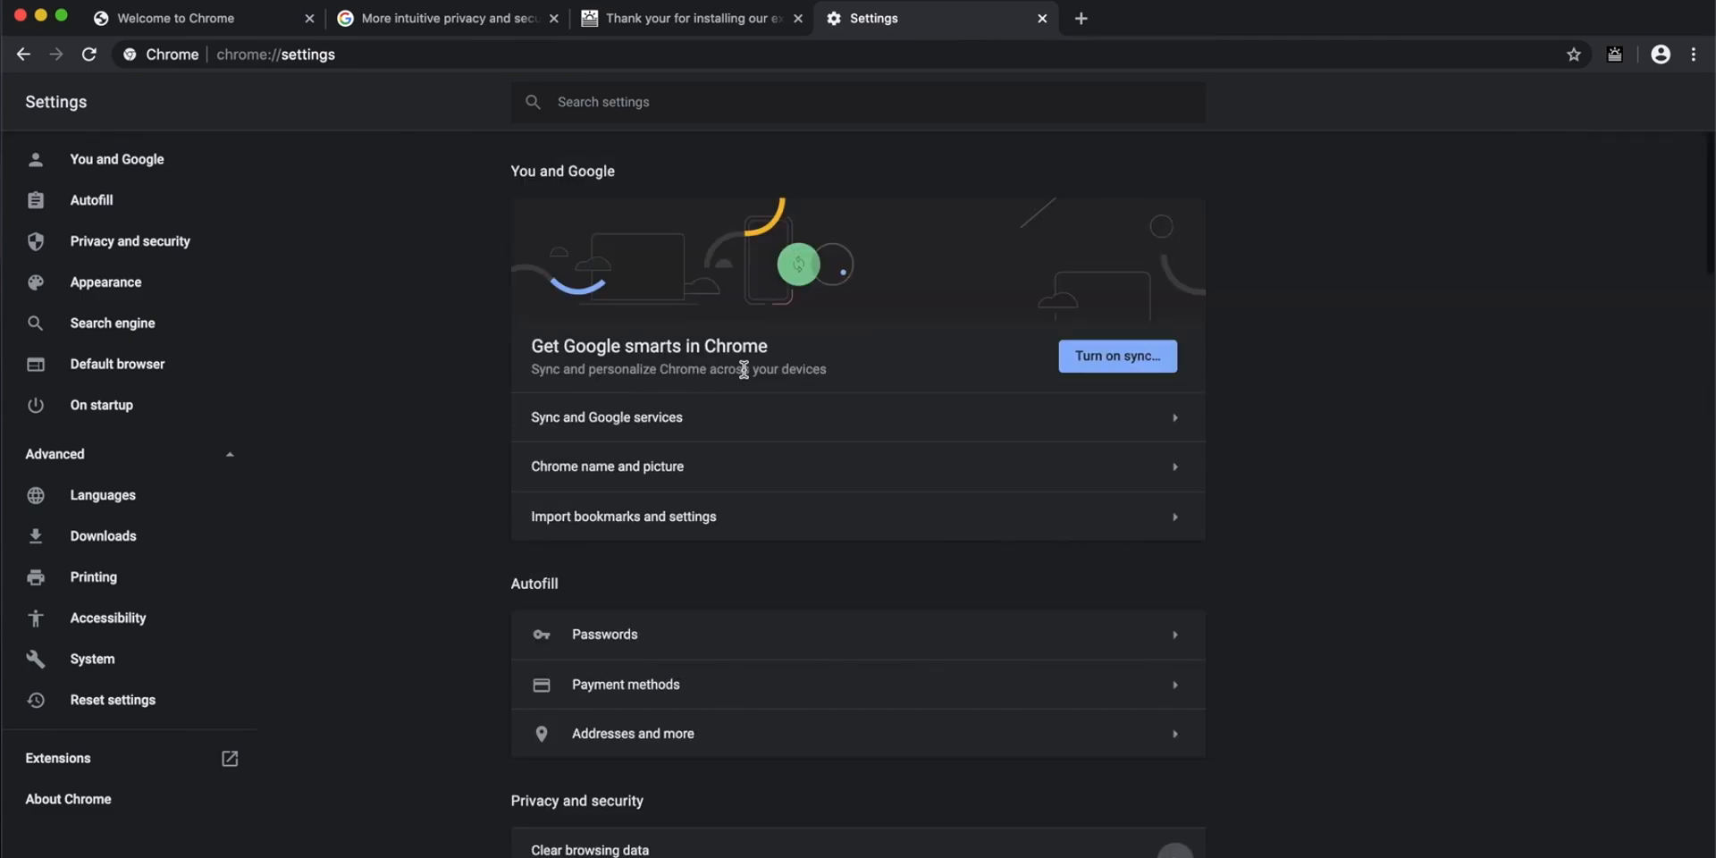
mouse_move(721, 226)
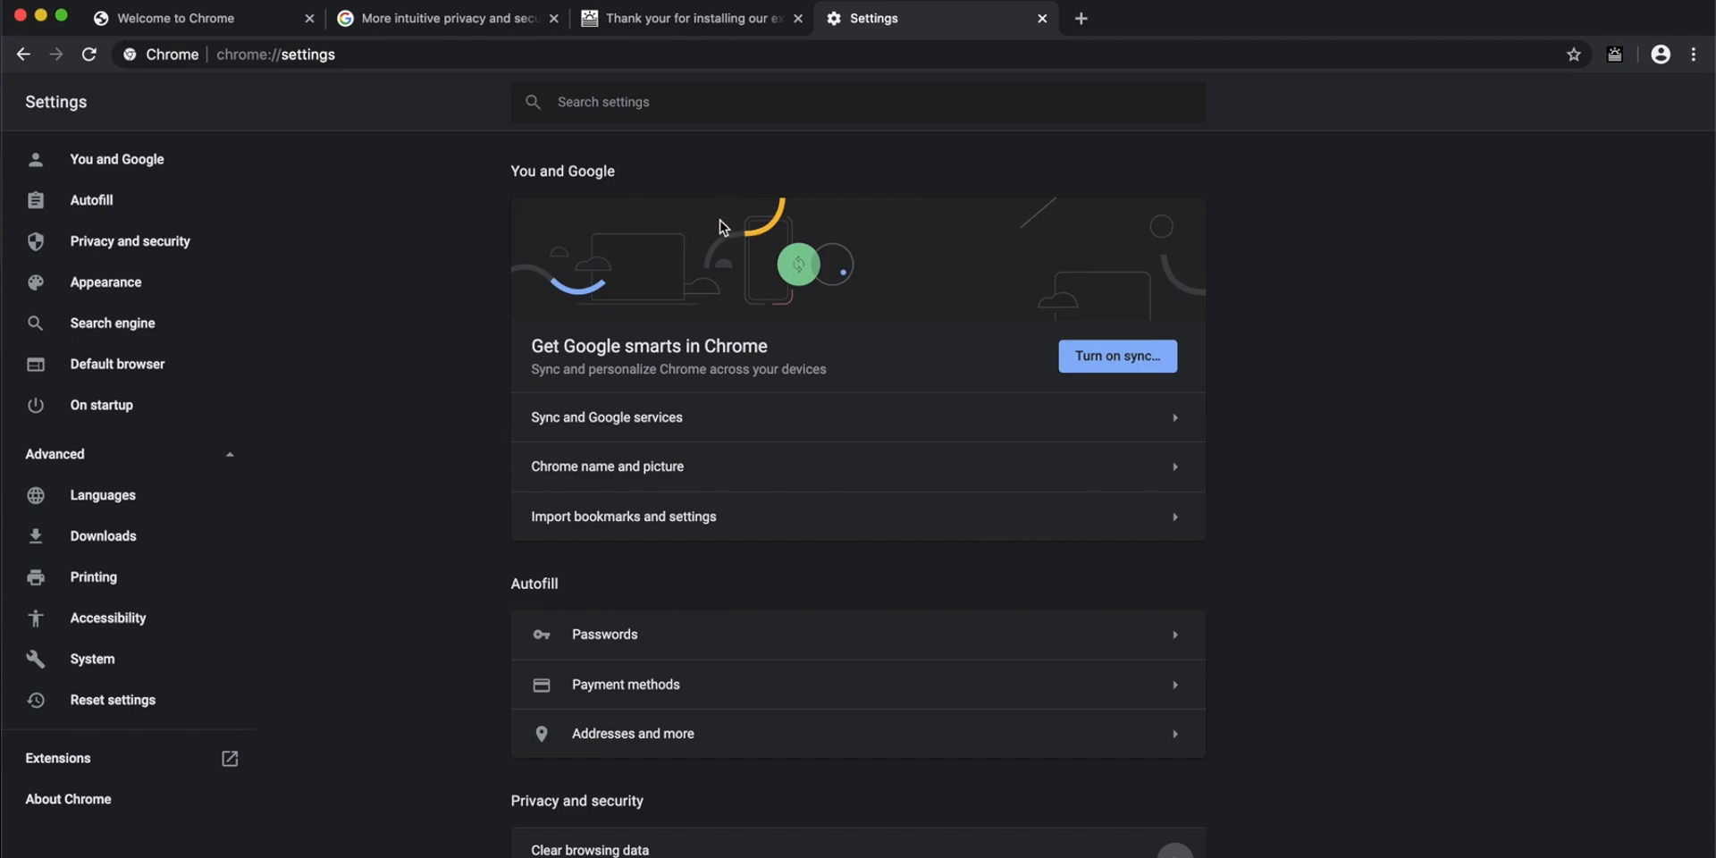
mouse_move(585, 220)
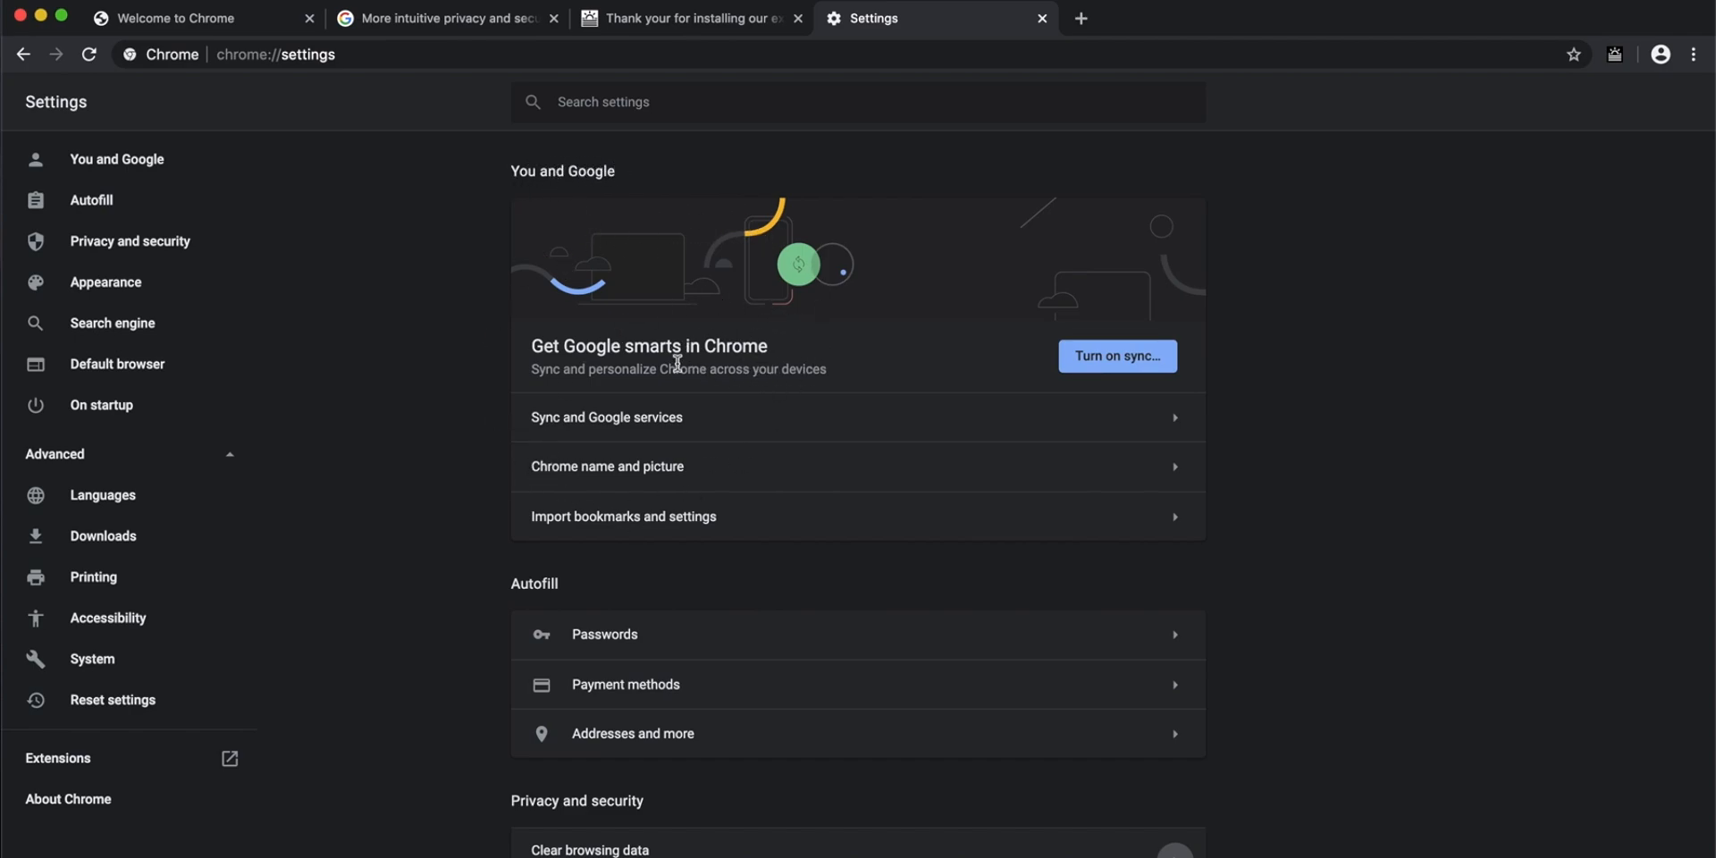
mouse_move(1087, 424)
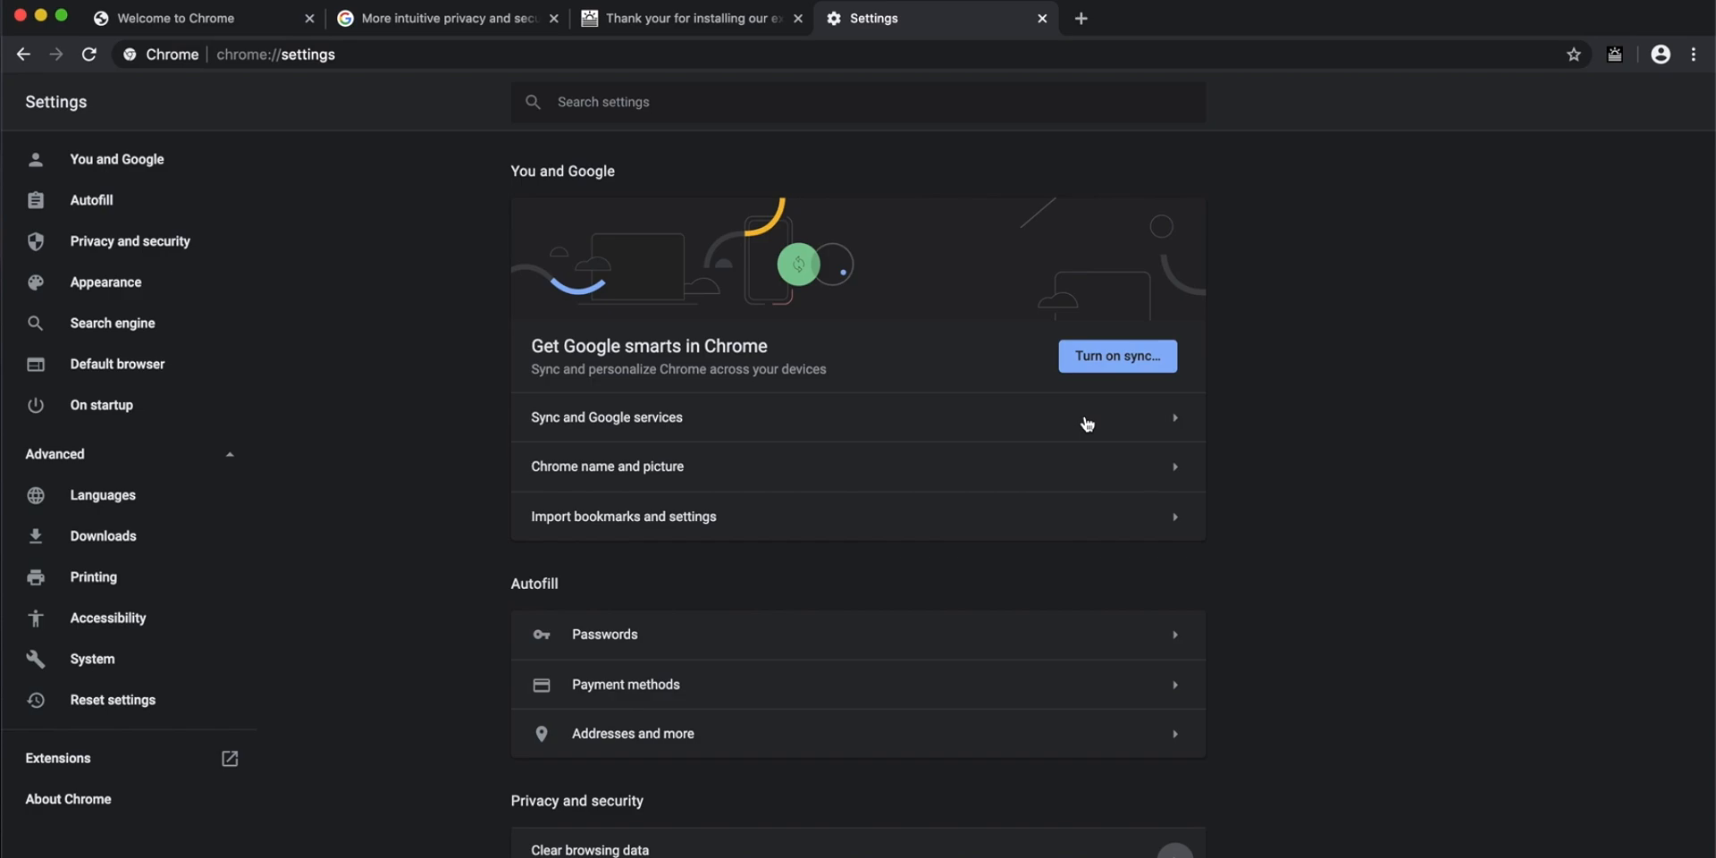
scroll(down, 3)
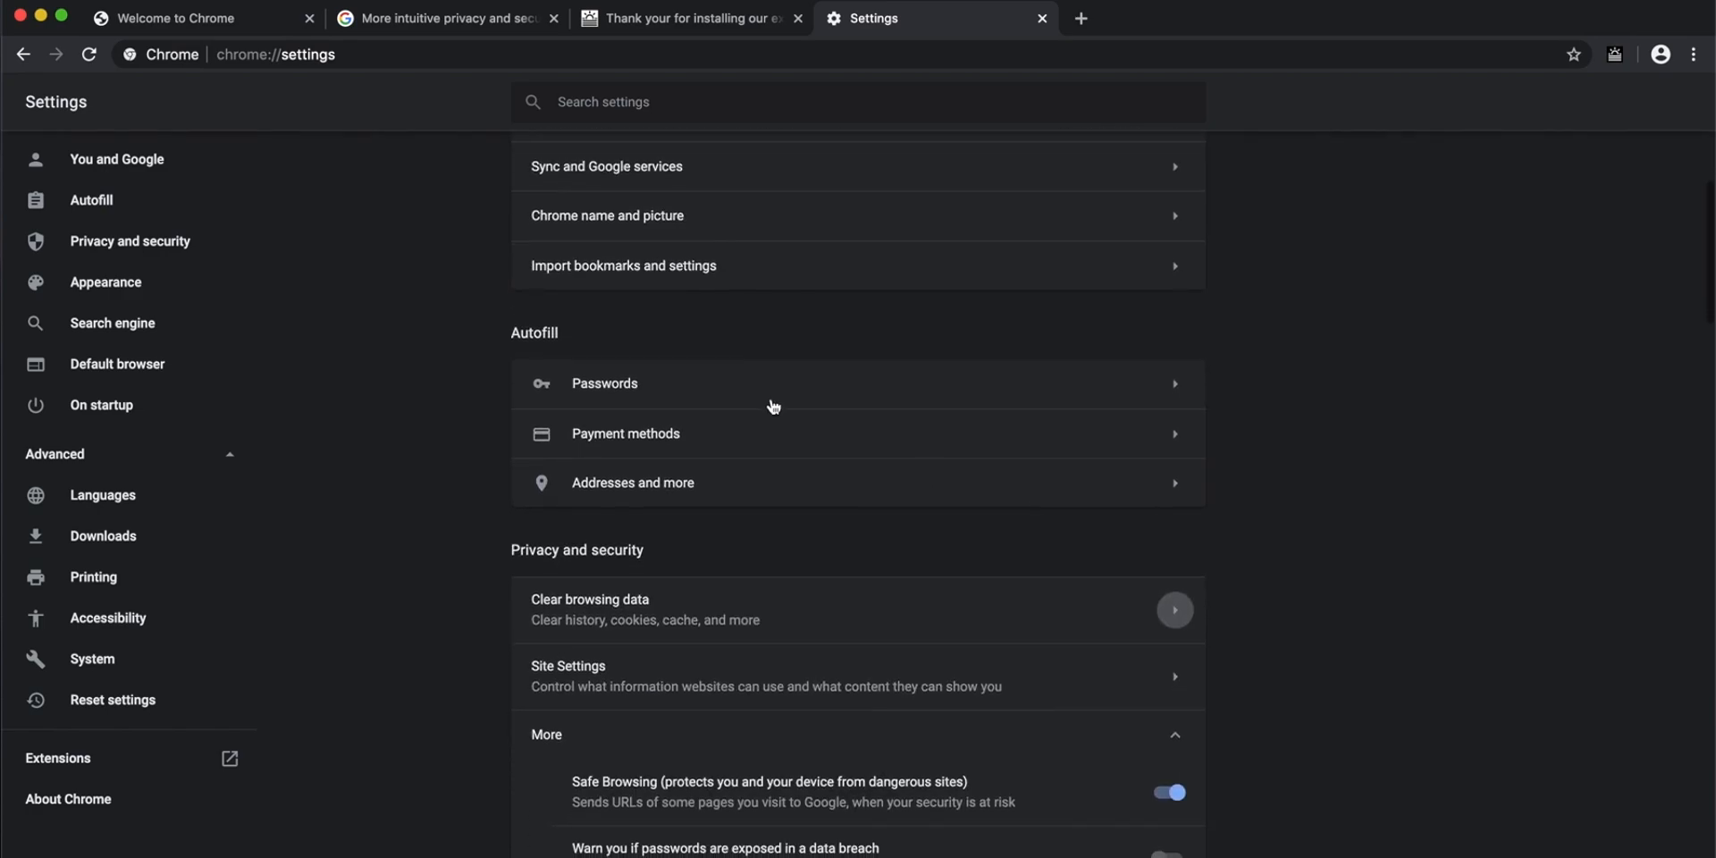
scroll(down, 3)
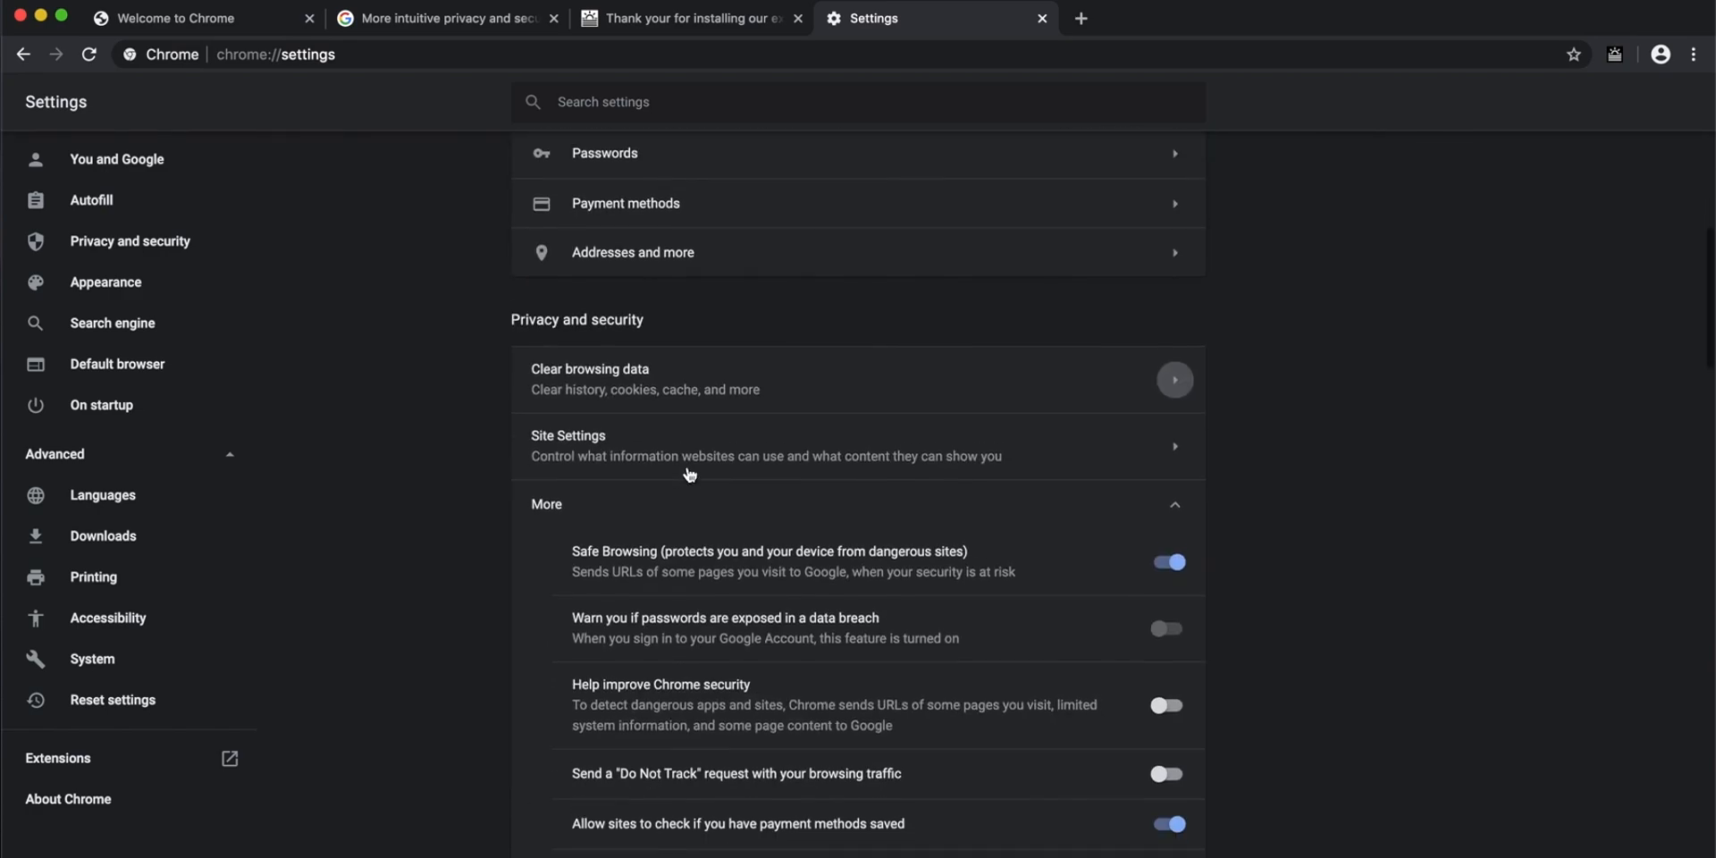
scroll(down, 3)
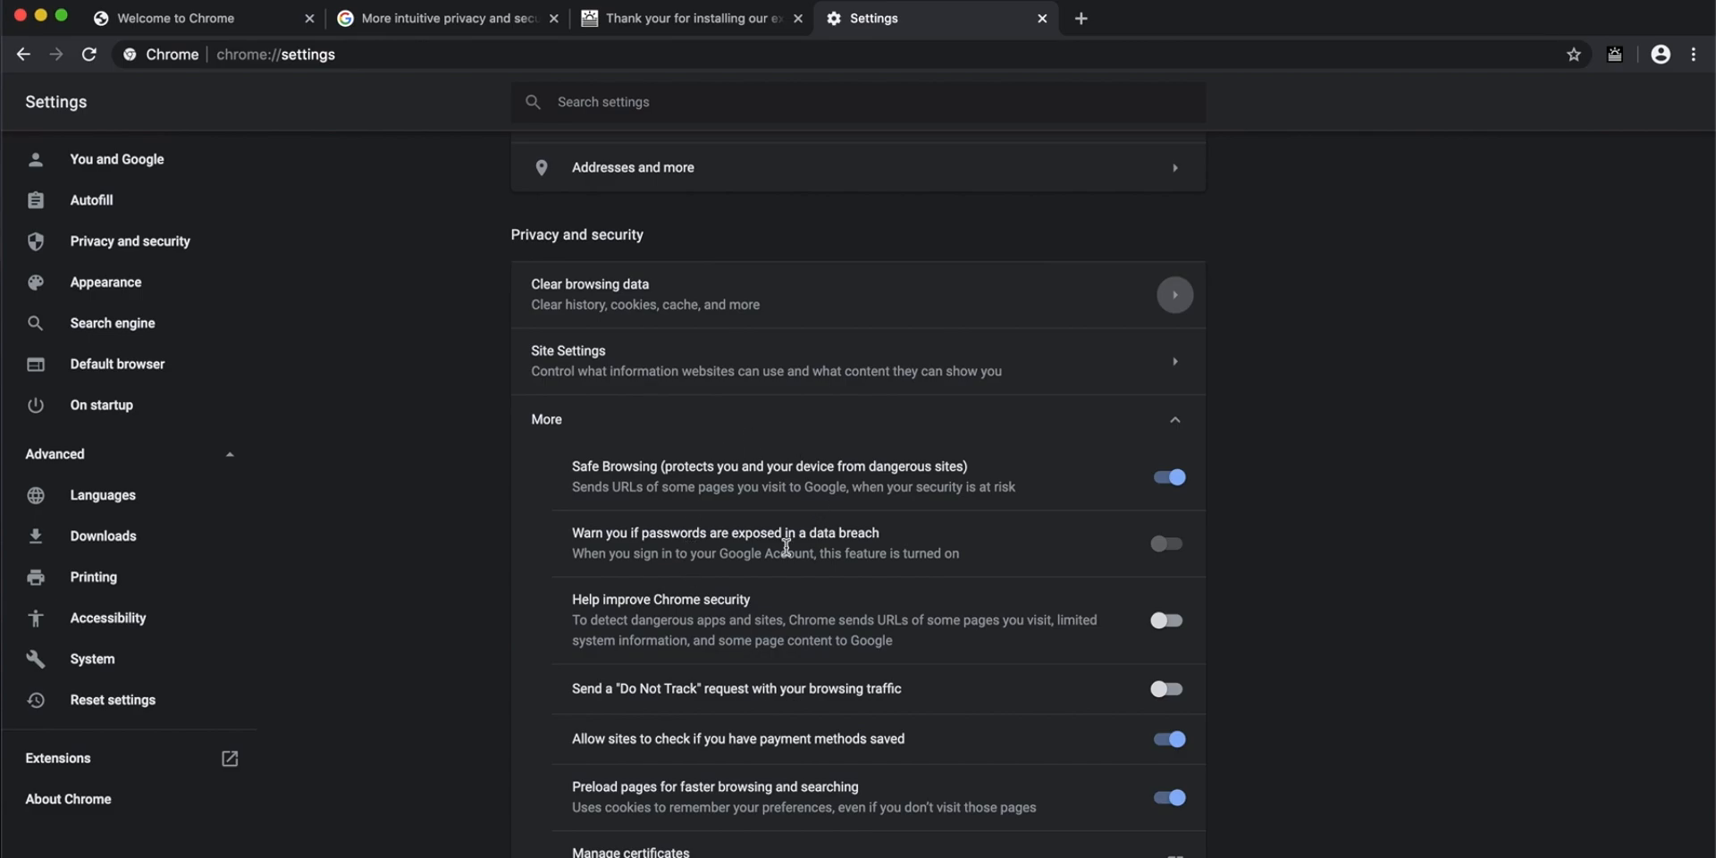
scroll(down, 3)
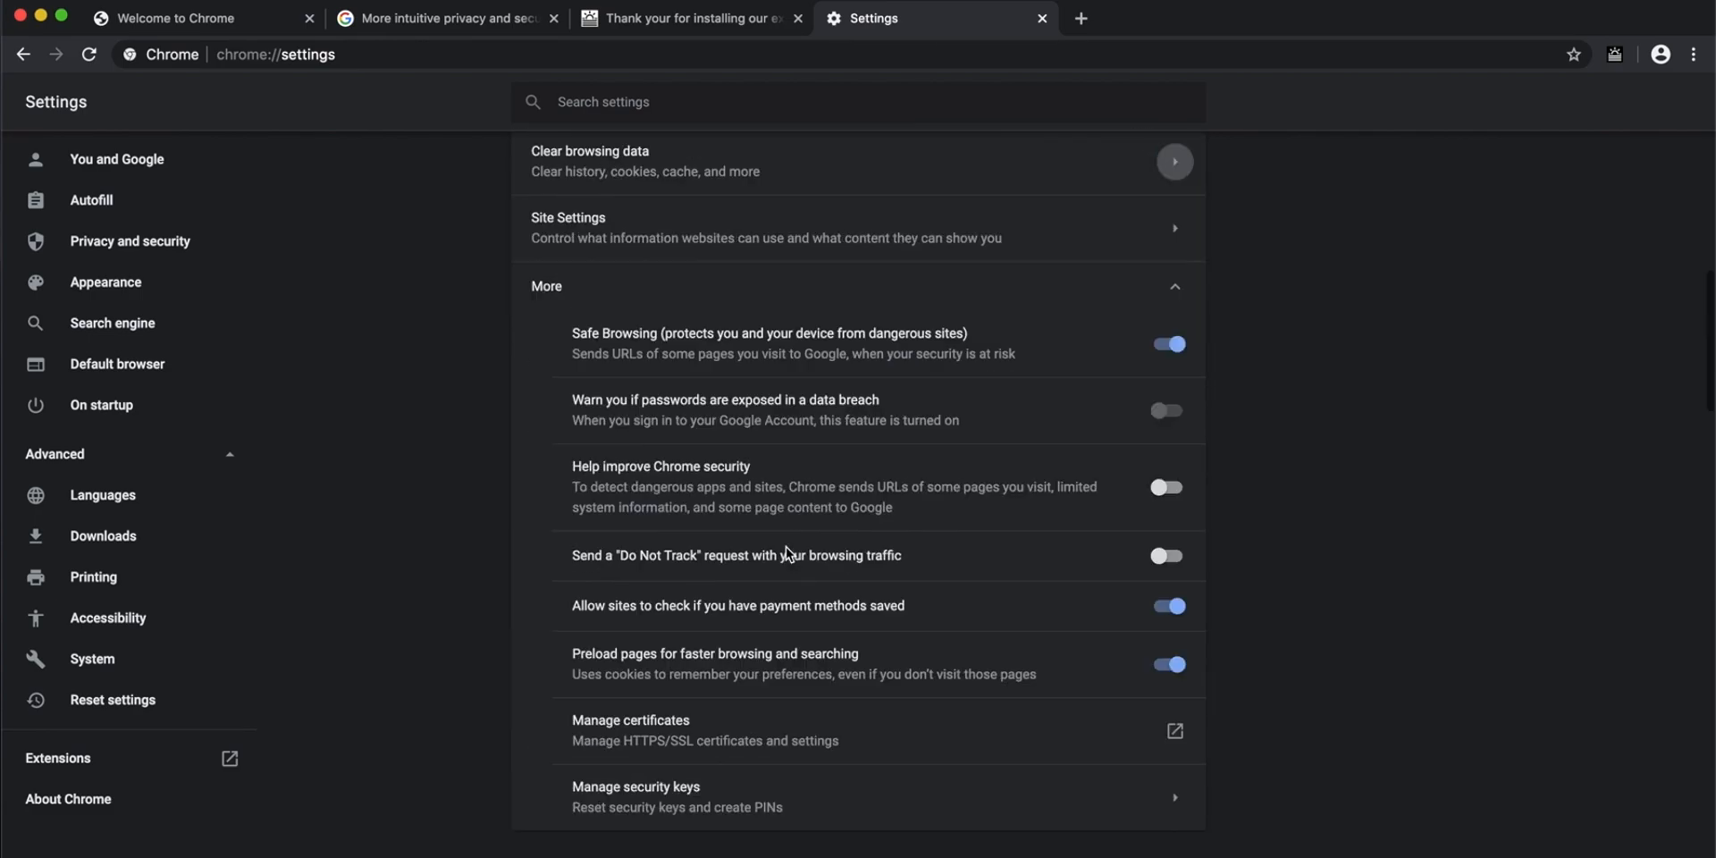
- Jump through You and Google, Appearance, Default browser and Languages in the sidebar
click(116, 159)
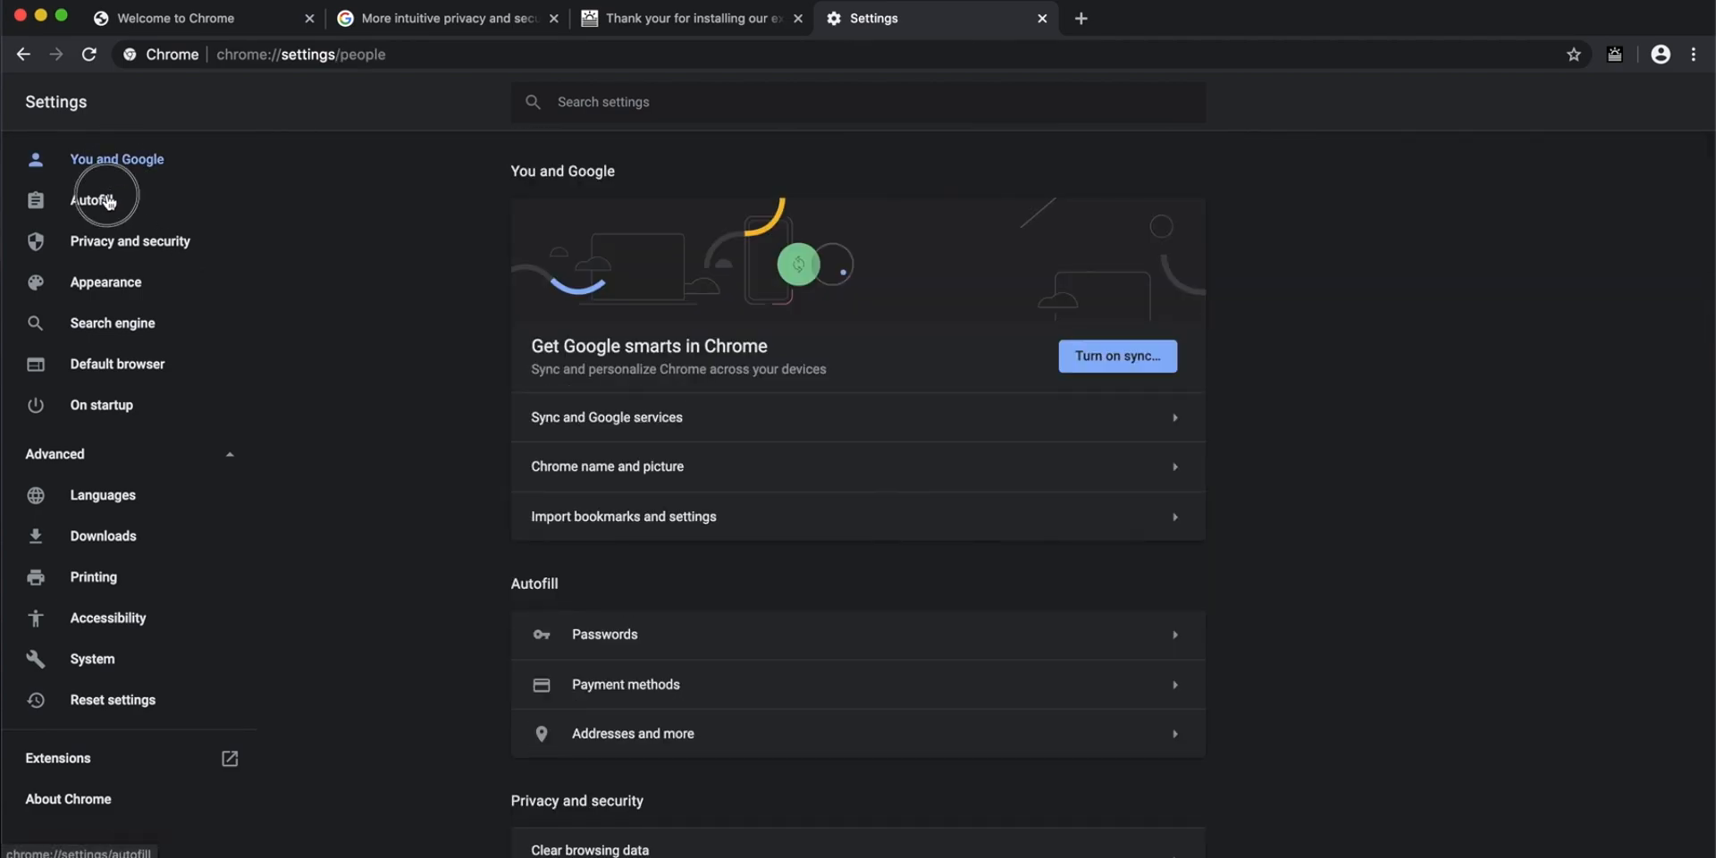
click(106, 282)
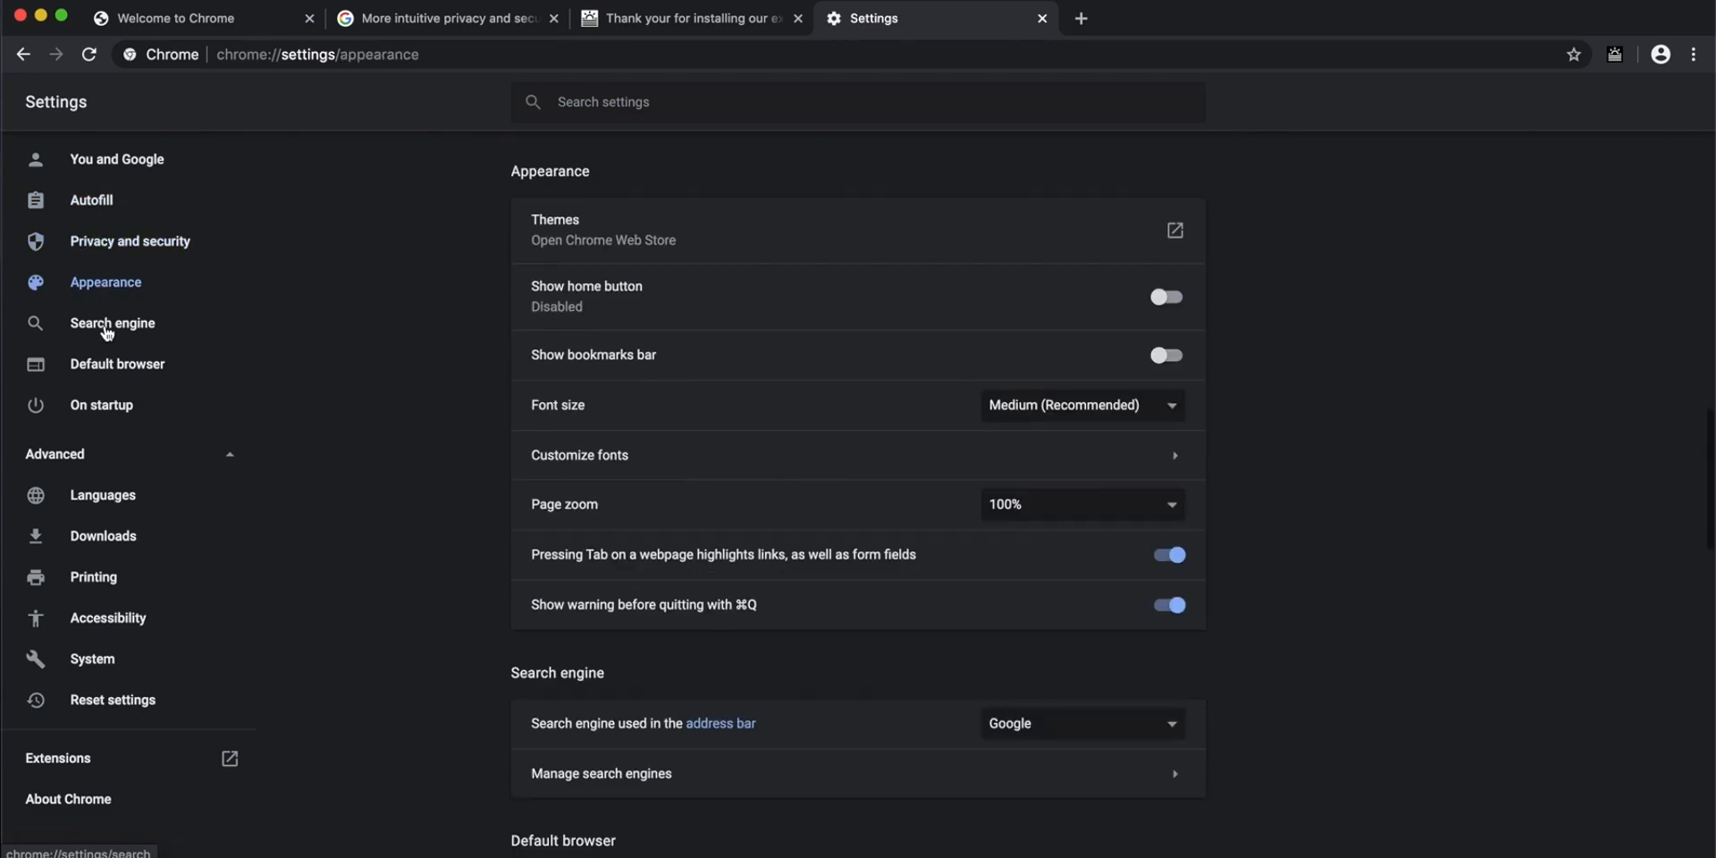
click(117, 365)
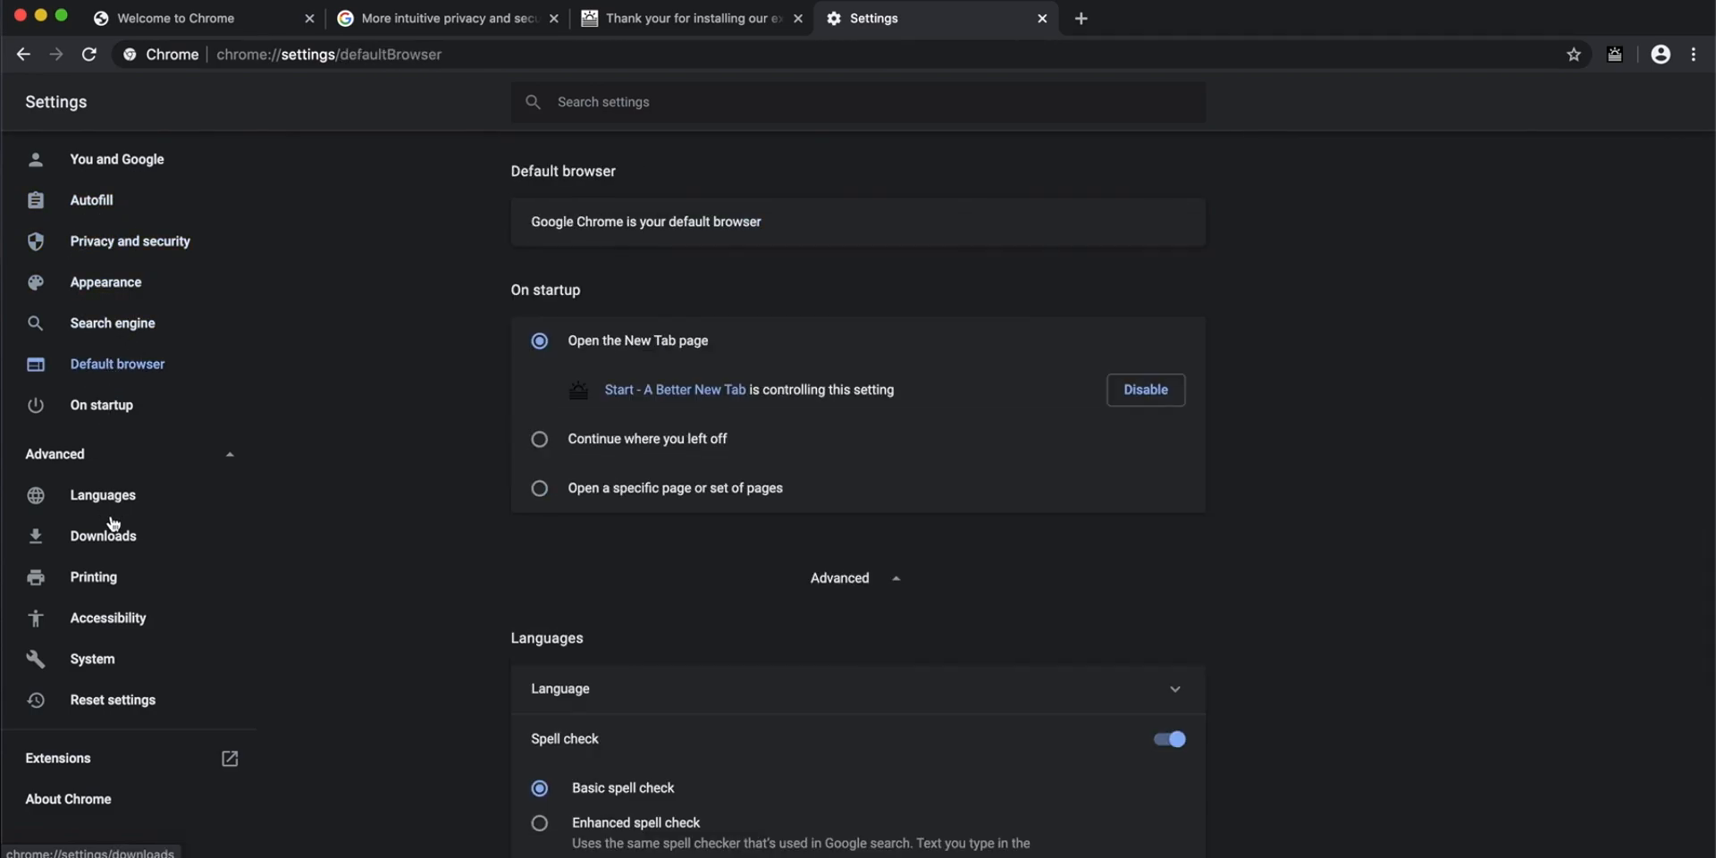
click(102, 494)
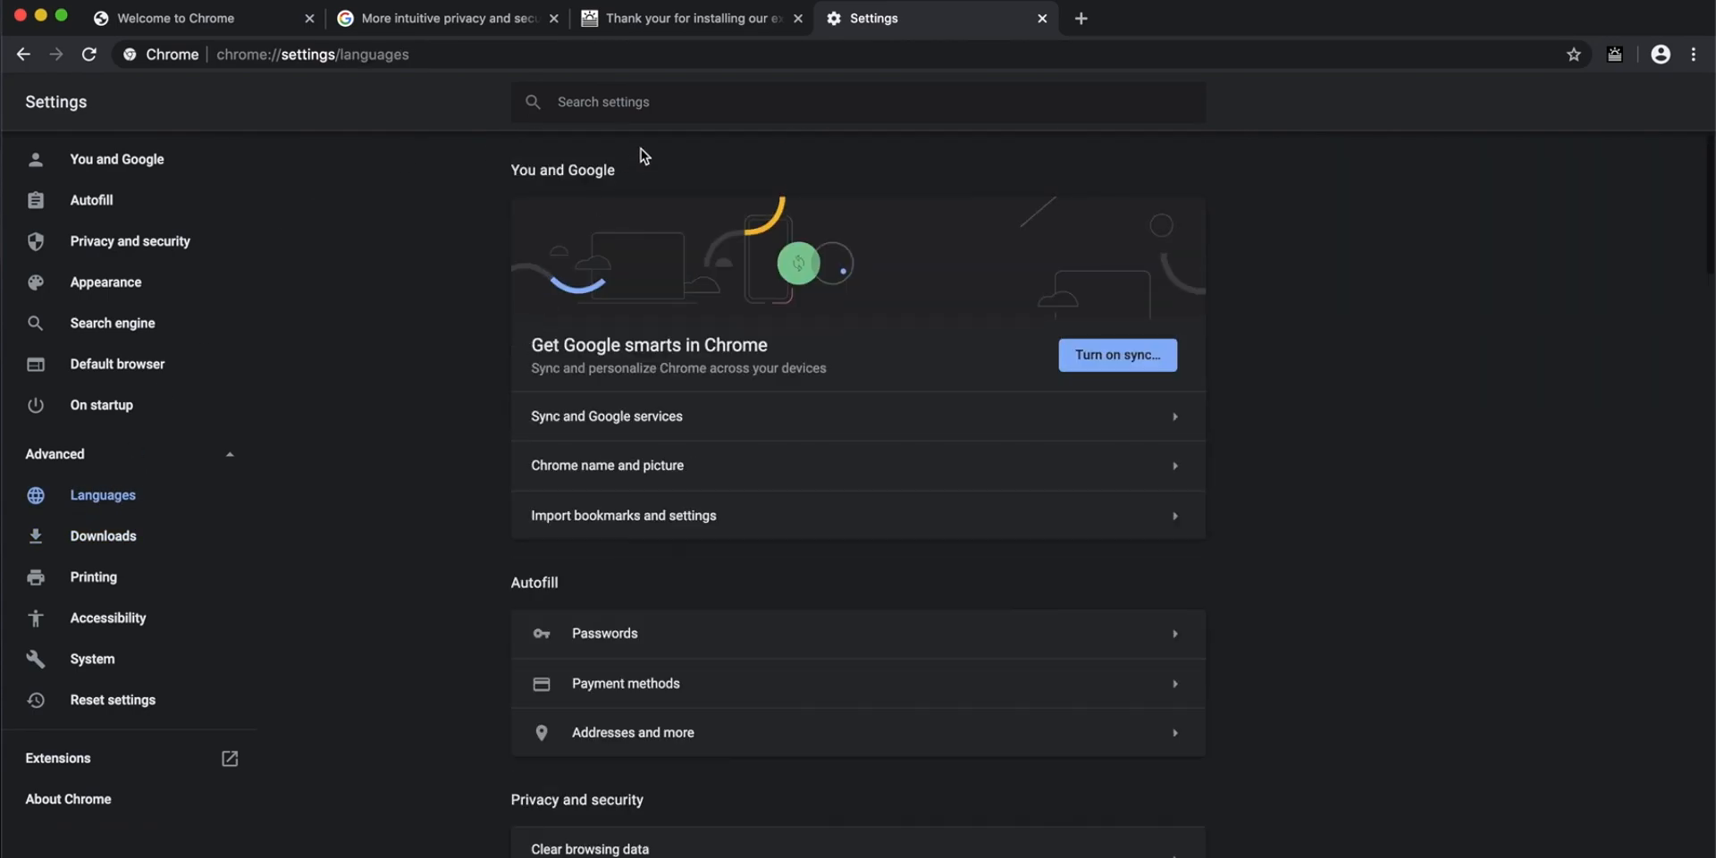
- Search settings for 'saved' to see Autofill matches, then clear the search
click(663, 102)
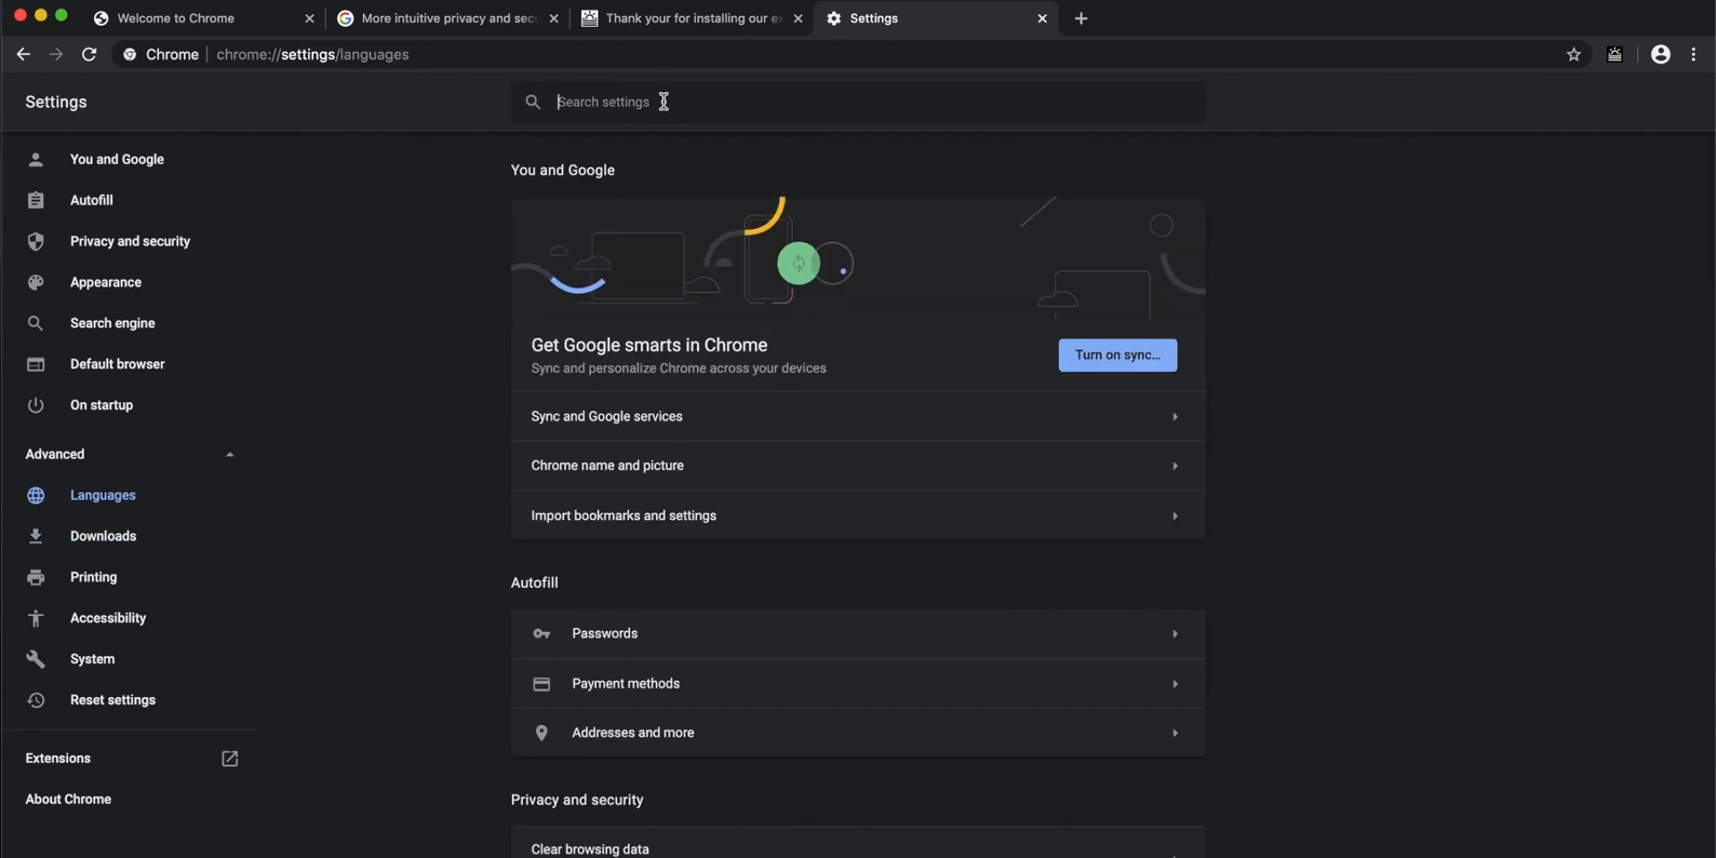
text(saved)
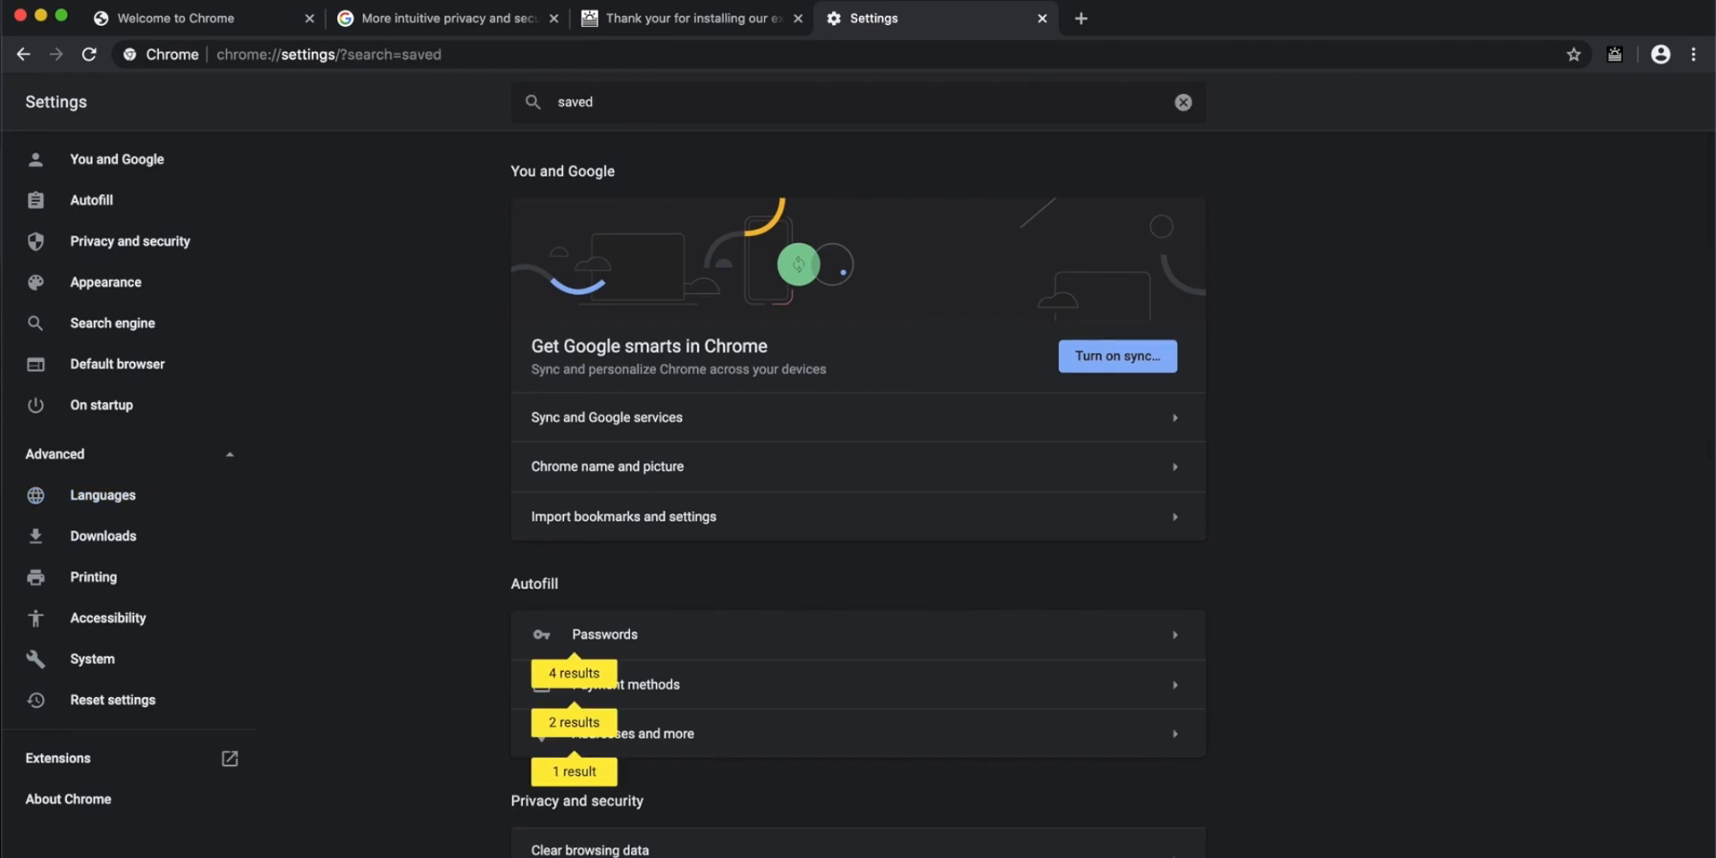
scroll(down, 3)
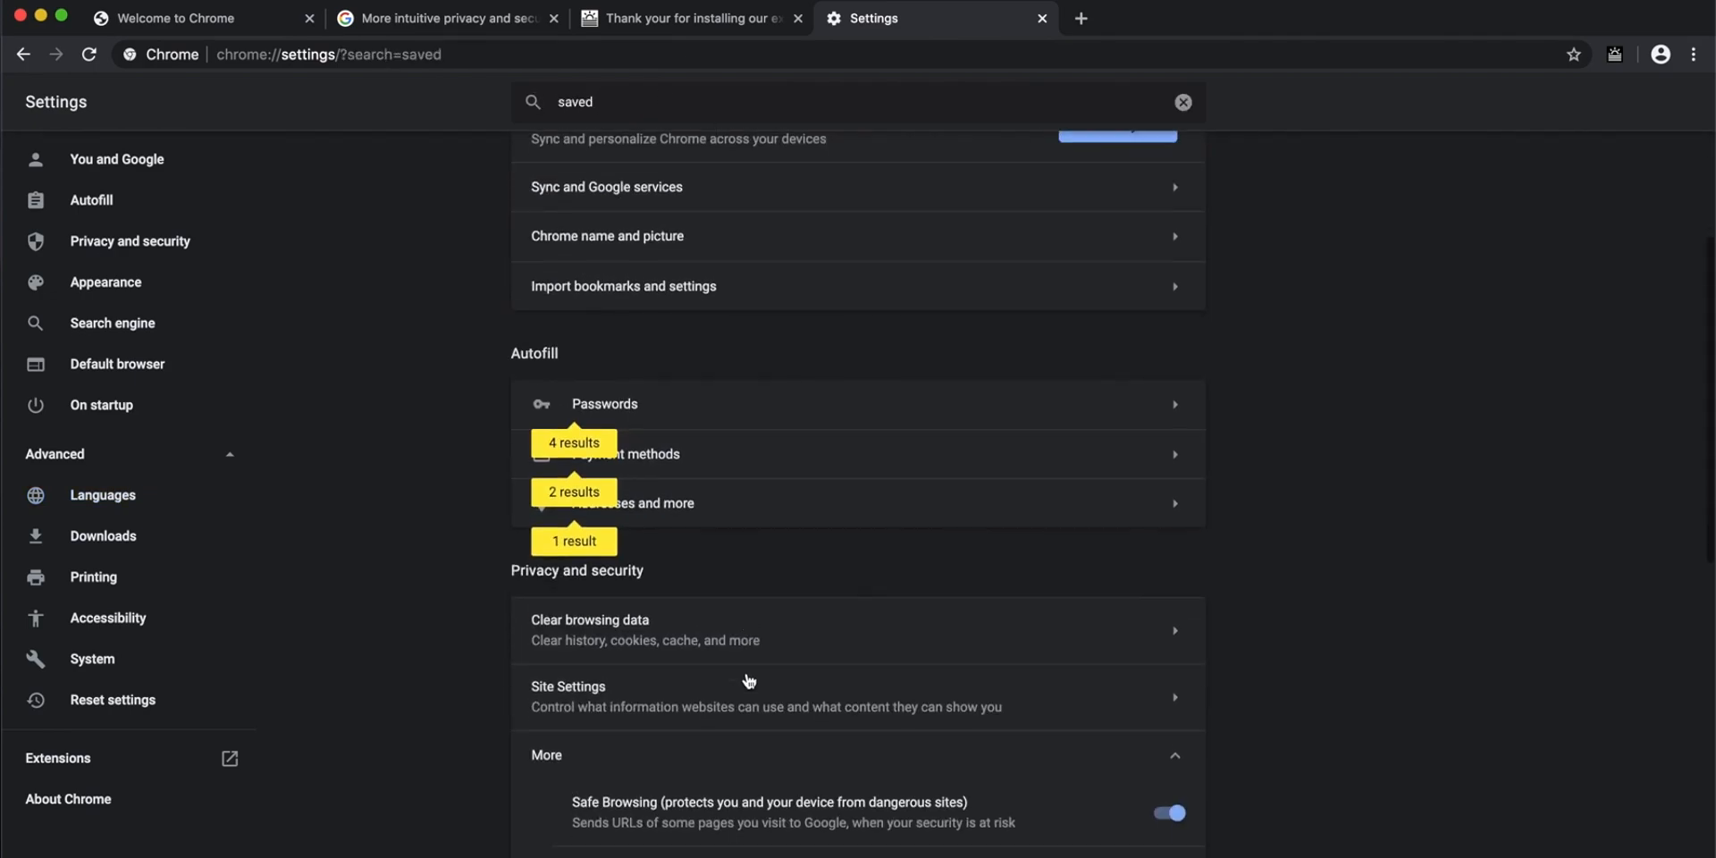
click(1181, 102)
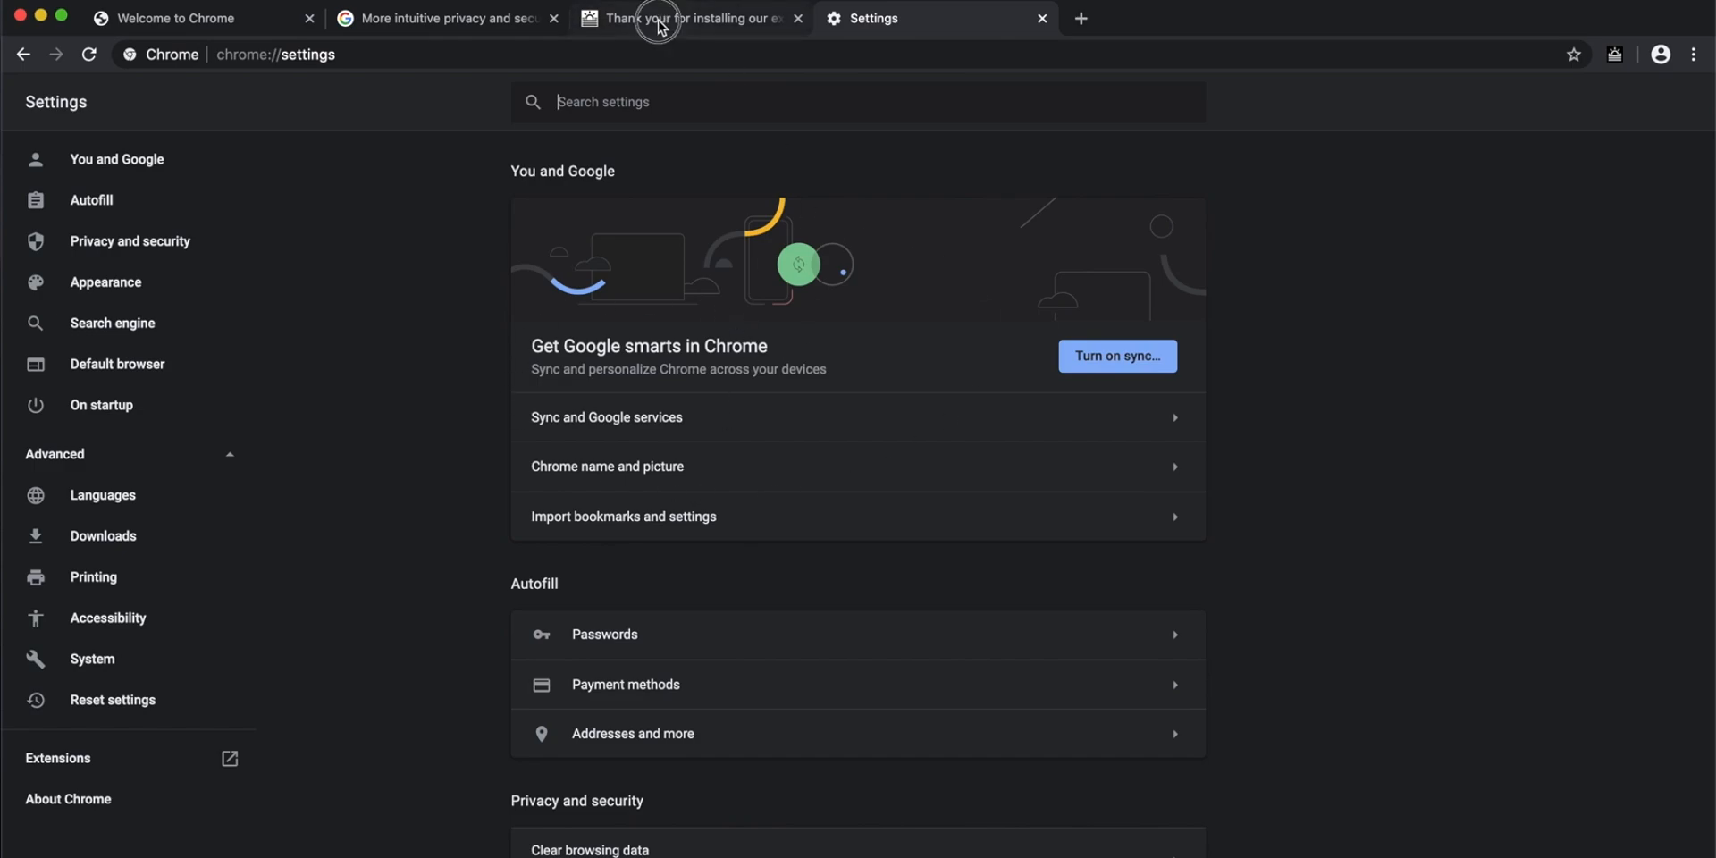
- Close the extension's 'Thank you for installing' tab and go back to Settings
click(689, 19)
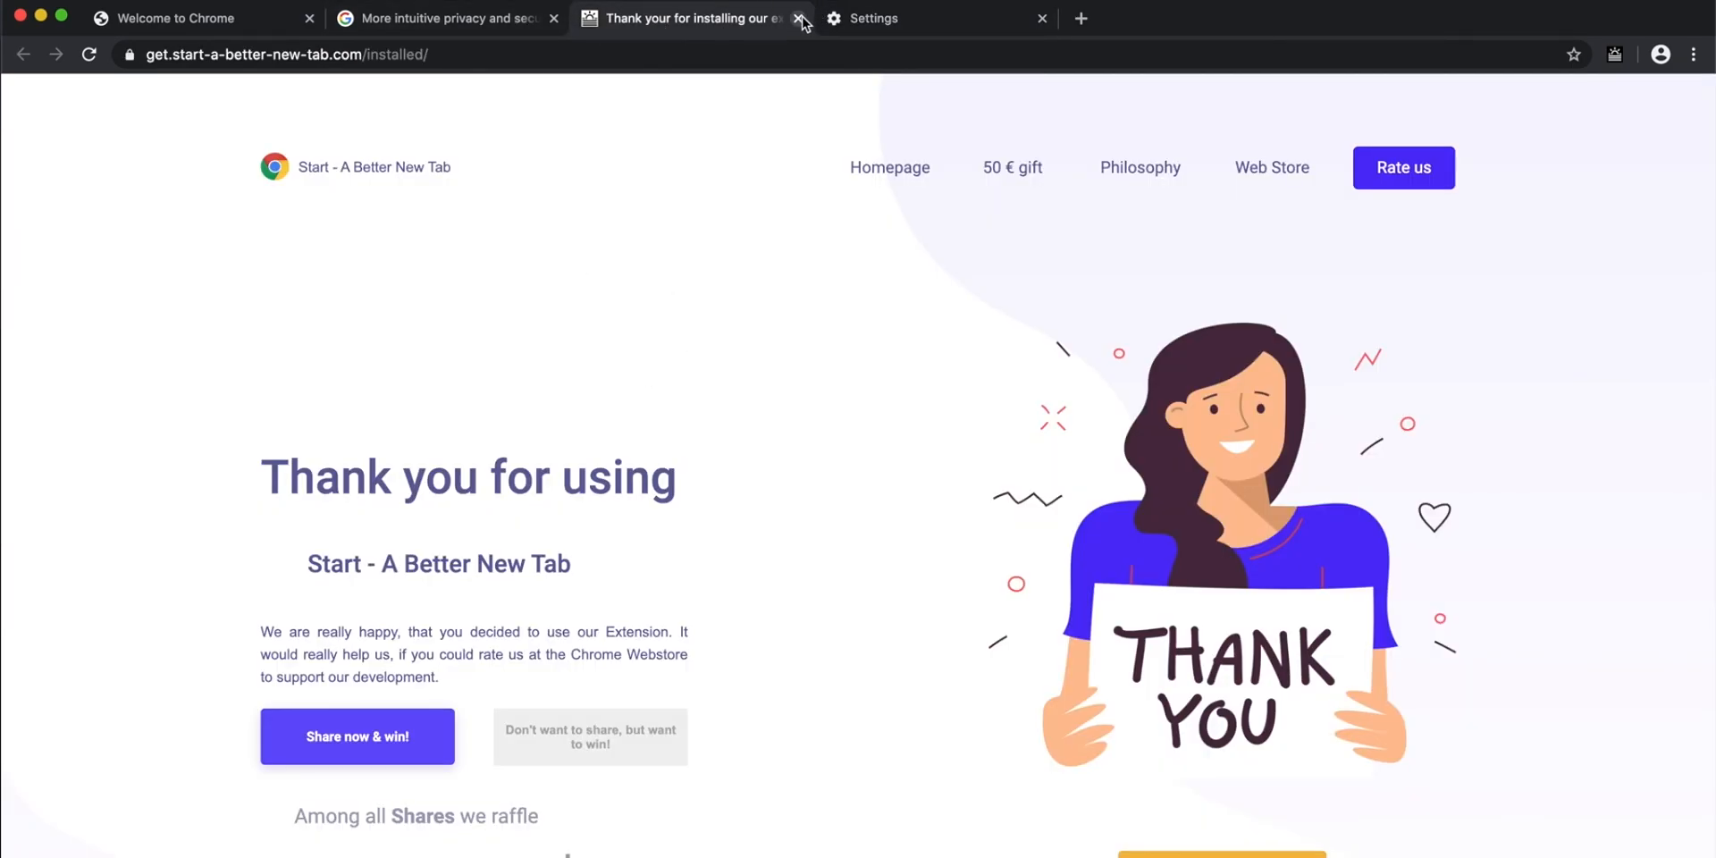
click(801, 19)
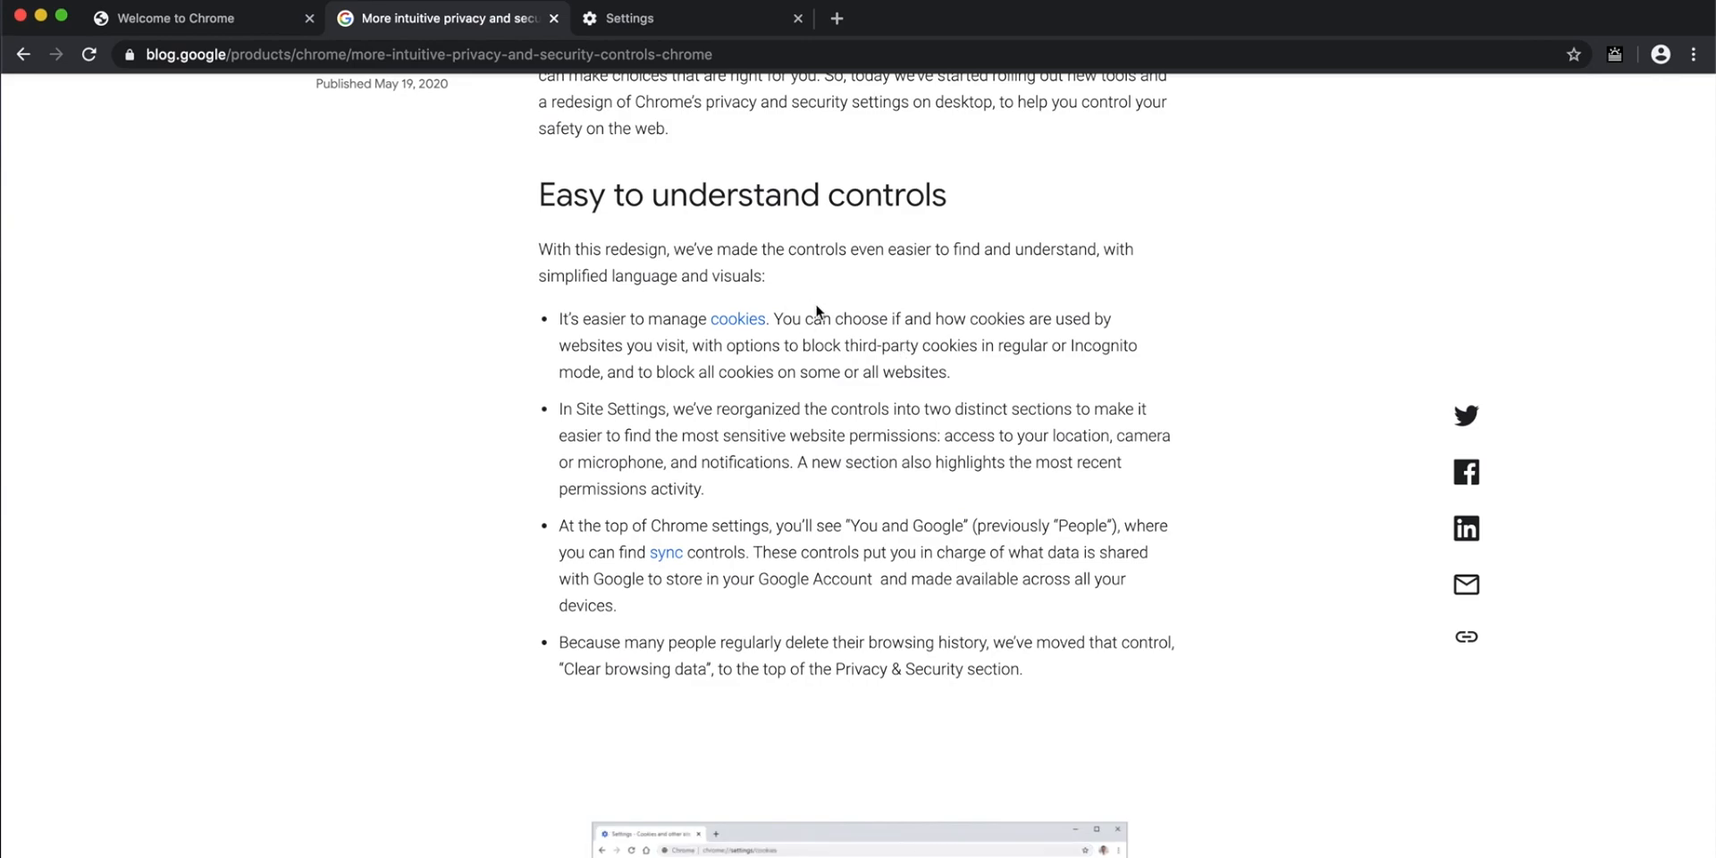
mouse_move(769, 336)
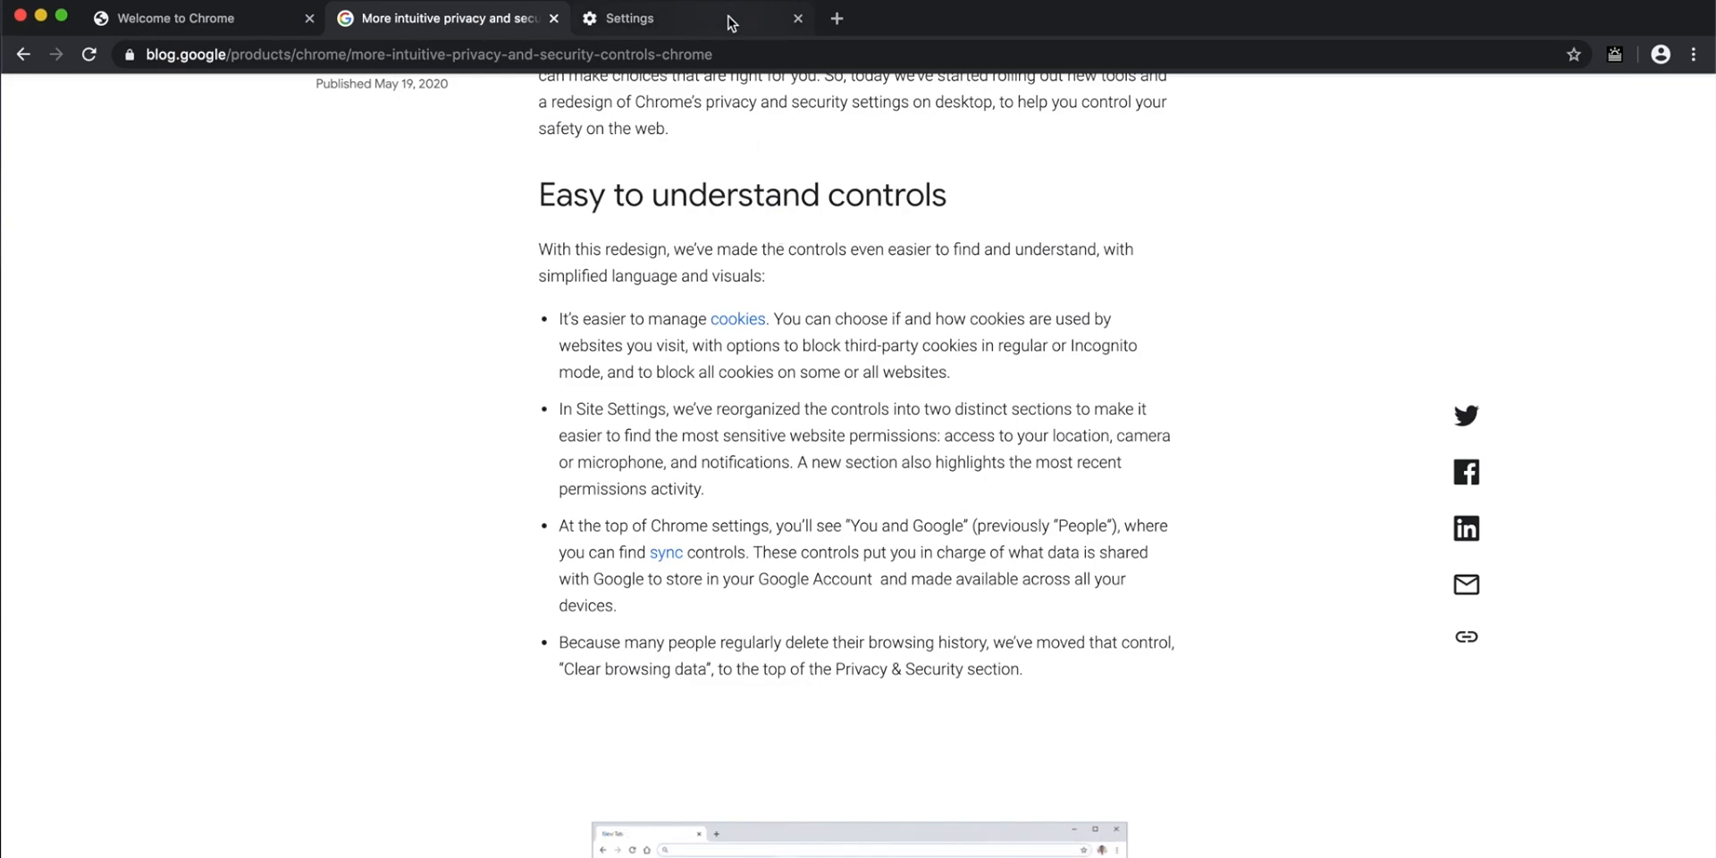
click(629, 18)
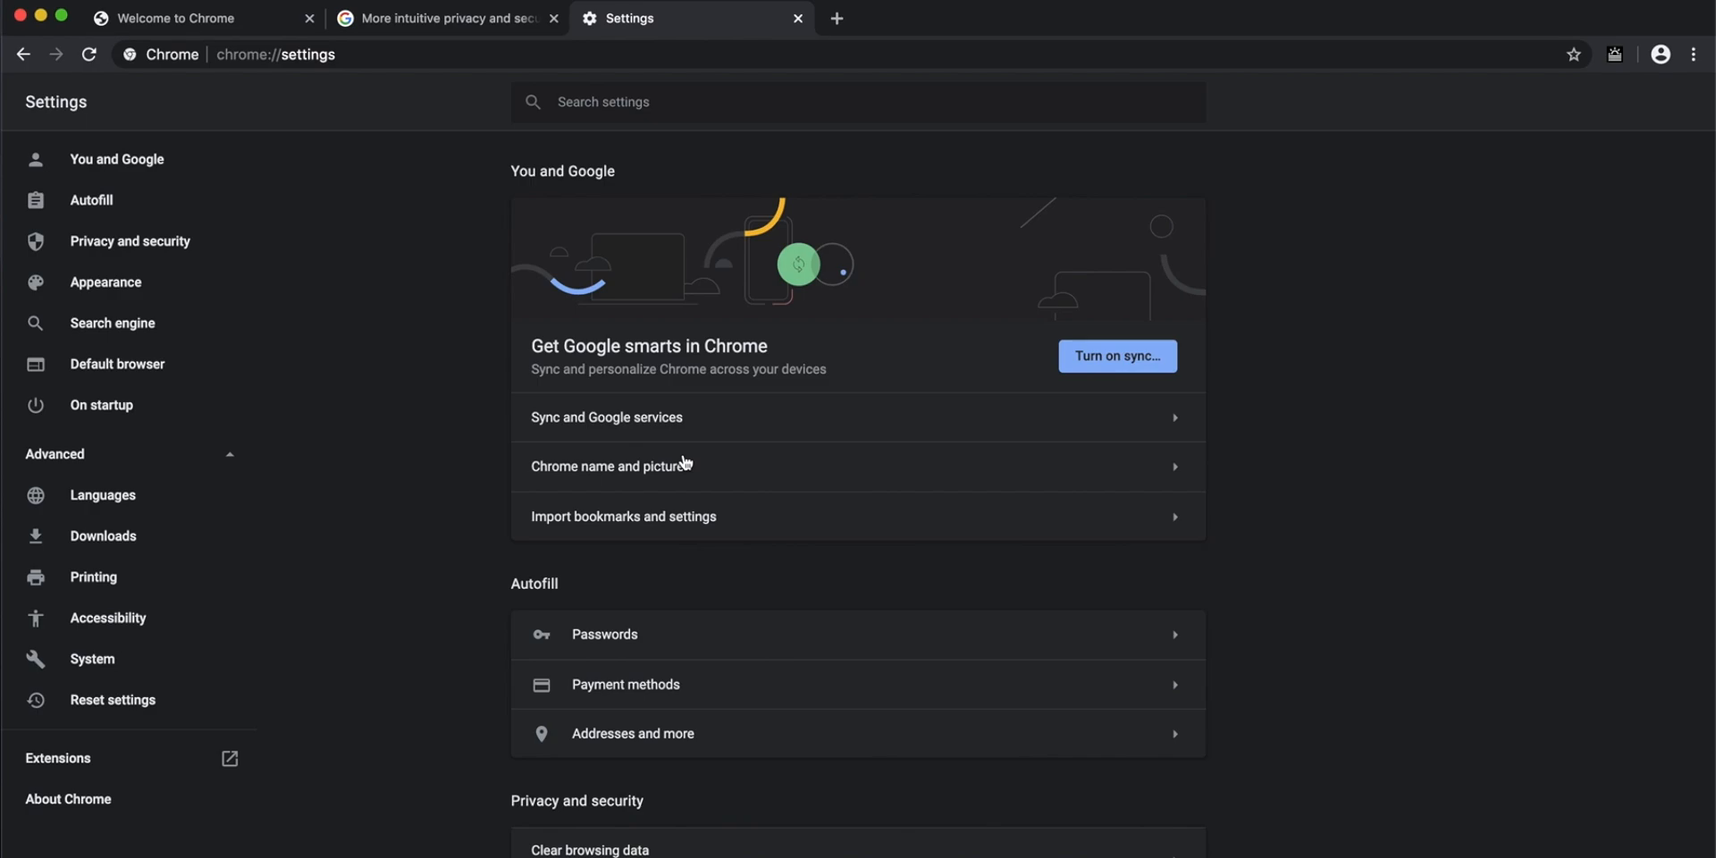
- Scroll the settings page down to Clear browsing data under Privacy and security
scroll(down, 3)
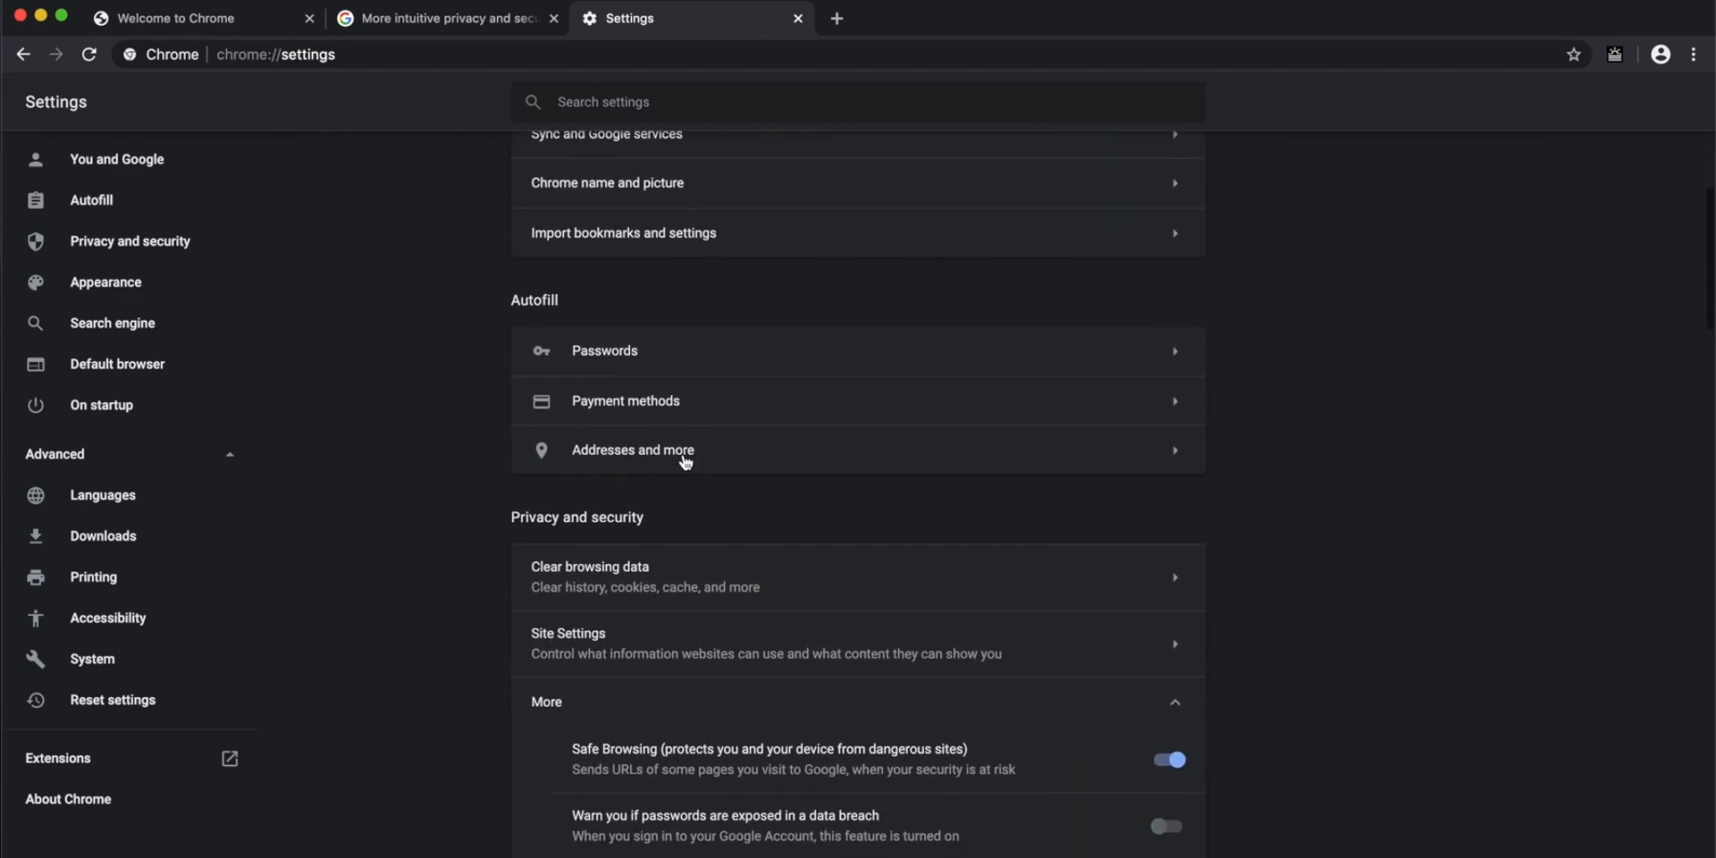
scroll(down, 3)
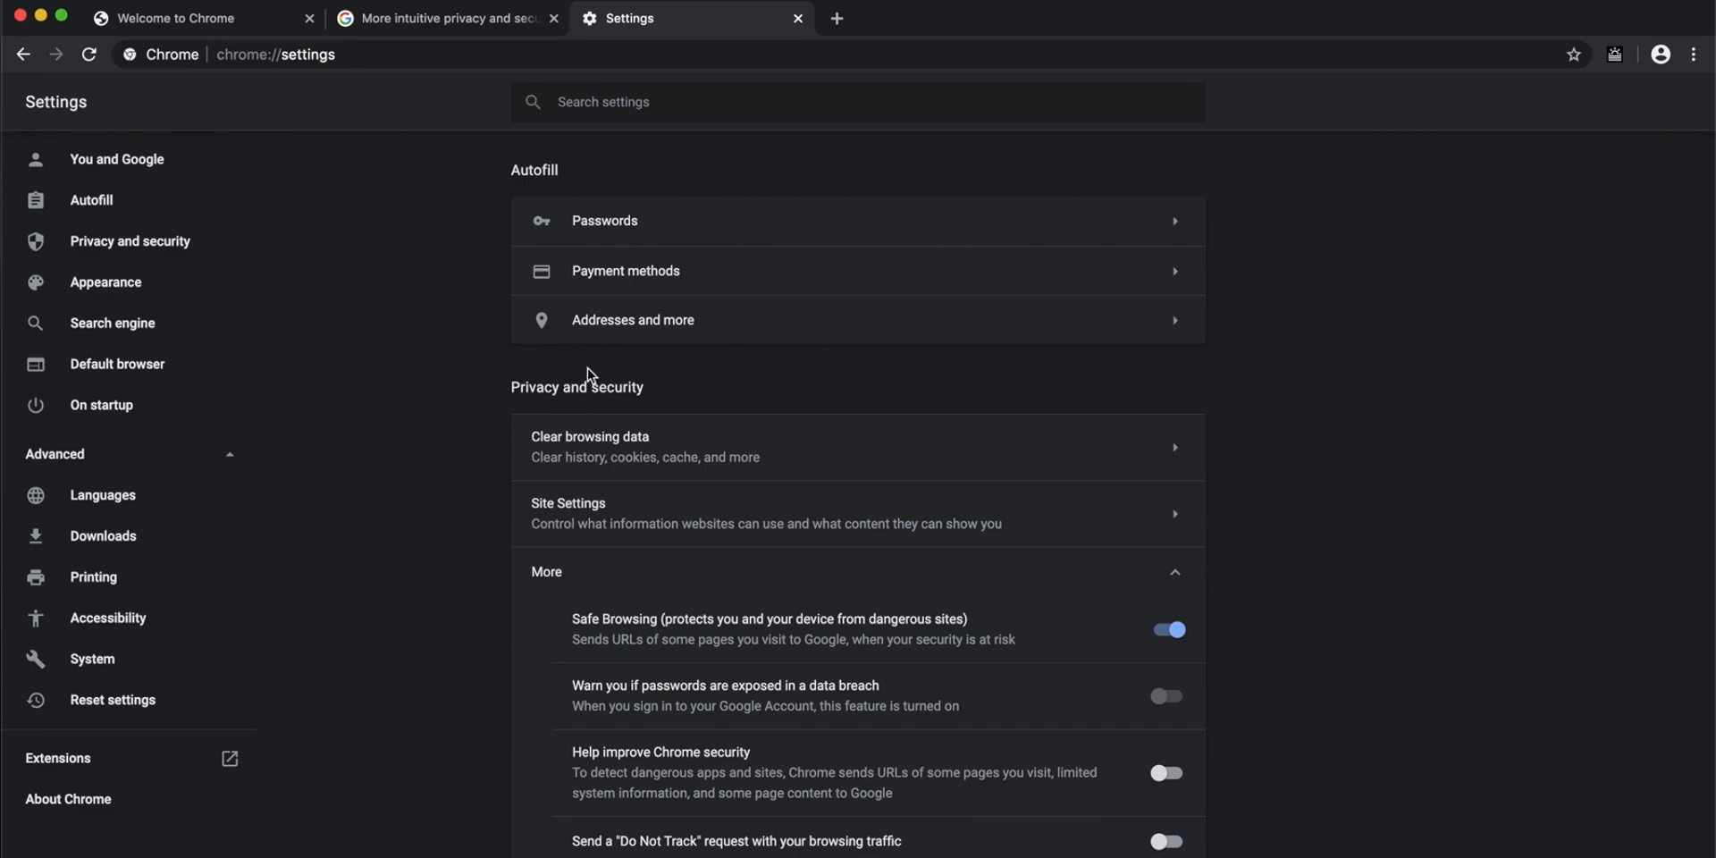
mouse_move(647, 461)
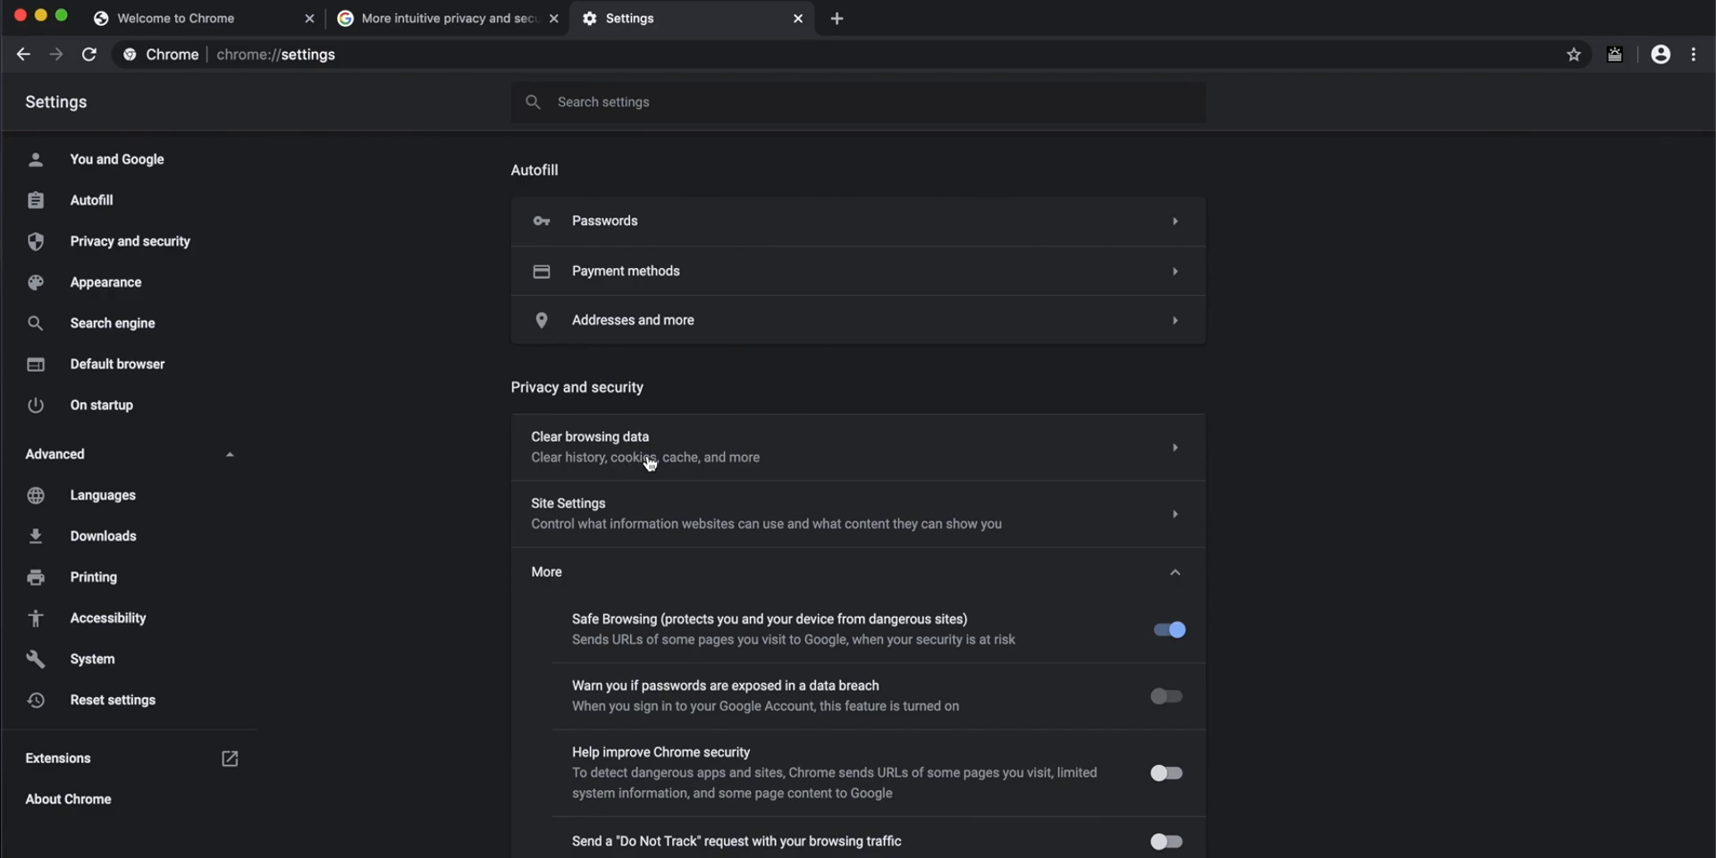
mouse_move(706, 407)
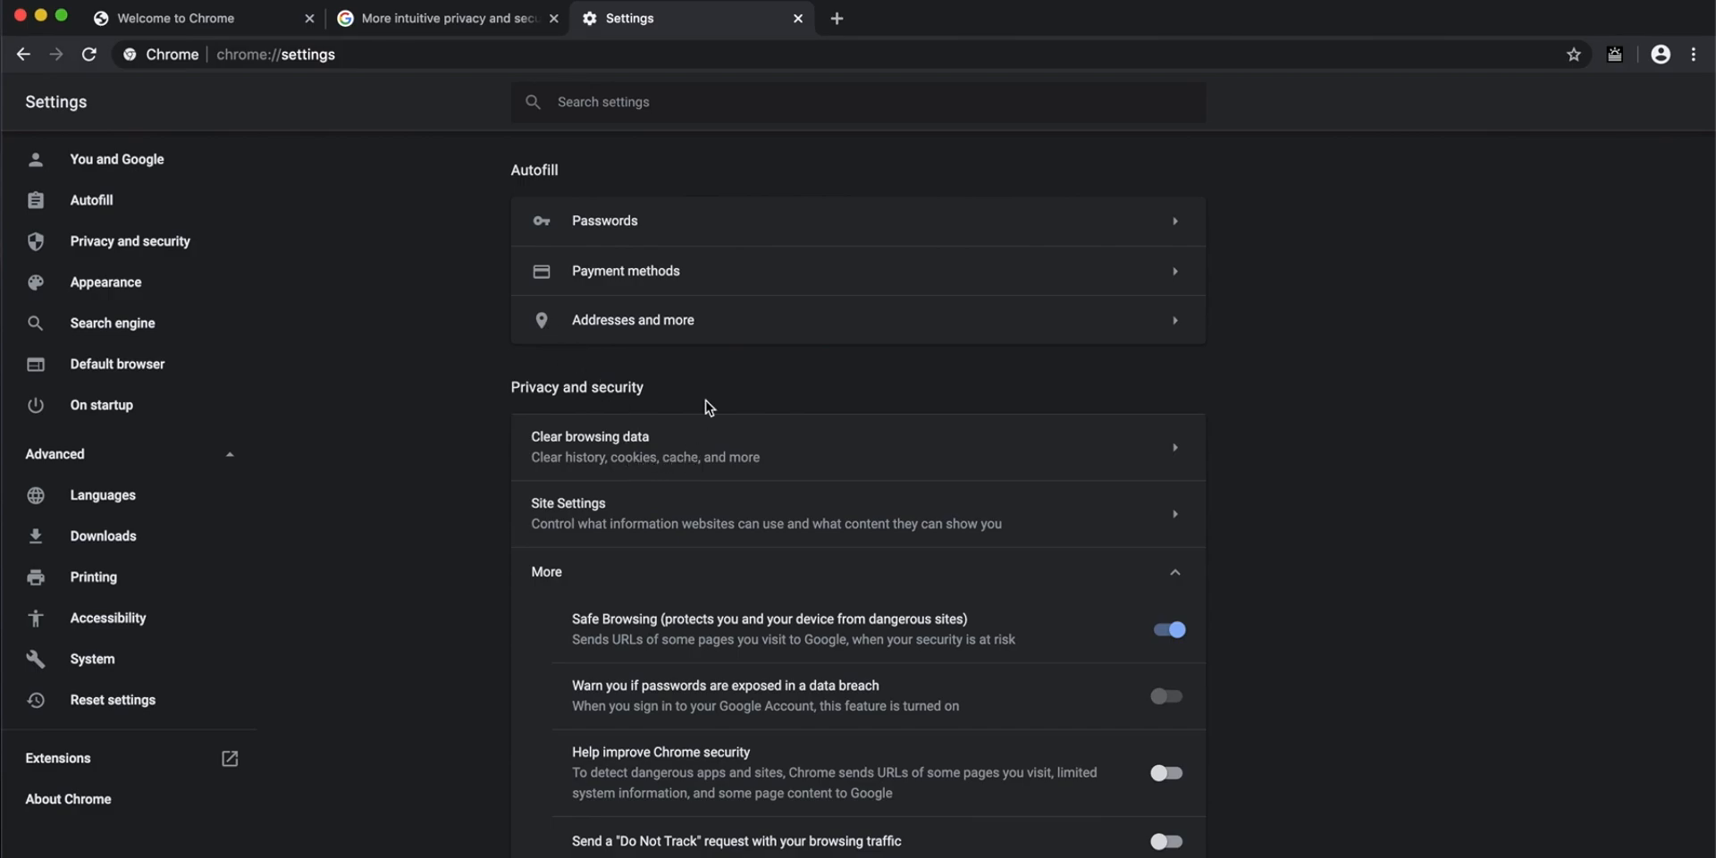
scroll(down, 3)
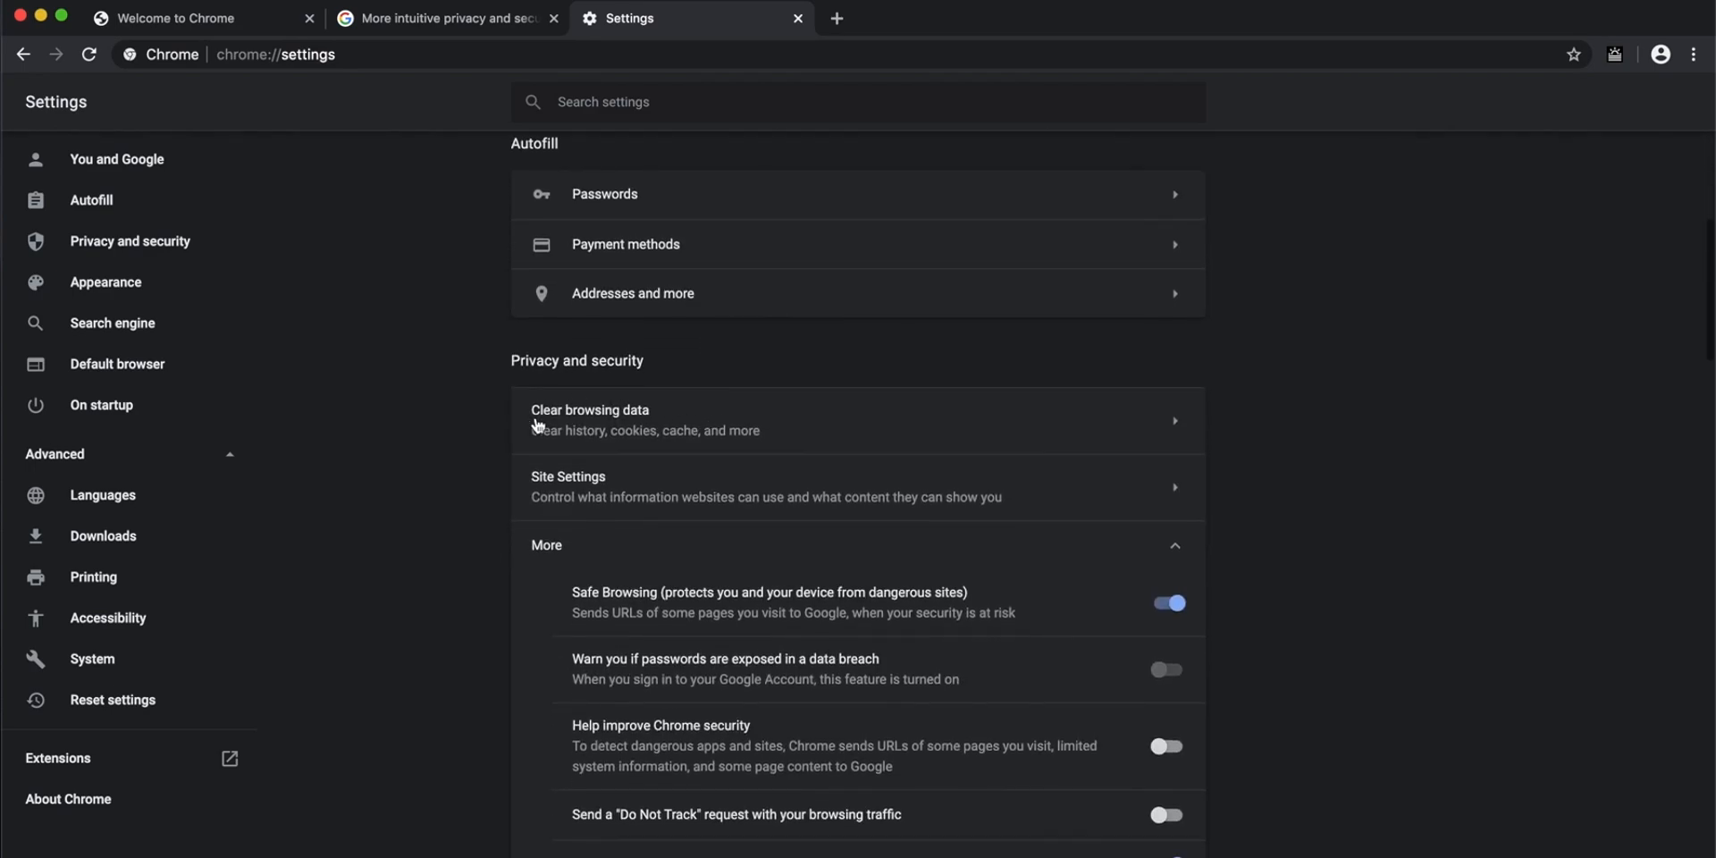
mouse_move(625, 430)
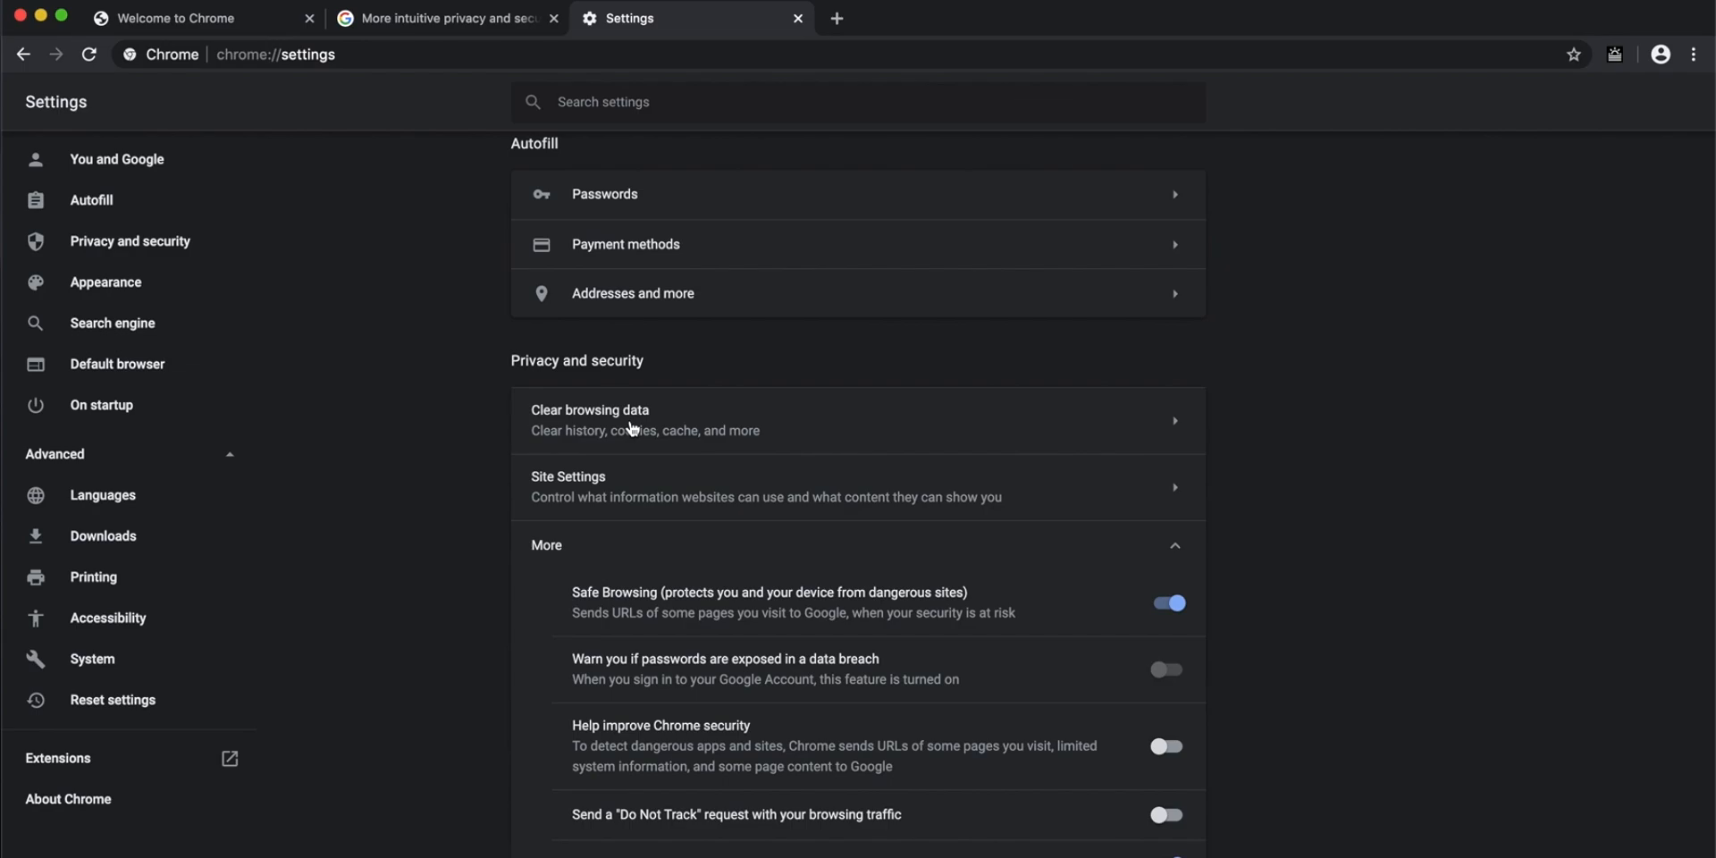
mouse_move(639, 429)
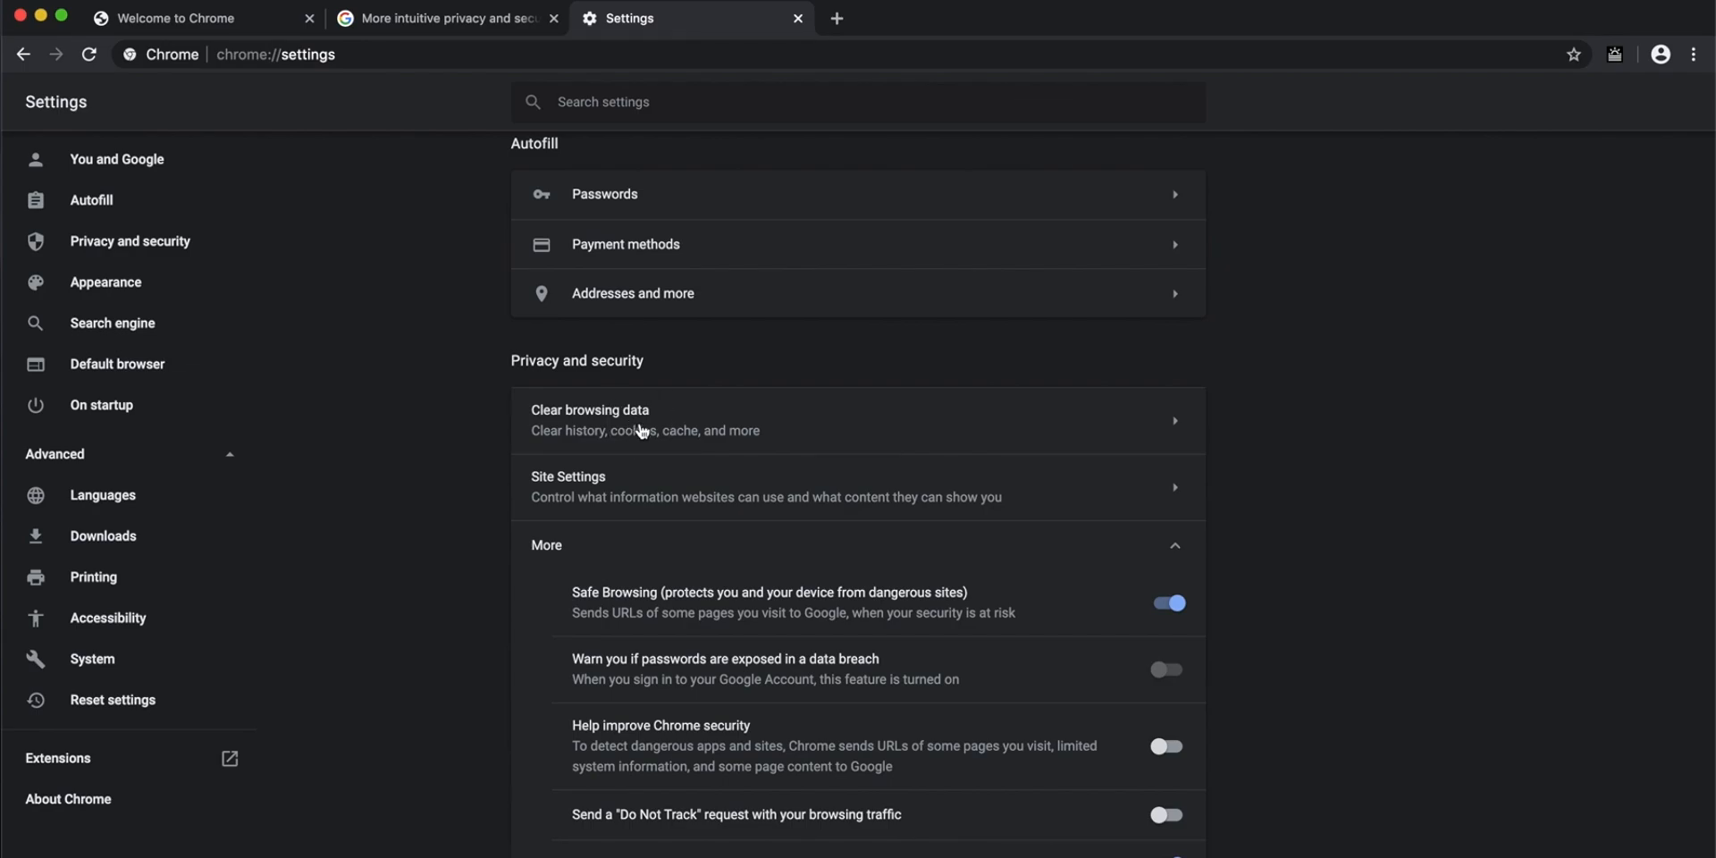
- Open Clear browsing data with Last hour selected, then dismiss the dialog
click(639, 419)
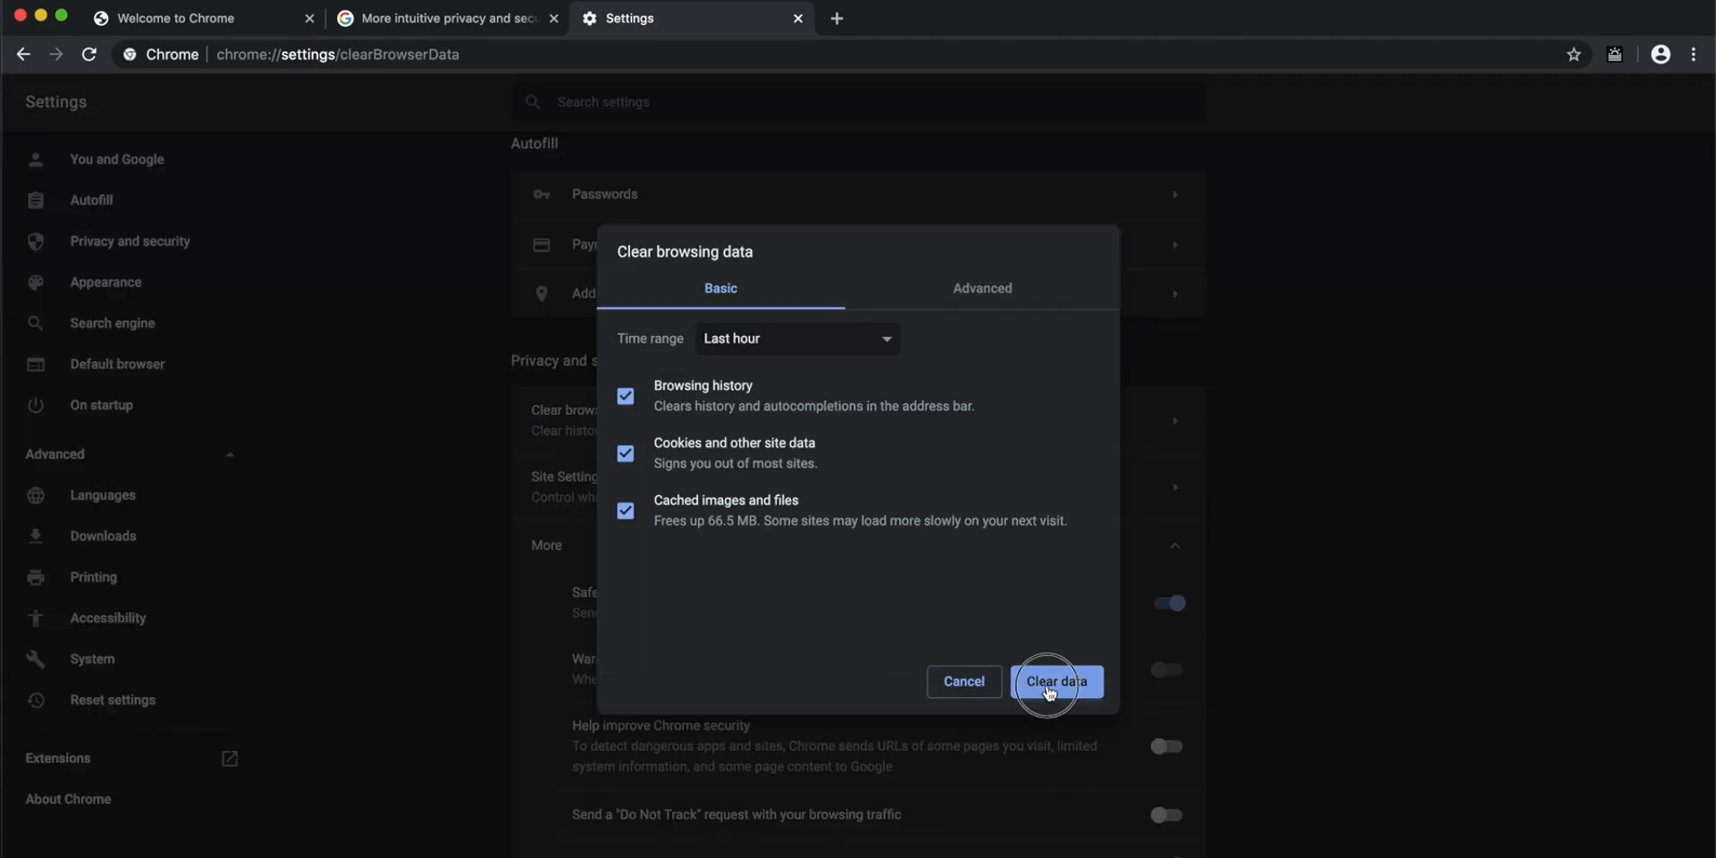
click(1054, 680)
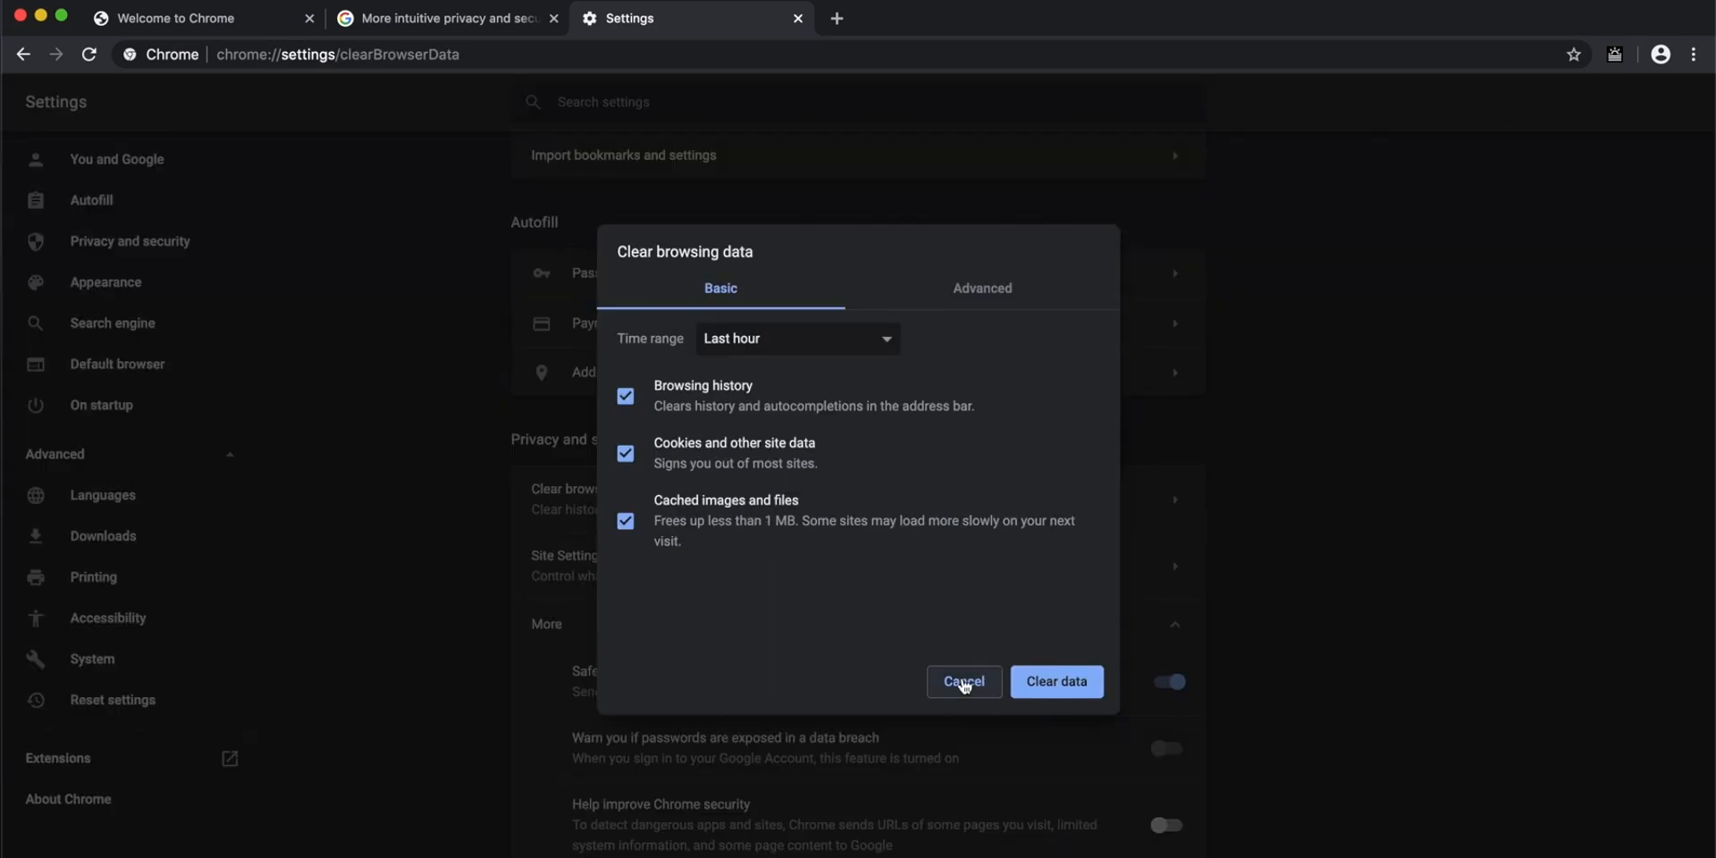
click(963, 680)
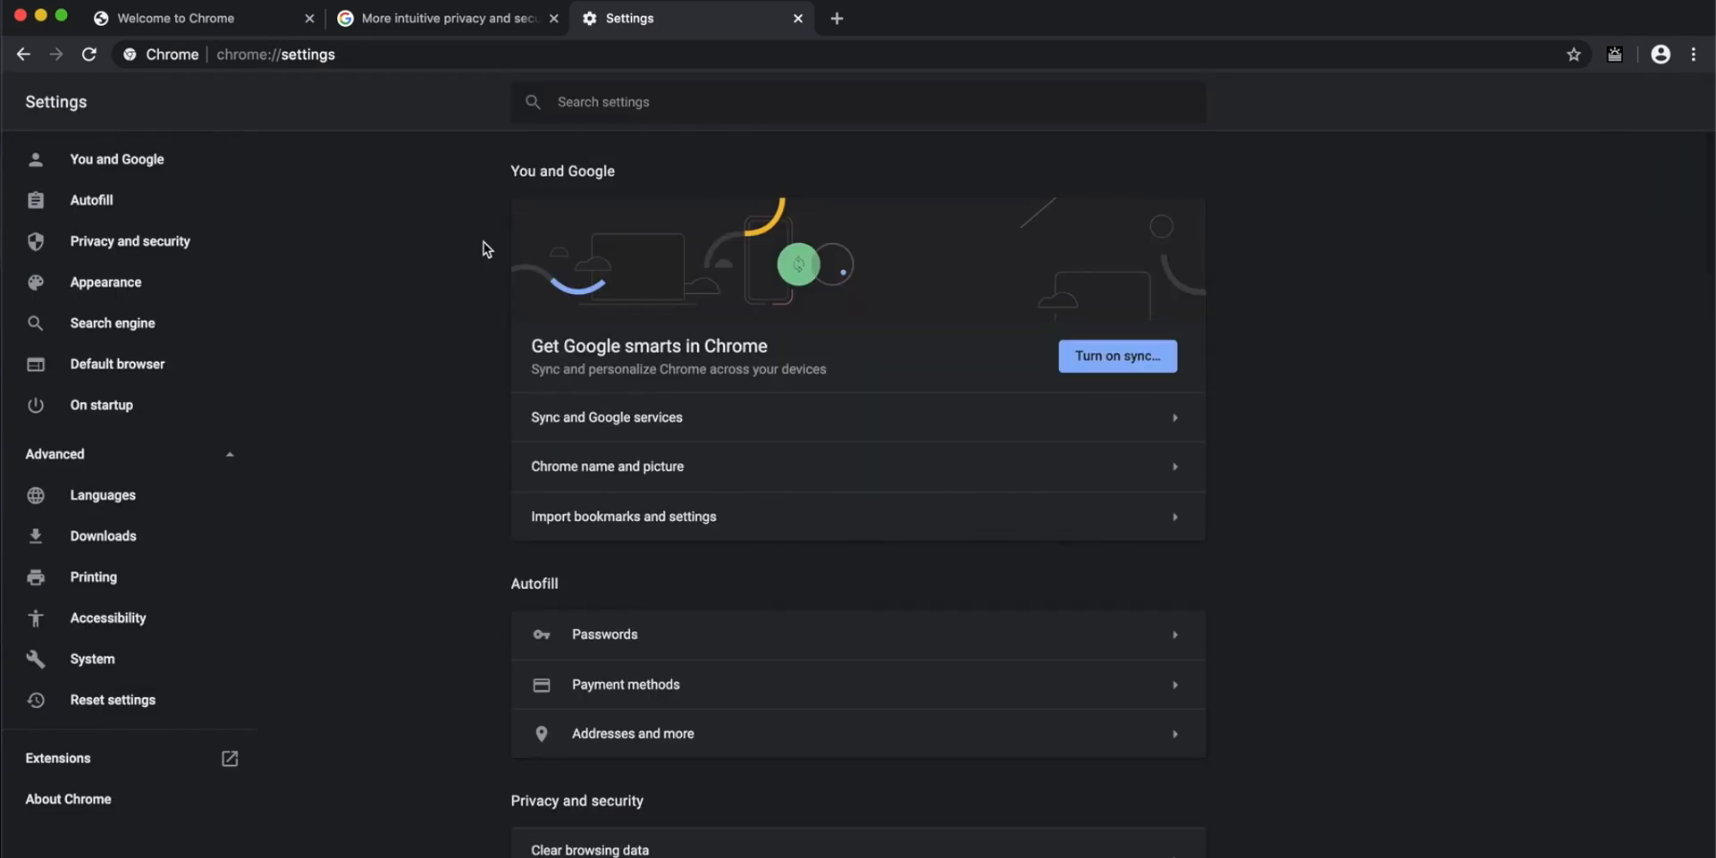
- Return to the Keyword blog tab and check its secure site information
click(443, 19)
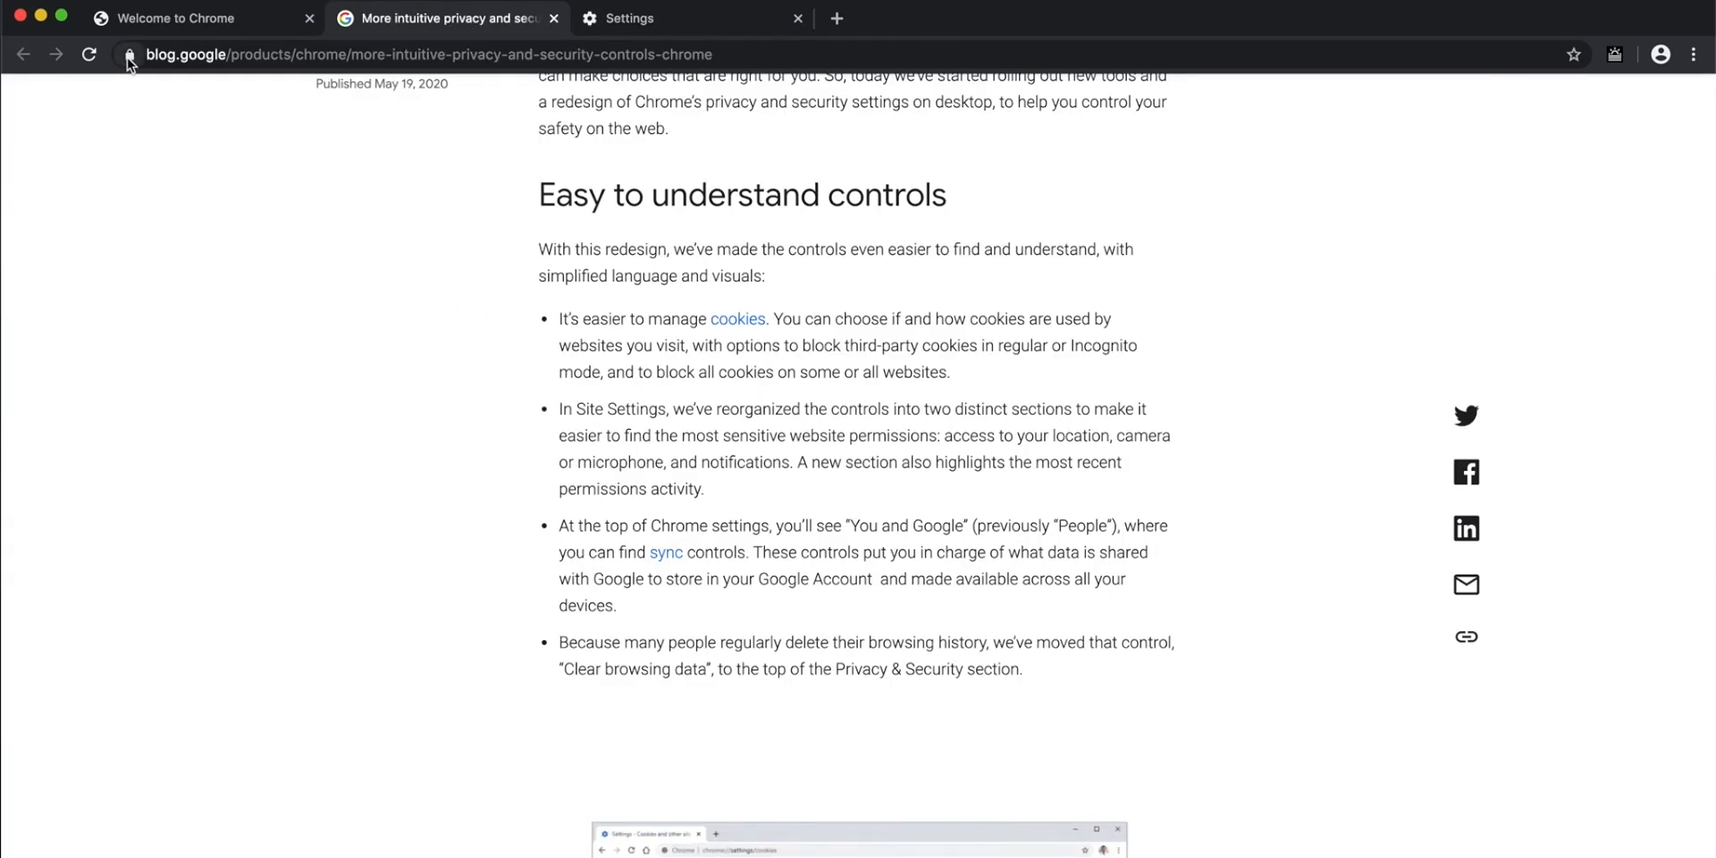
mouse_move(128, 55)
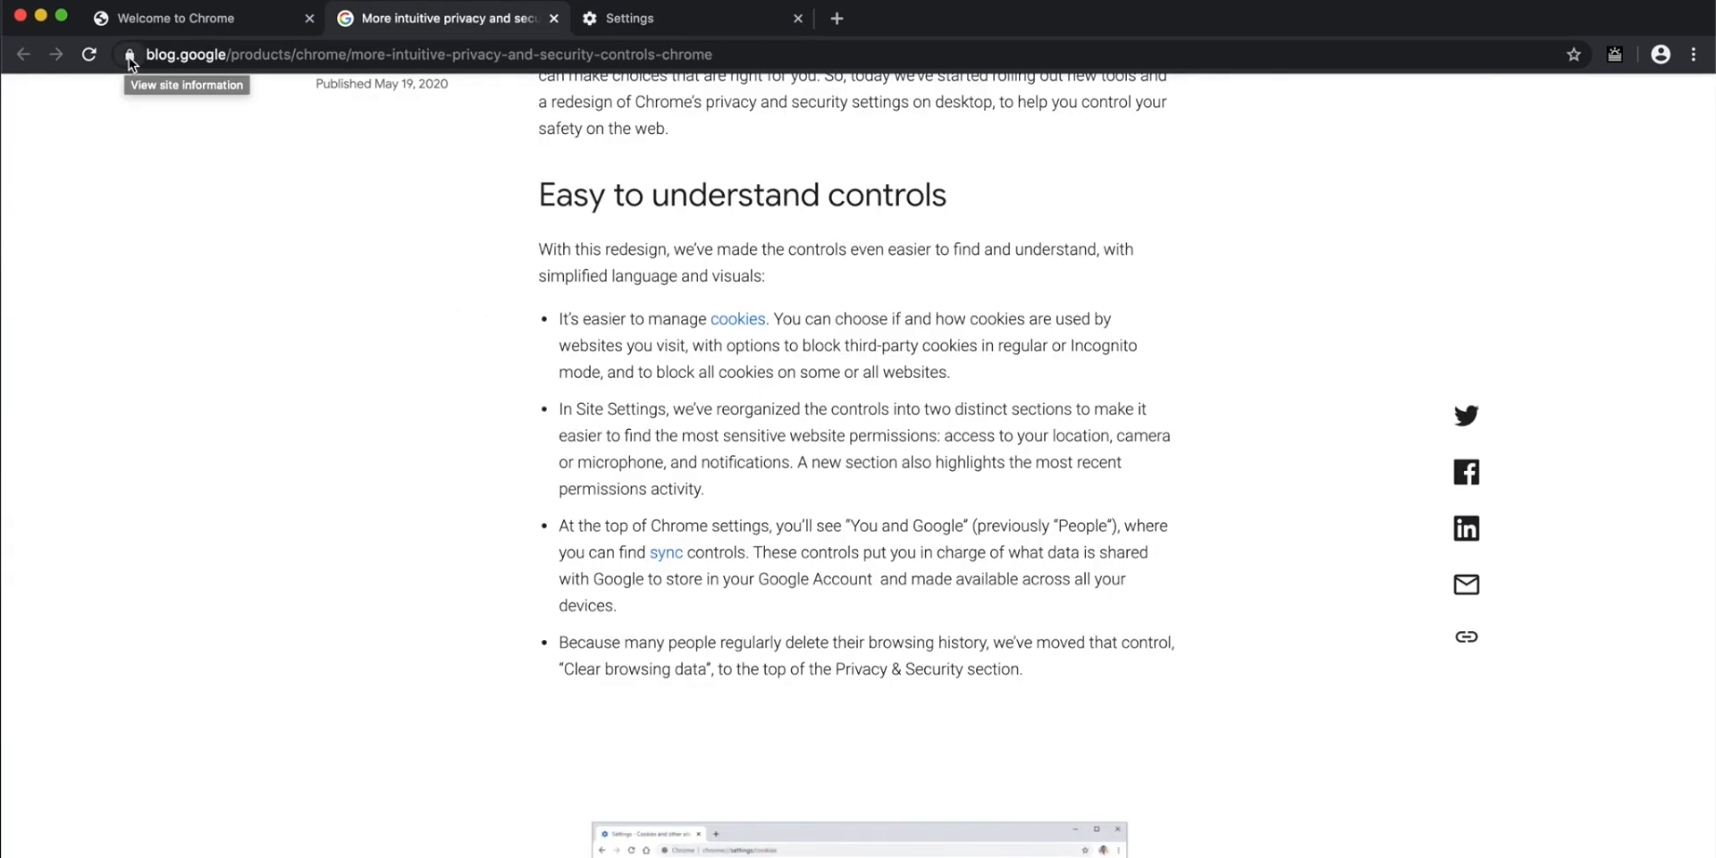
click(129, 54)
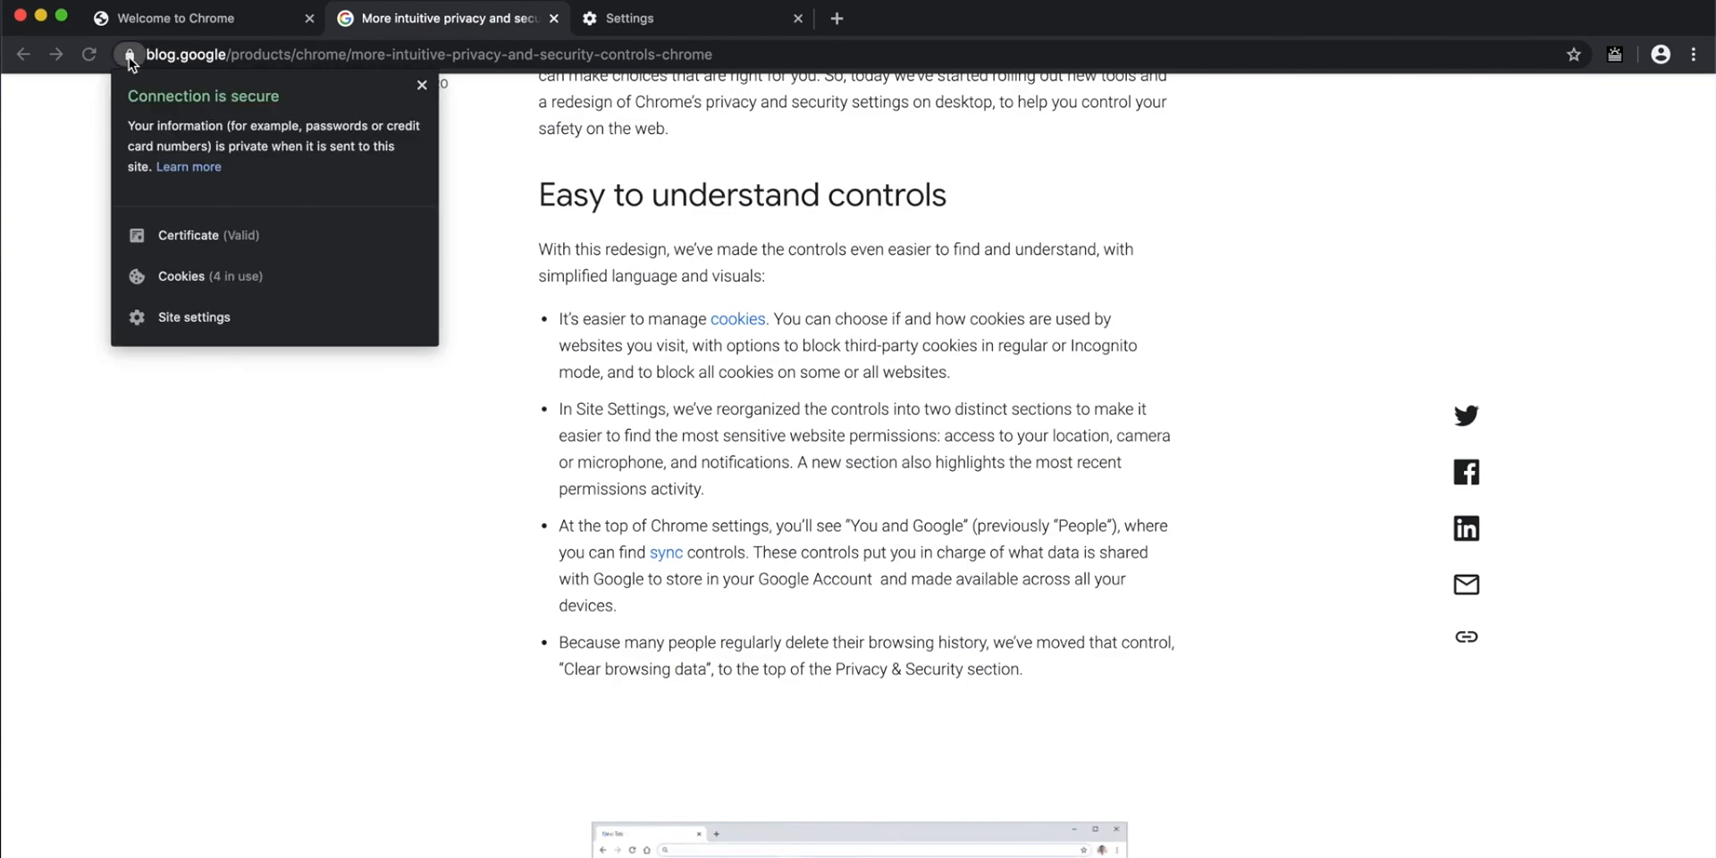
click(196, 291)
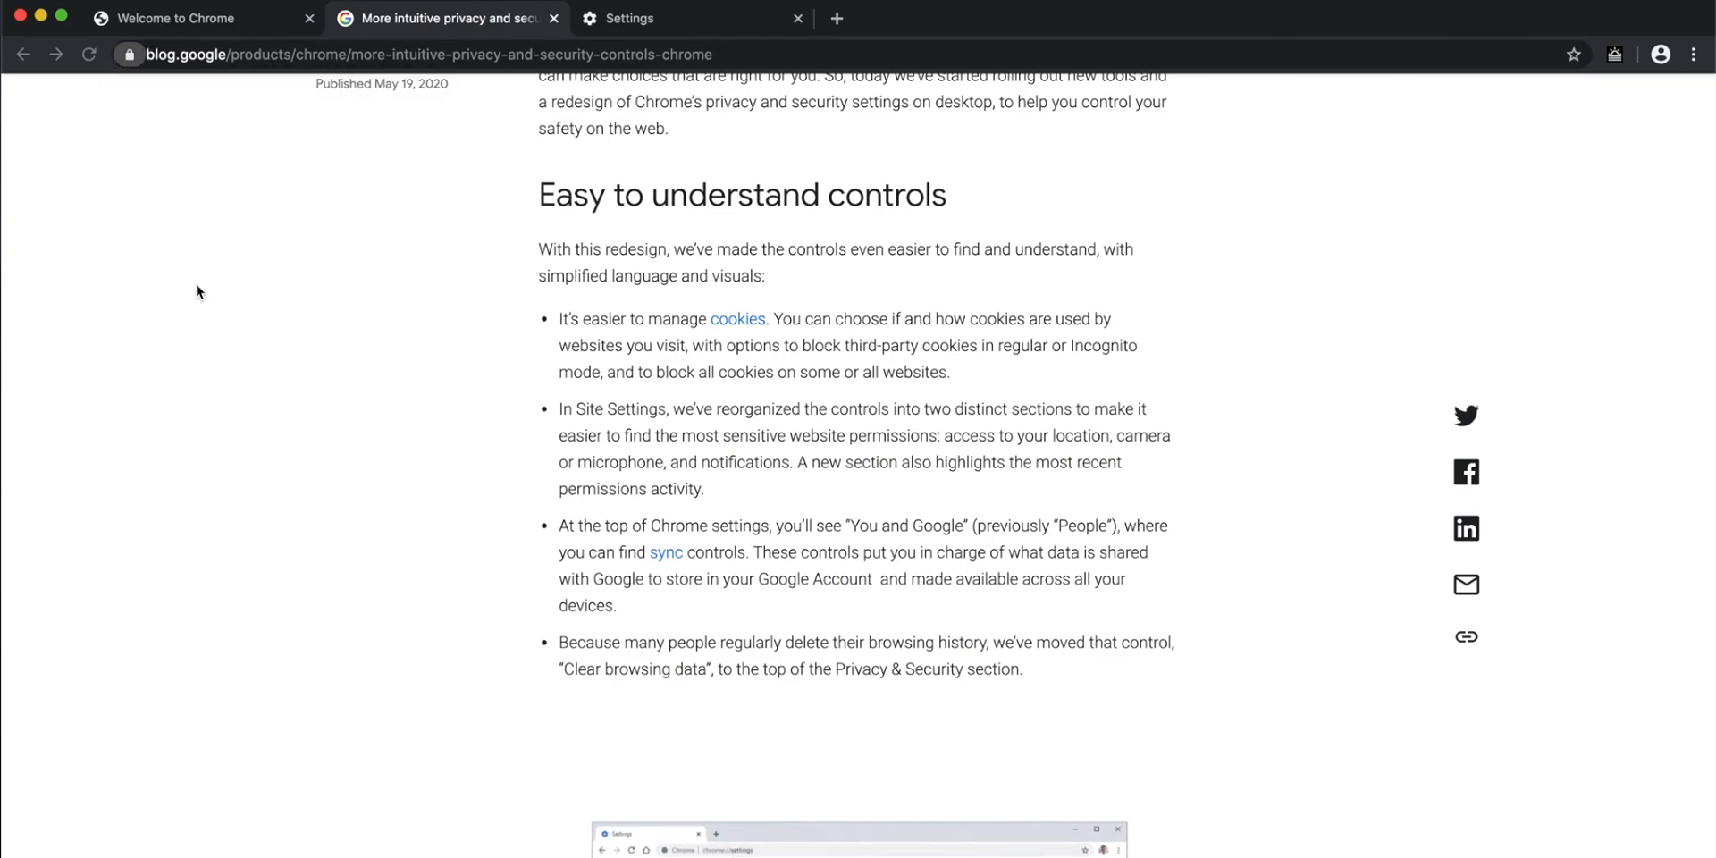
click(129, 54)
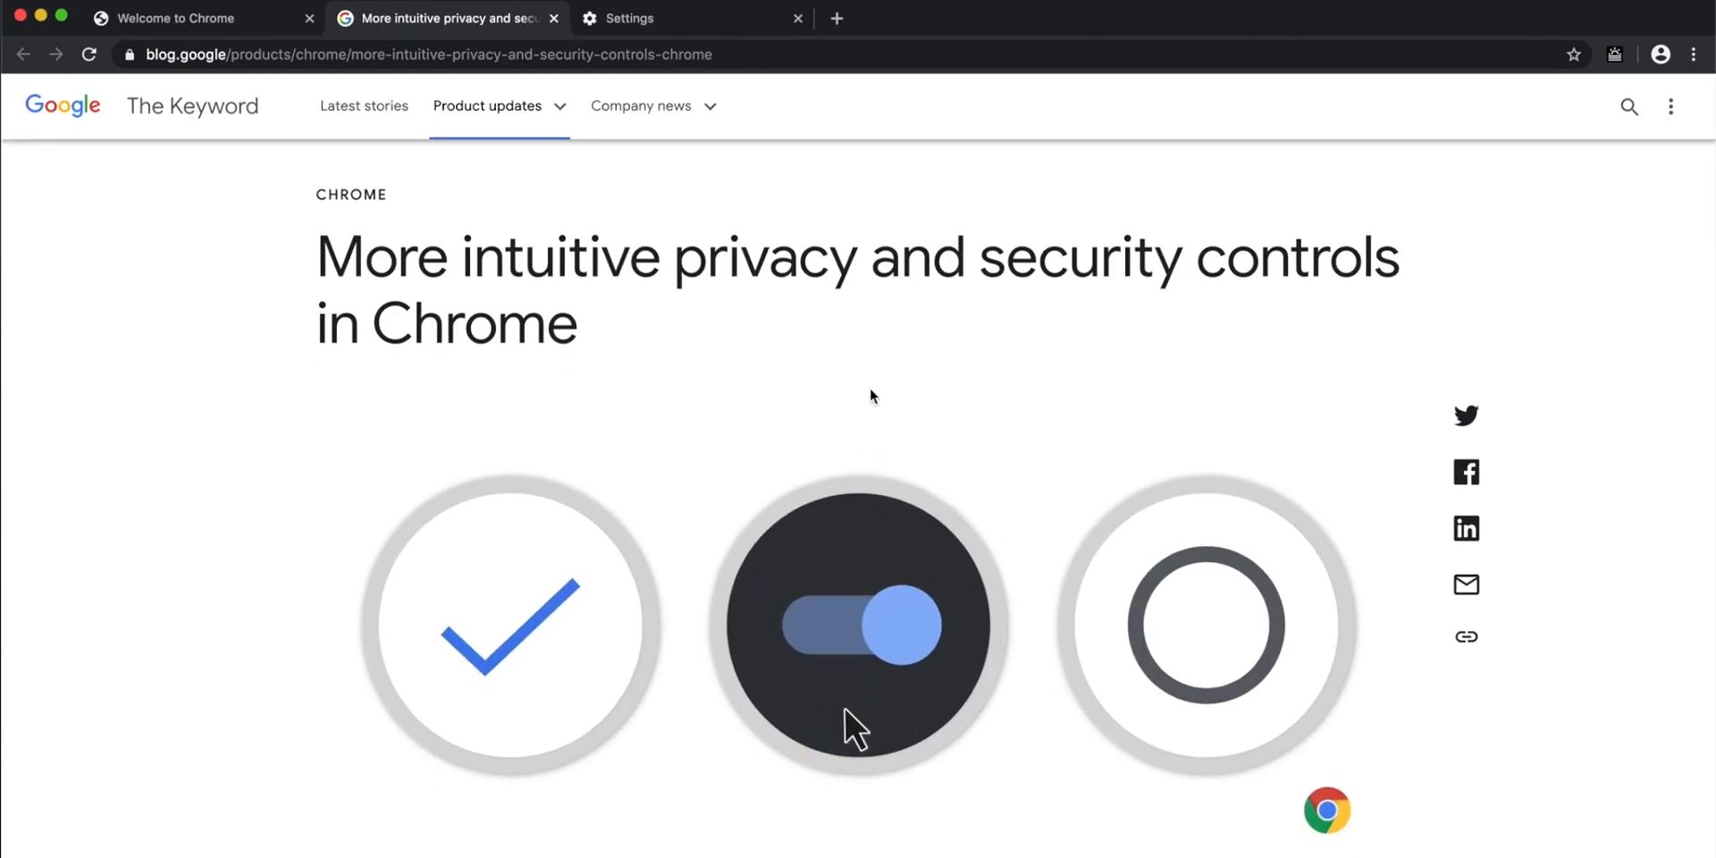
- Read the blog post through its Safety check section, then bring Settings forward
scroll(down, 3)
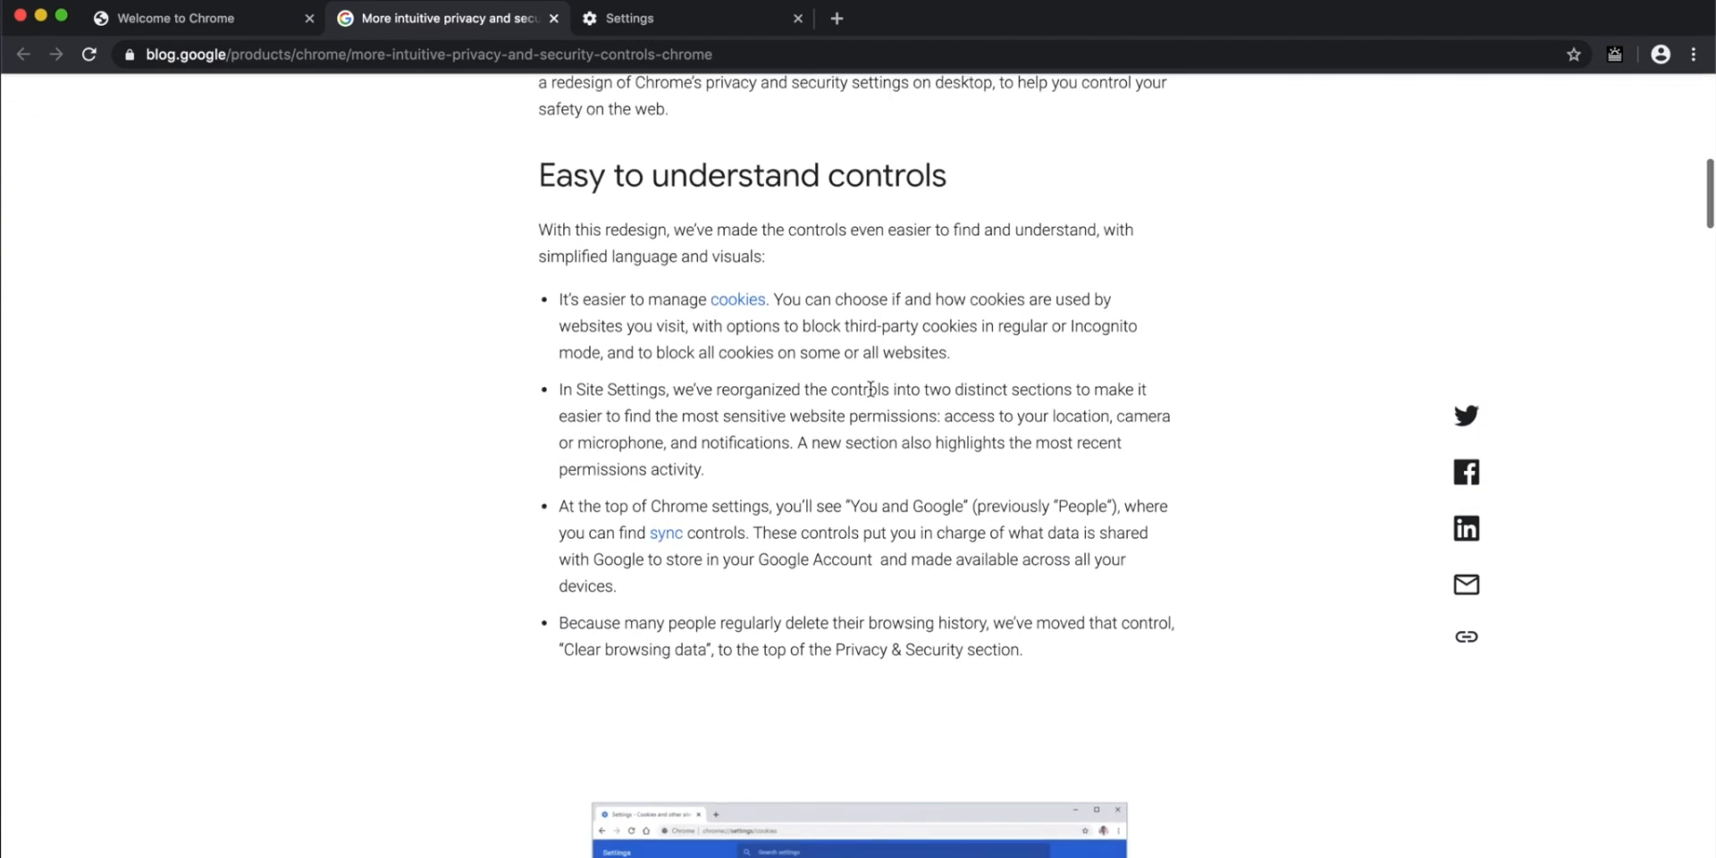
scroll(down, 3)
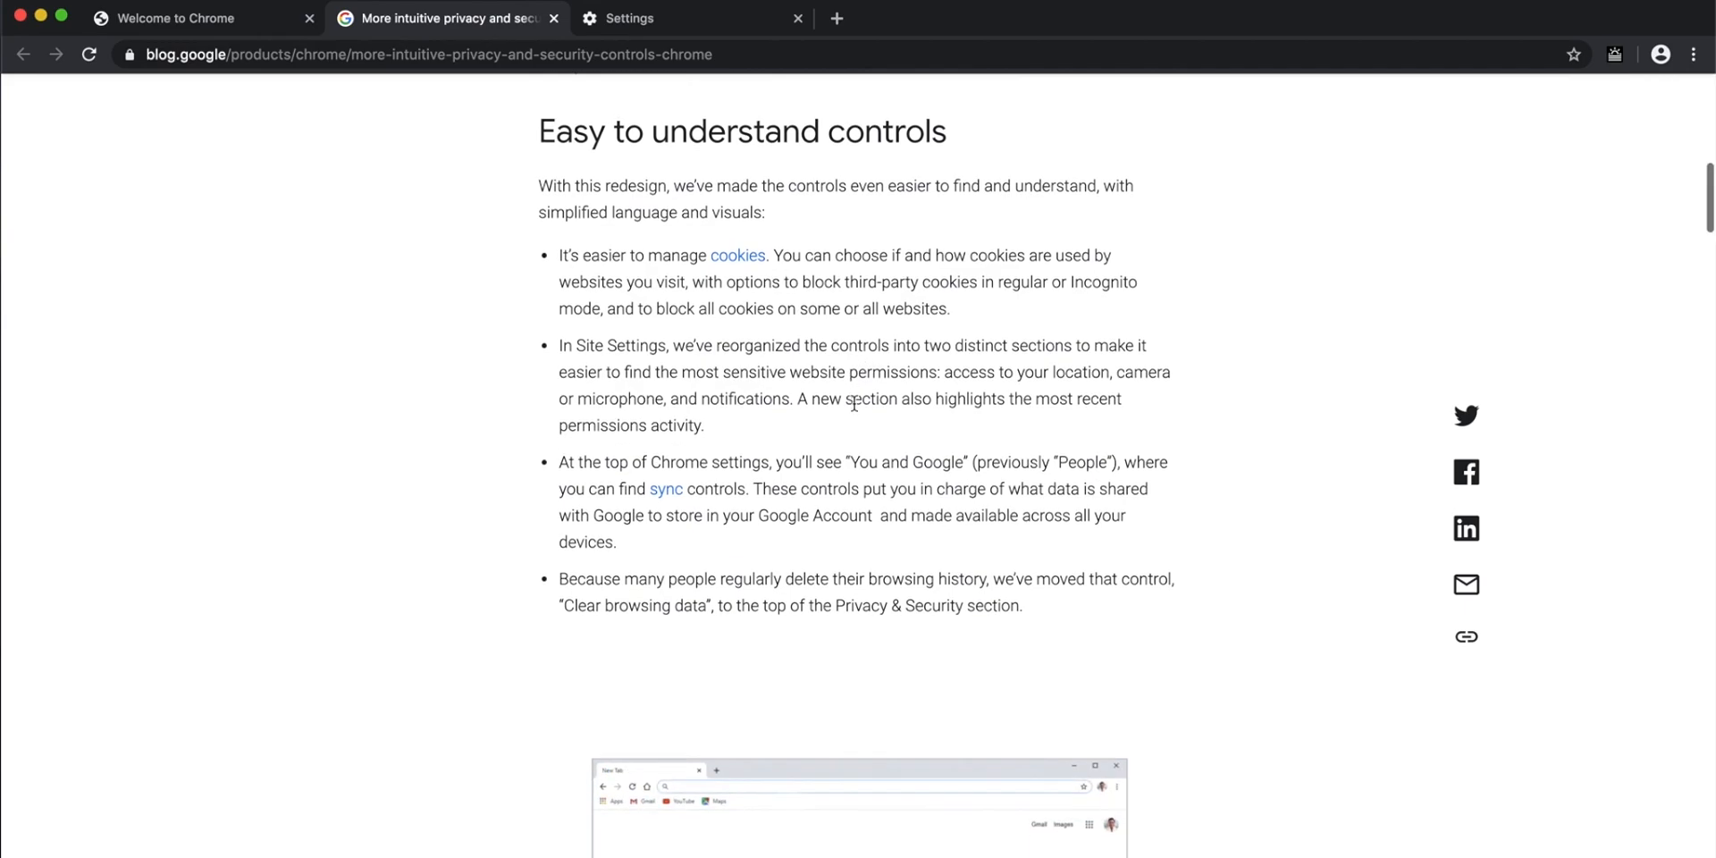
scroll(down, 3)
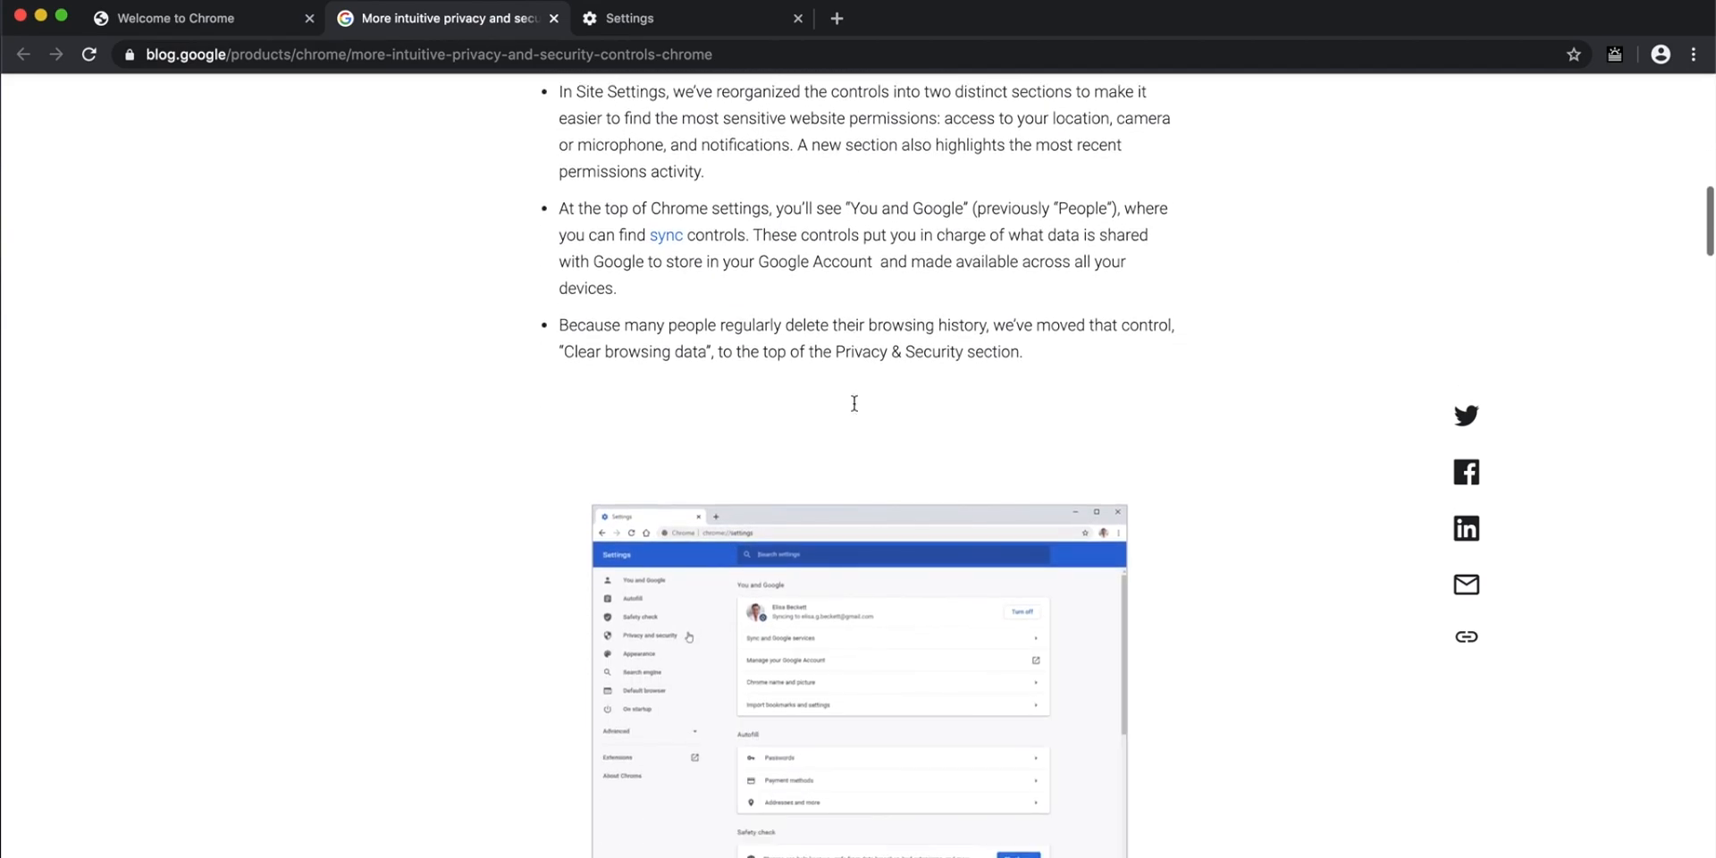
scroll(down, 3)
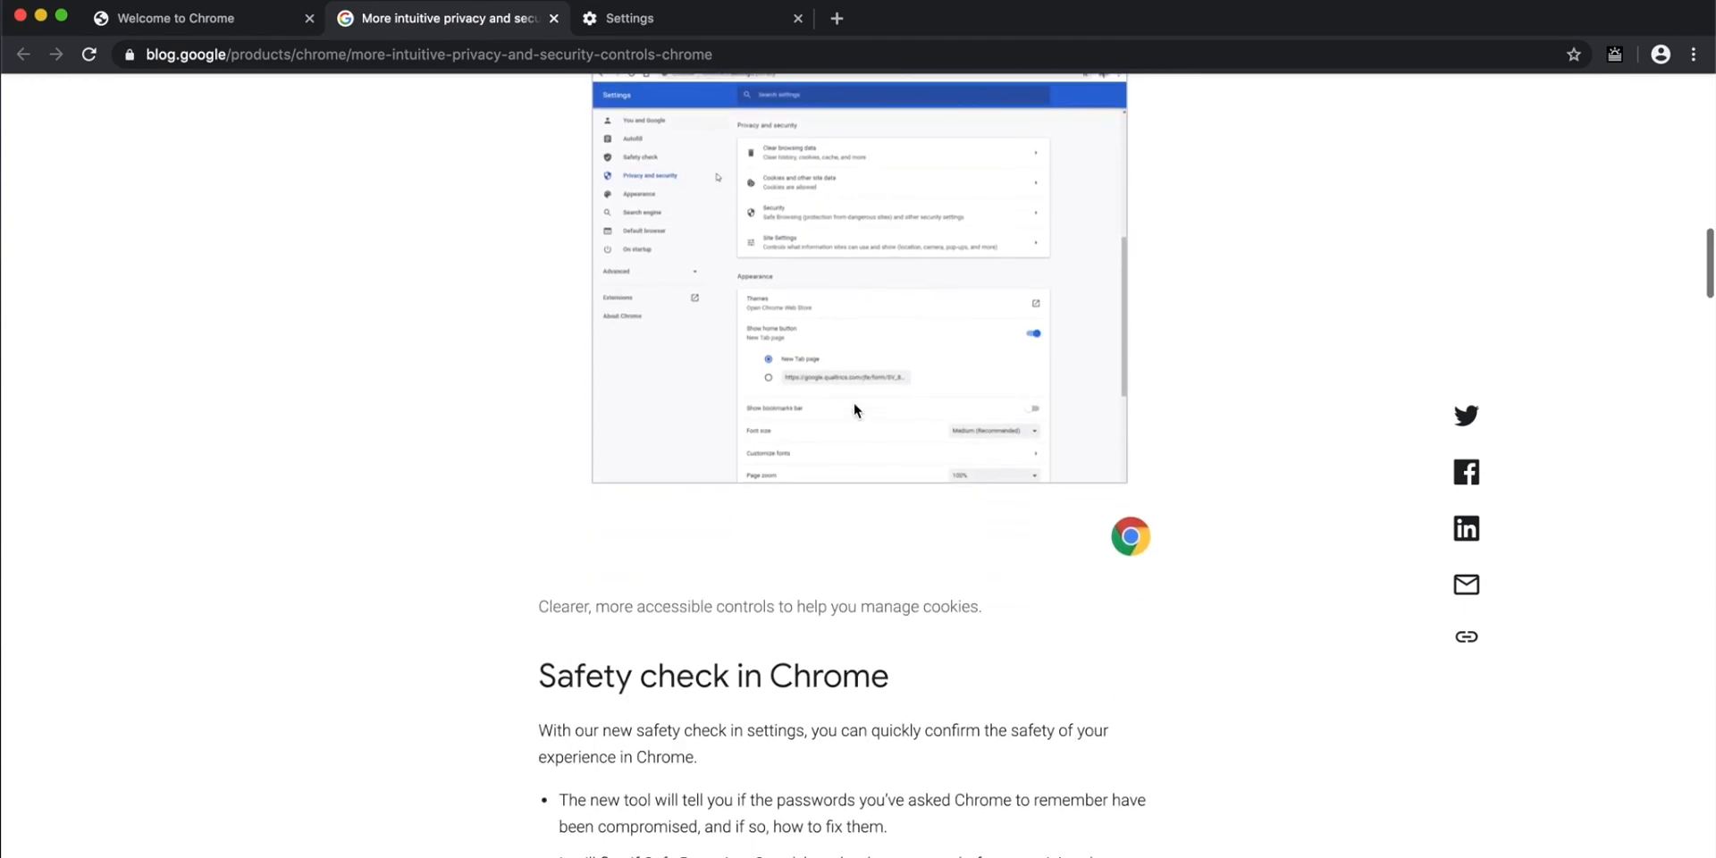
scroll(down, 3)
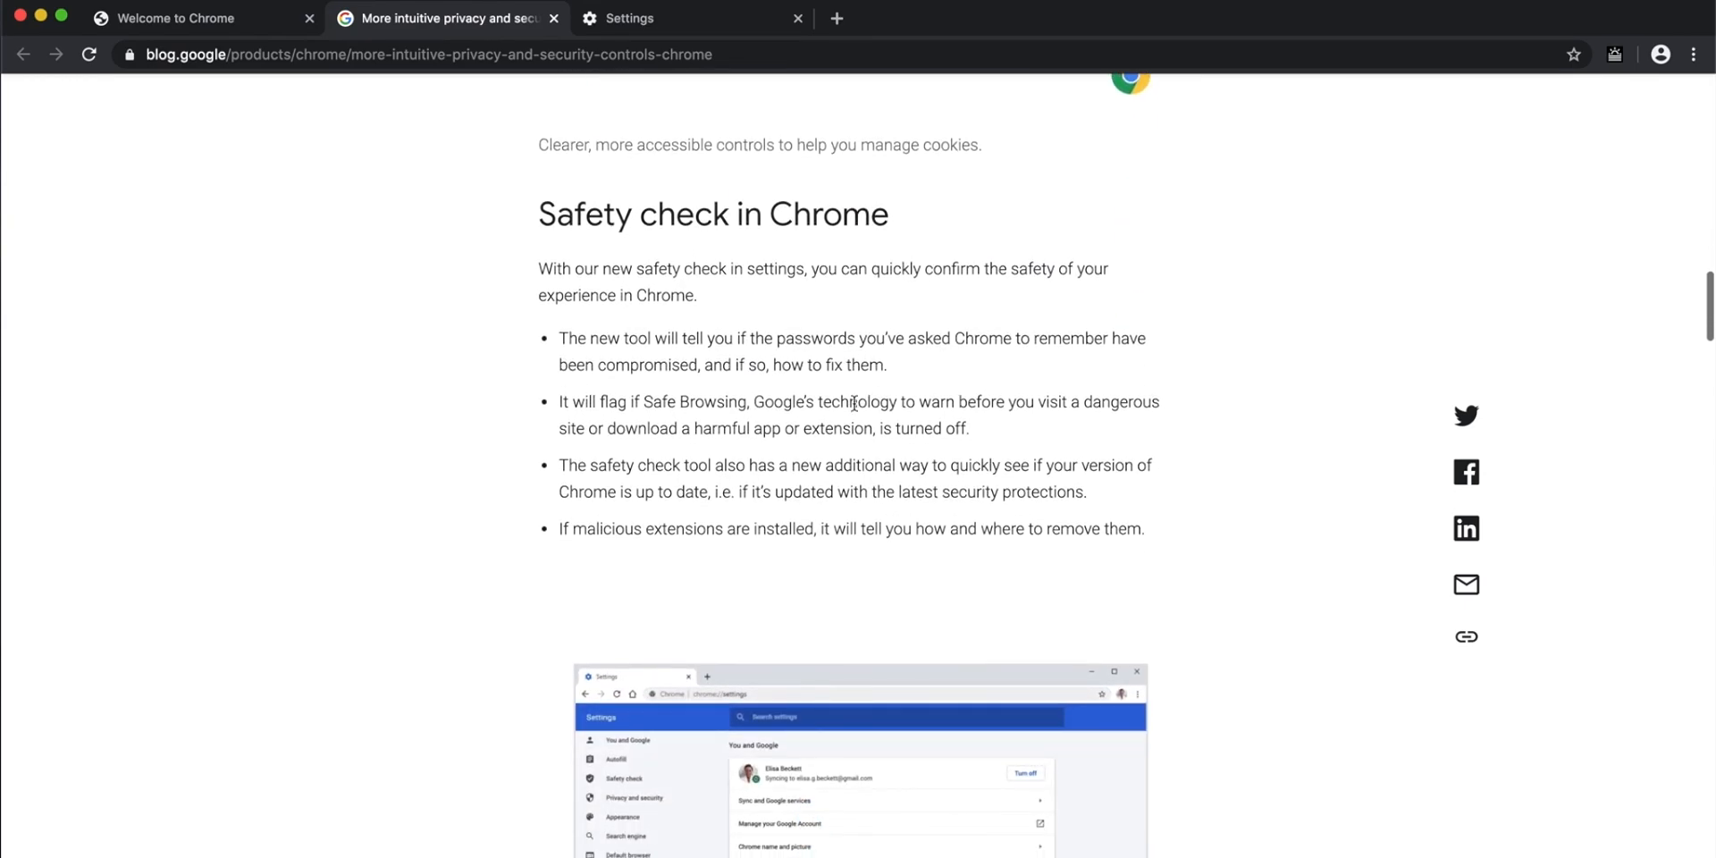
scroll(down, 3)
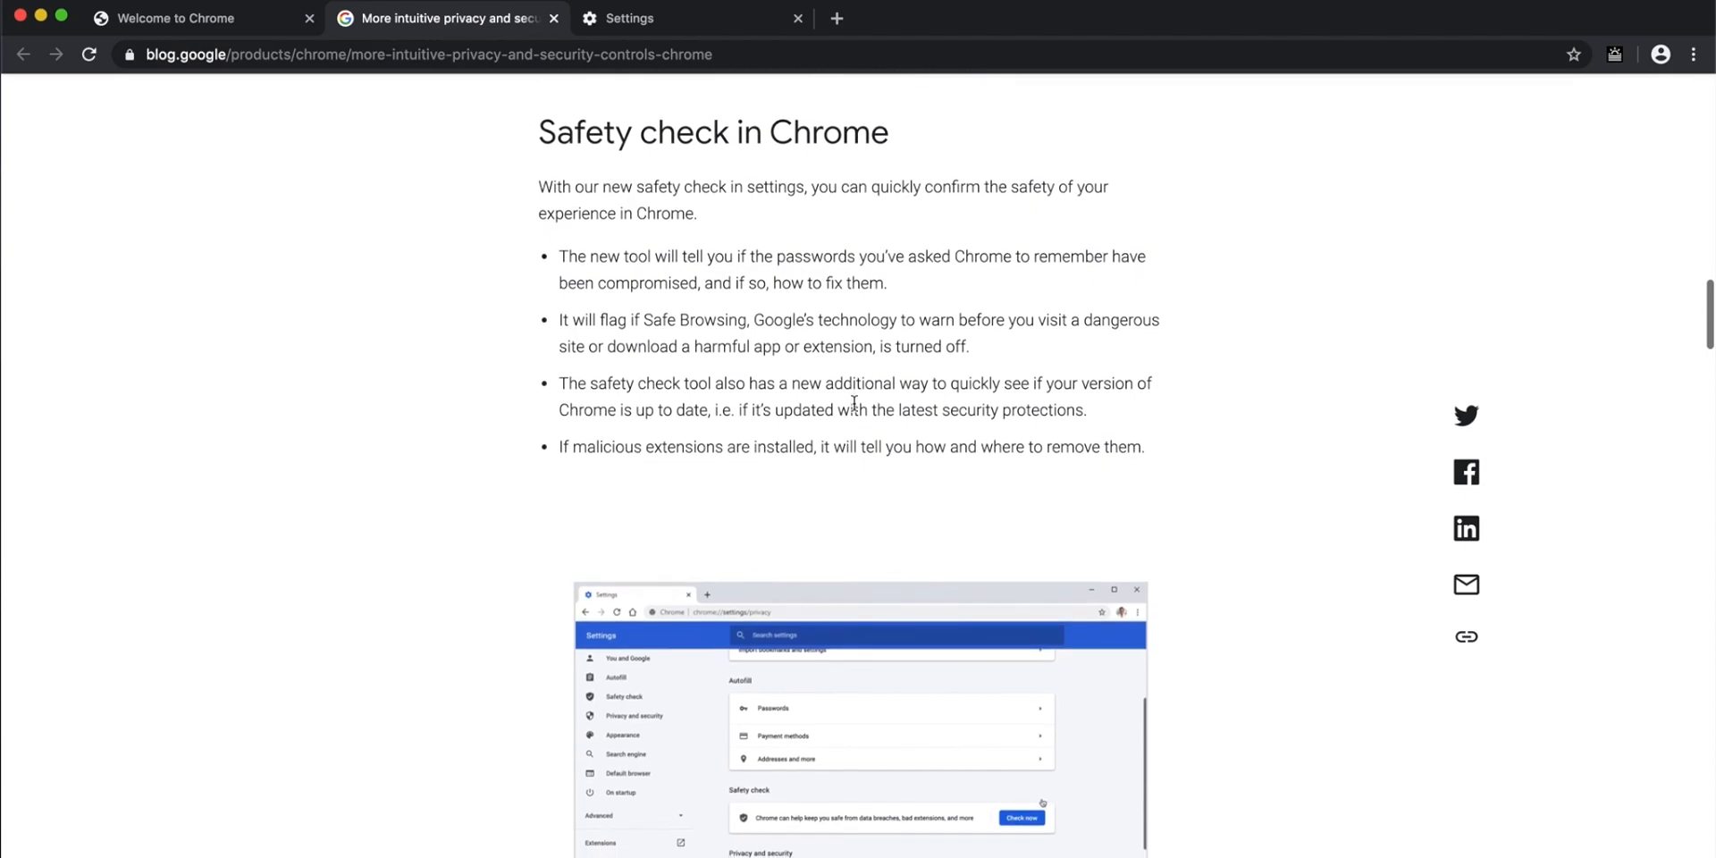
scroll(down, 3)
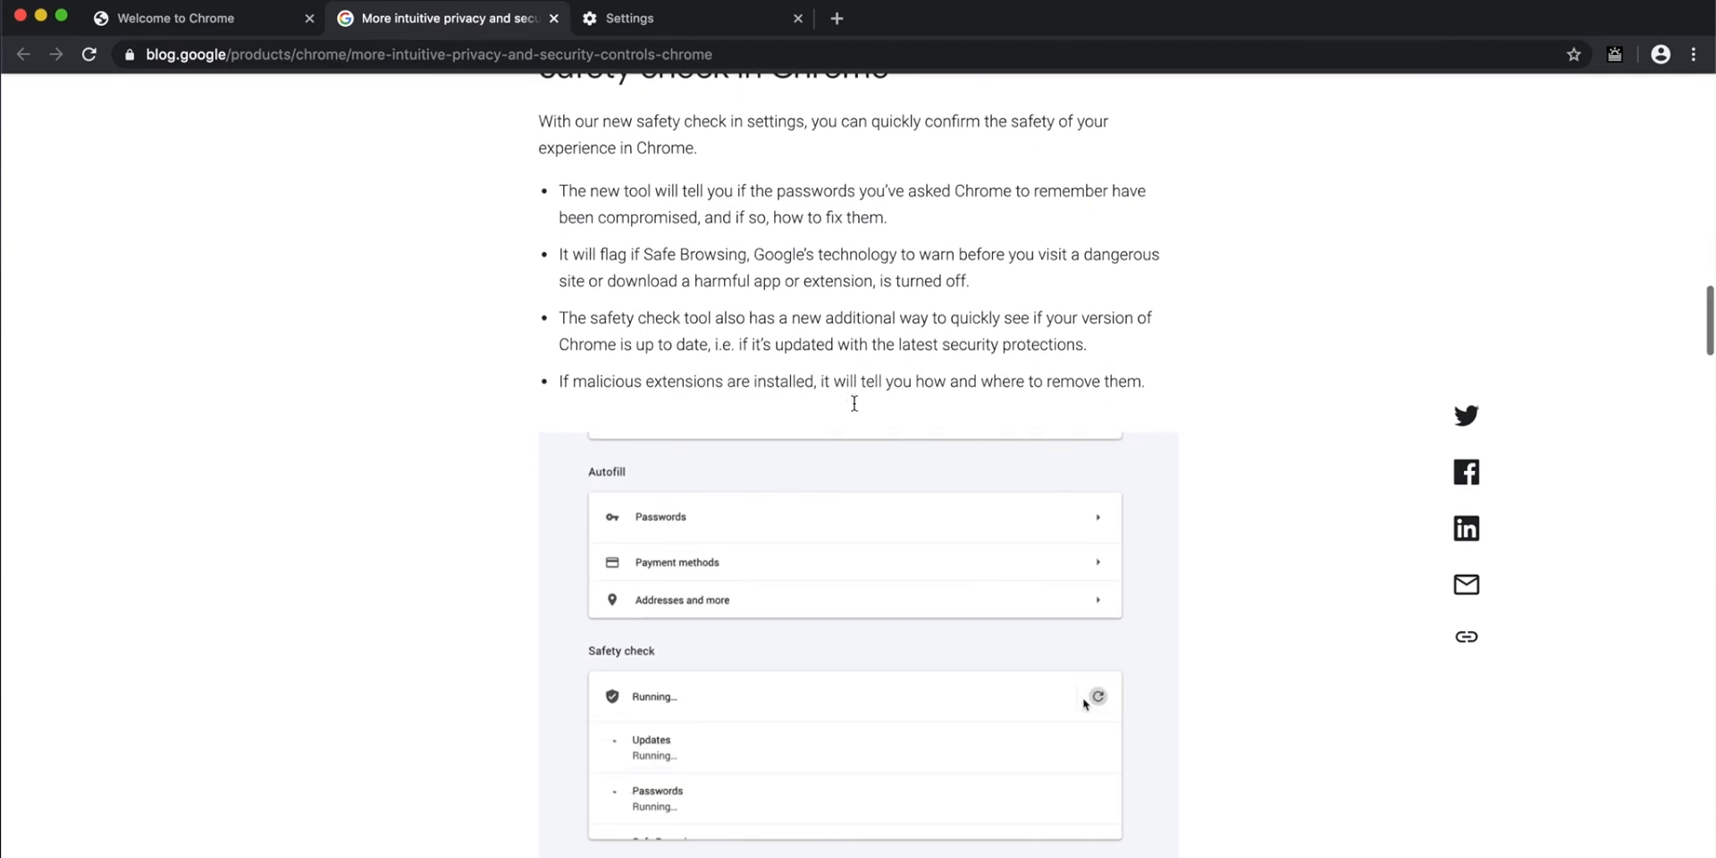
scroll(down, 3)
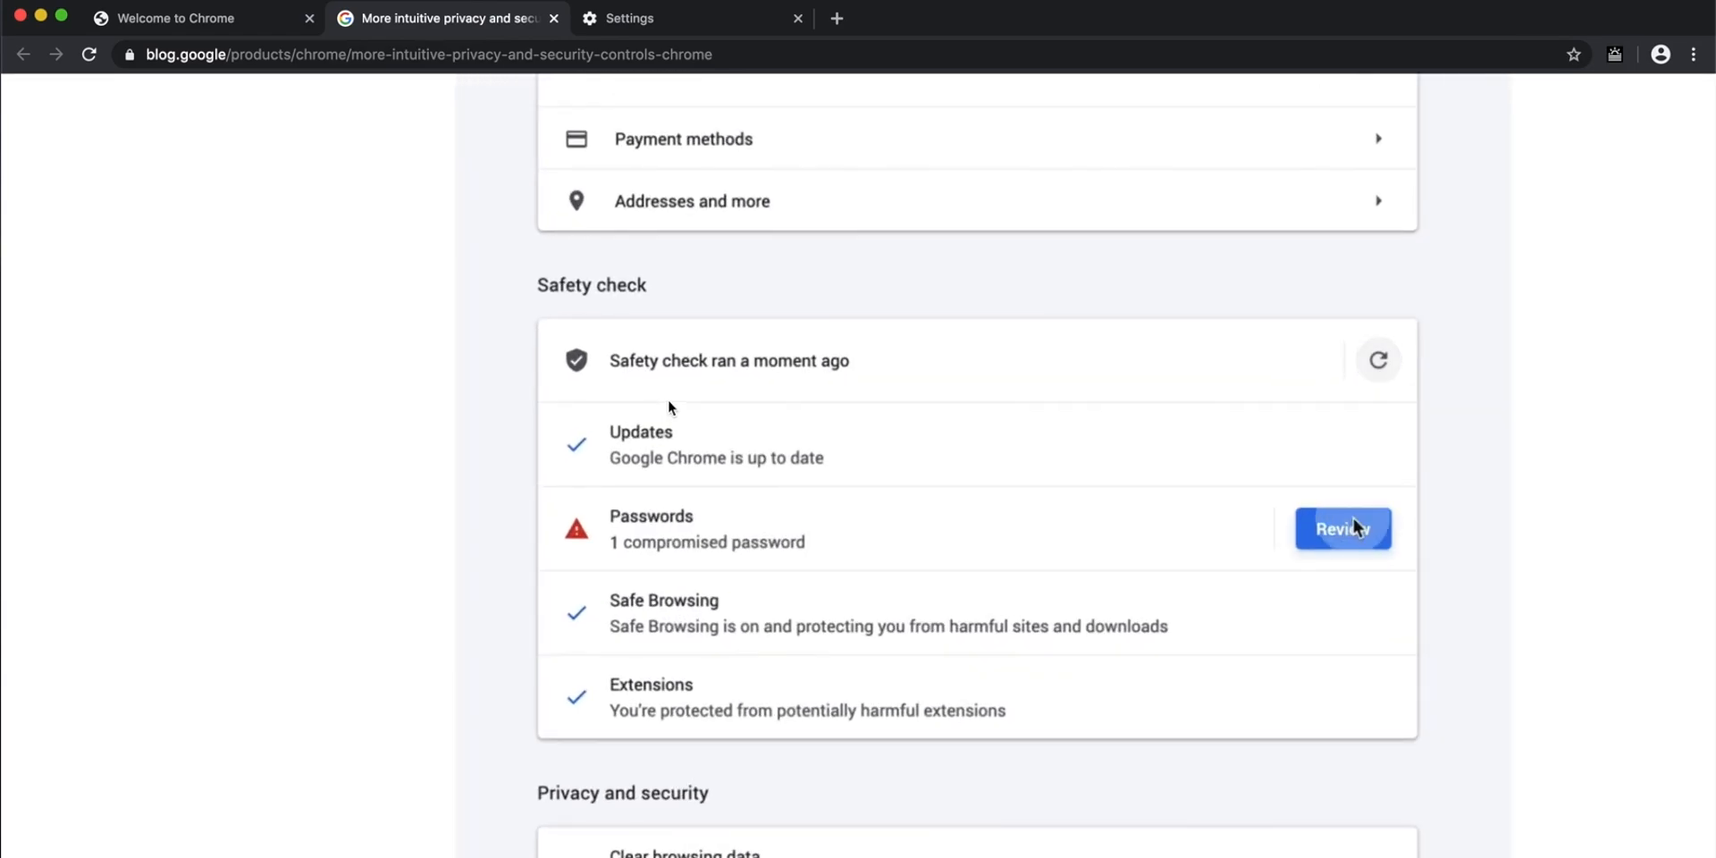
click(1341, 528)
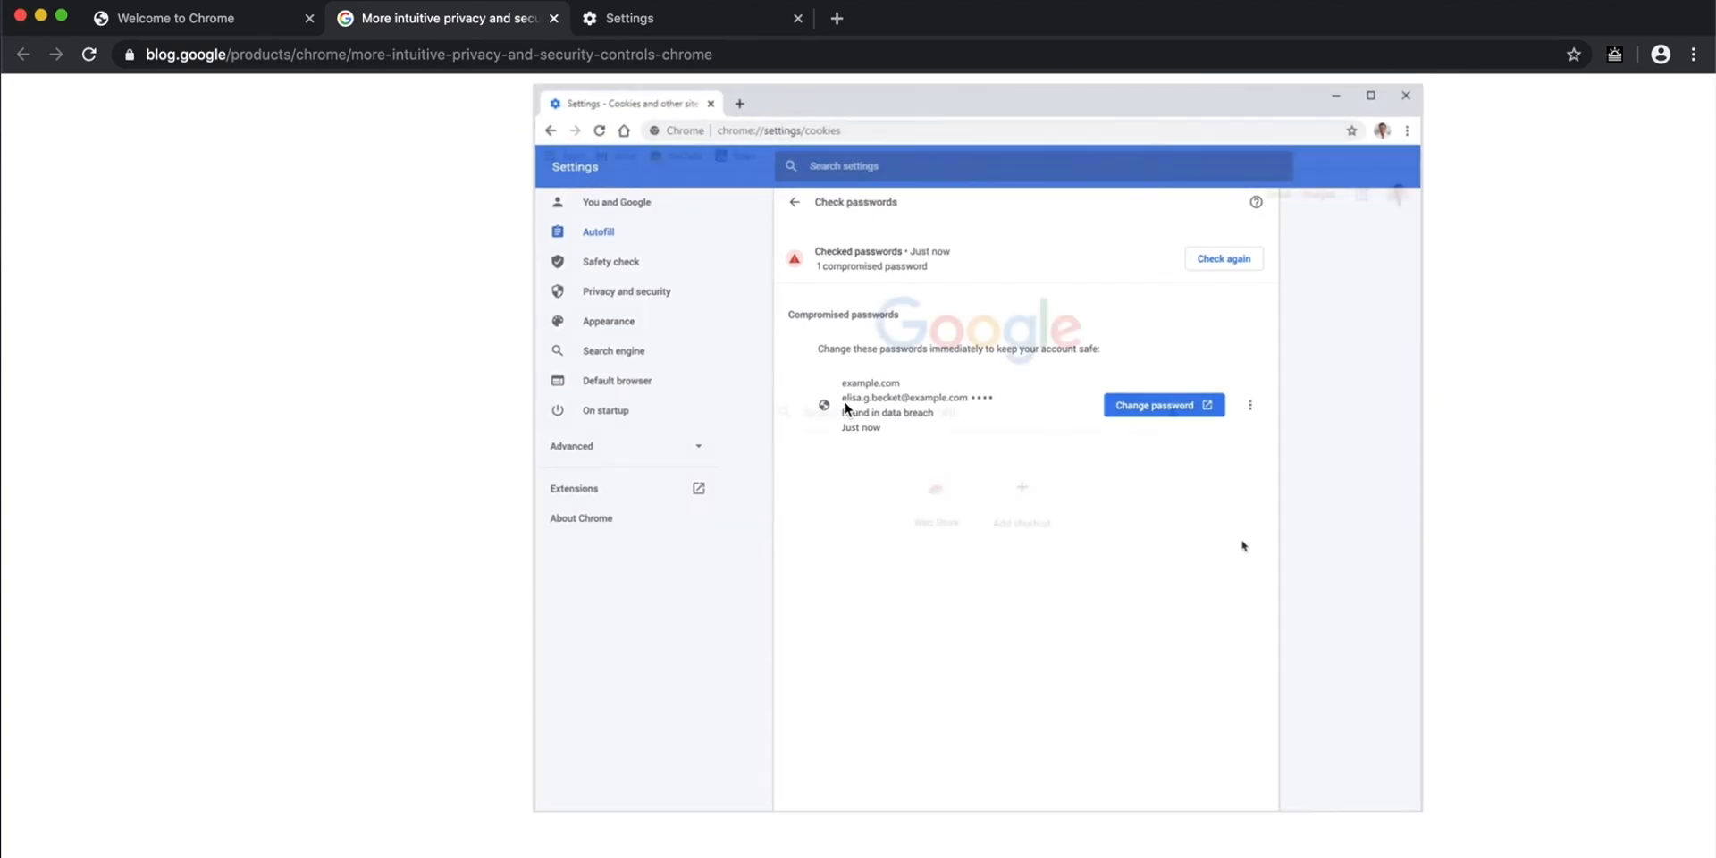
click(793, 201)
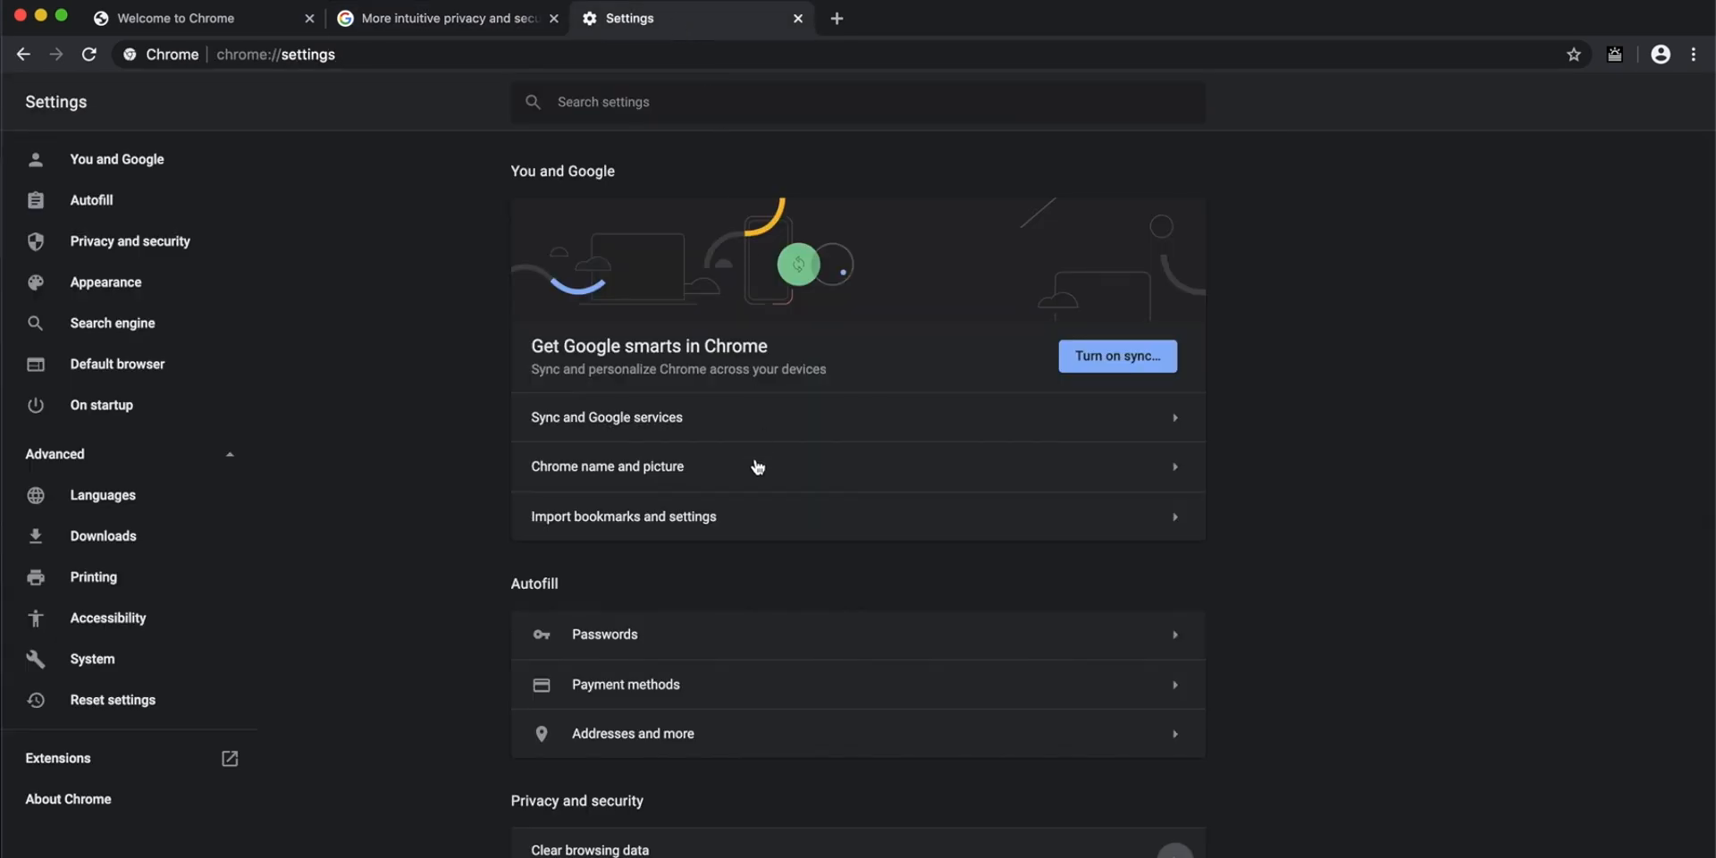
- View Autofill's Passwords page, go back, and switch to the blog post tab
click(604, 634)
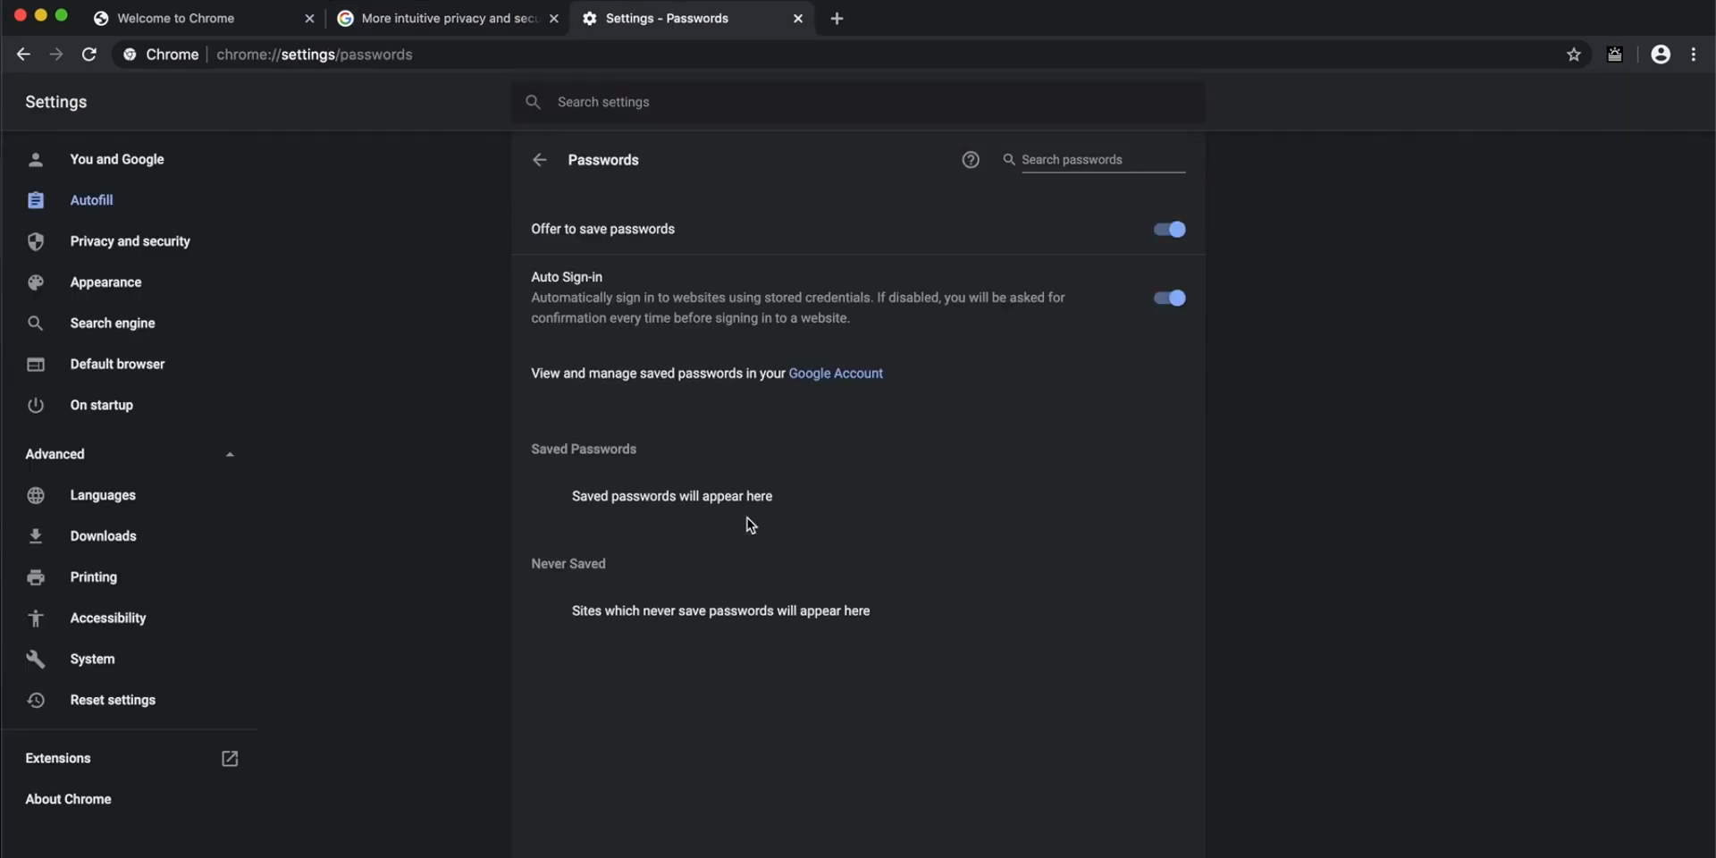
click(537, 159)
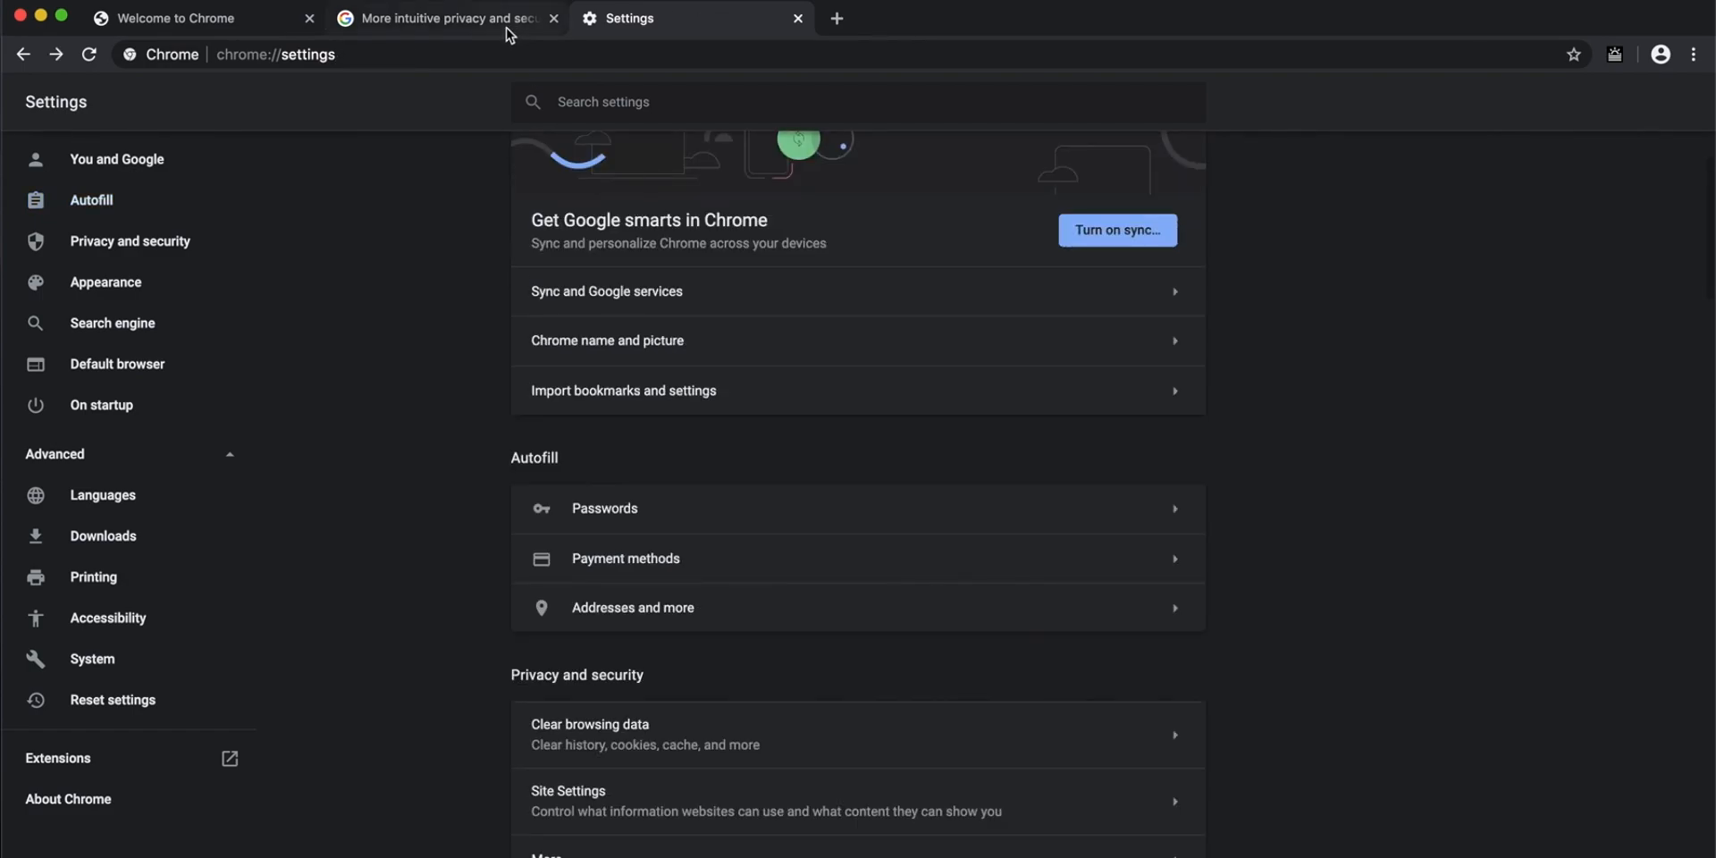
click(443, 18)
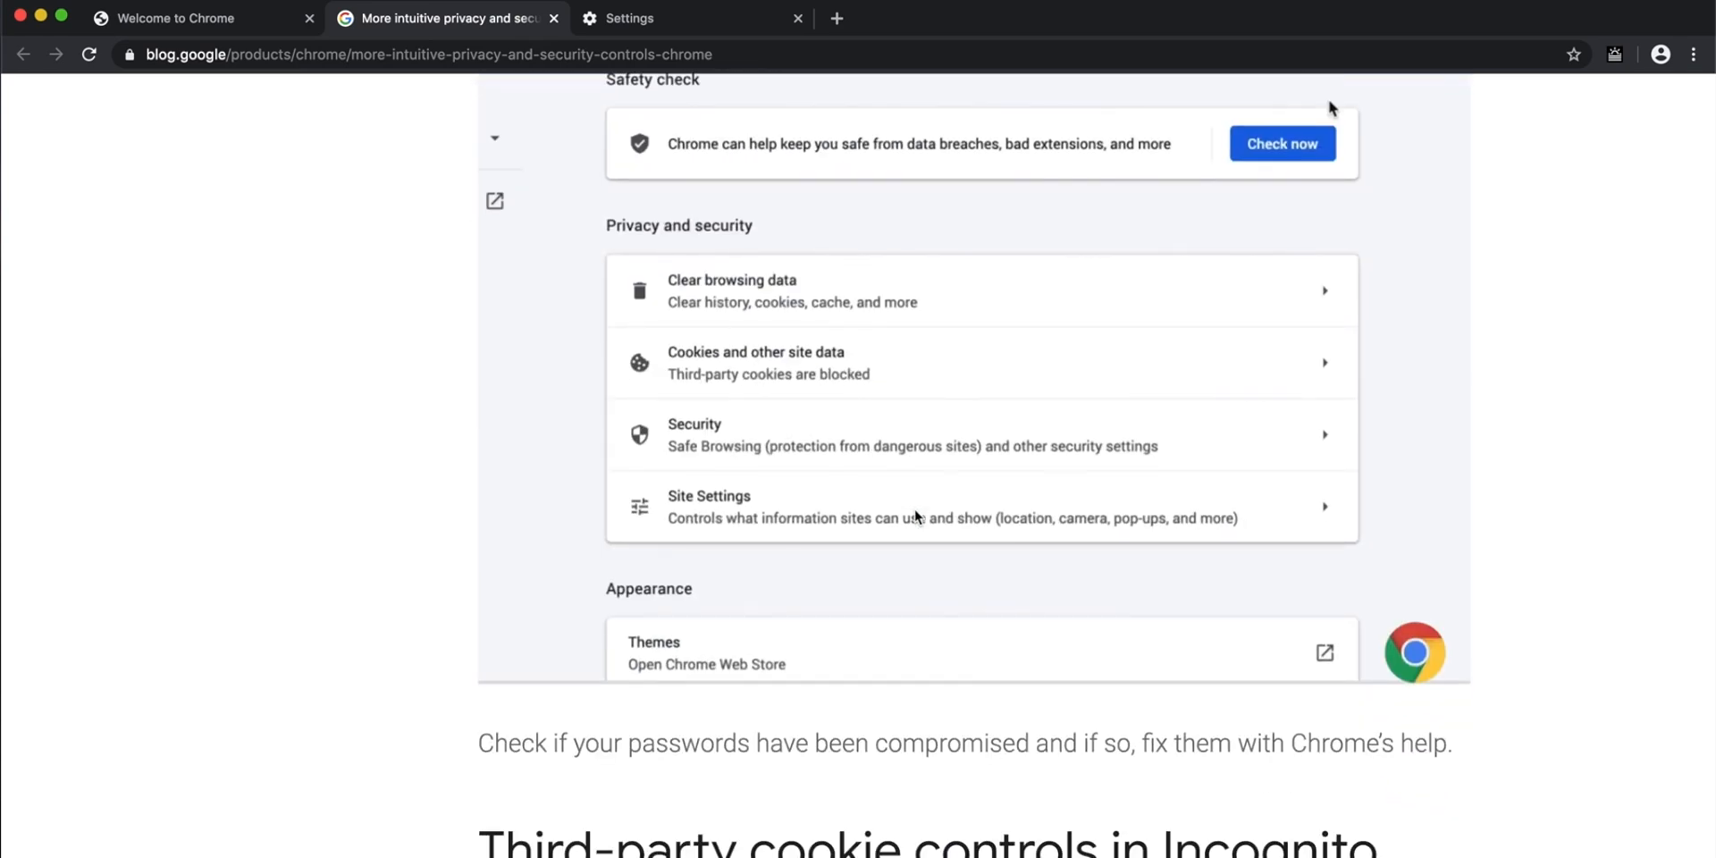
- Scroll past the Incognito third-party cookie controls section to the extensions section
scroll(down, 3)
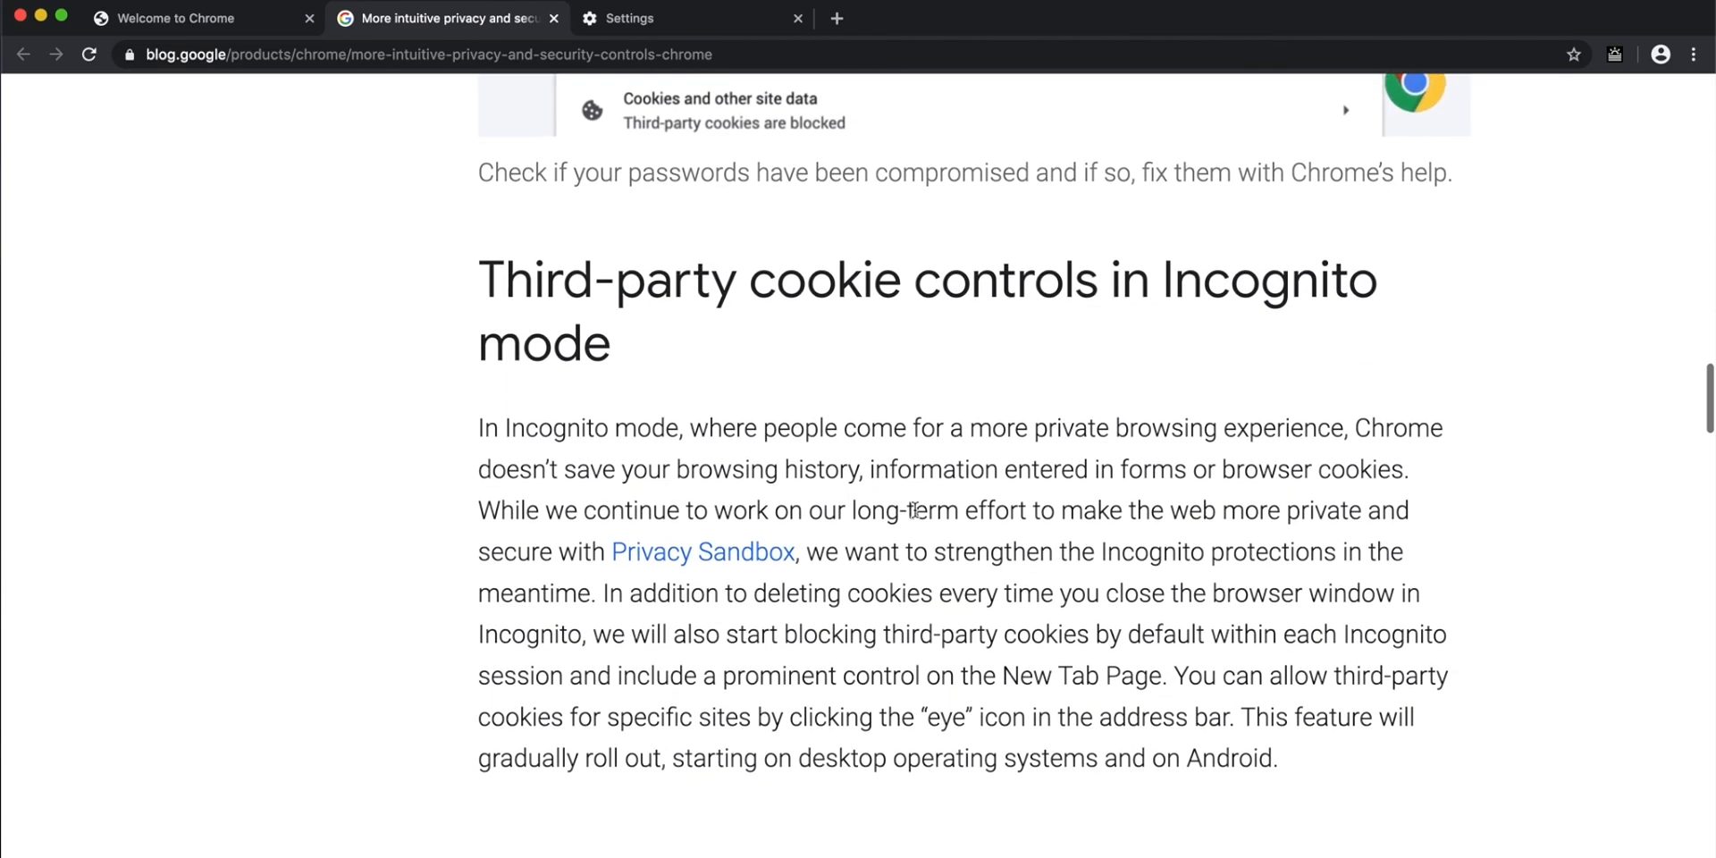
scroll(down, 3)
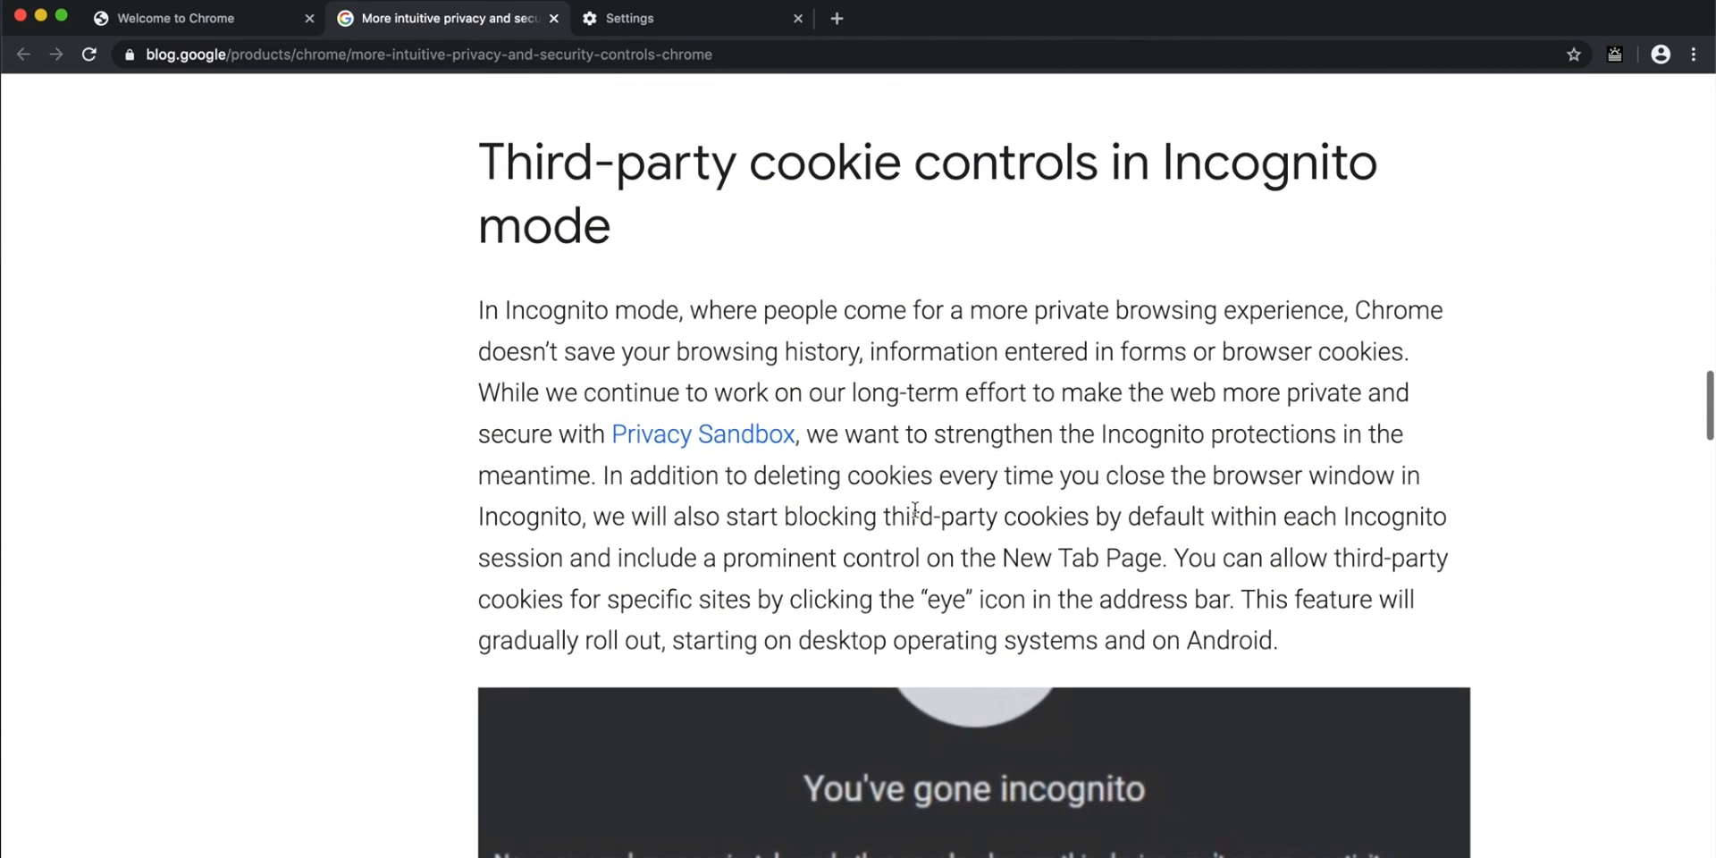
scroll(down, 3)
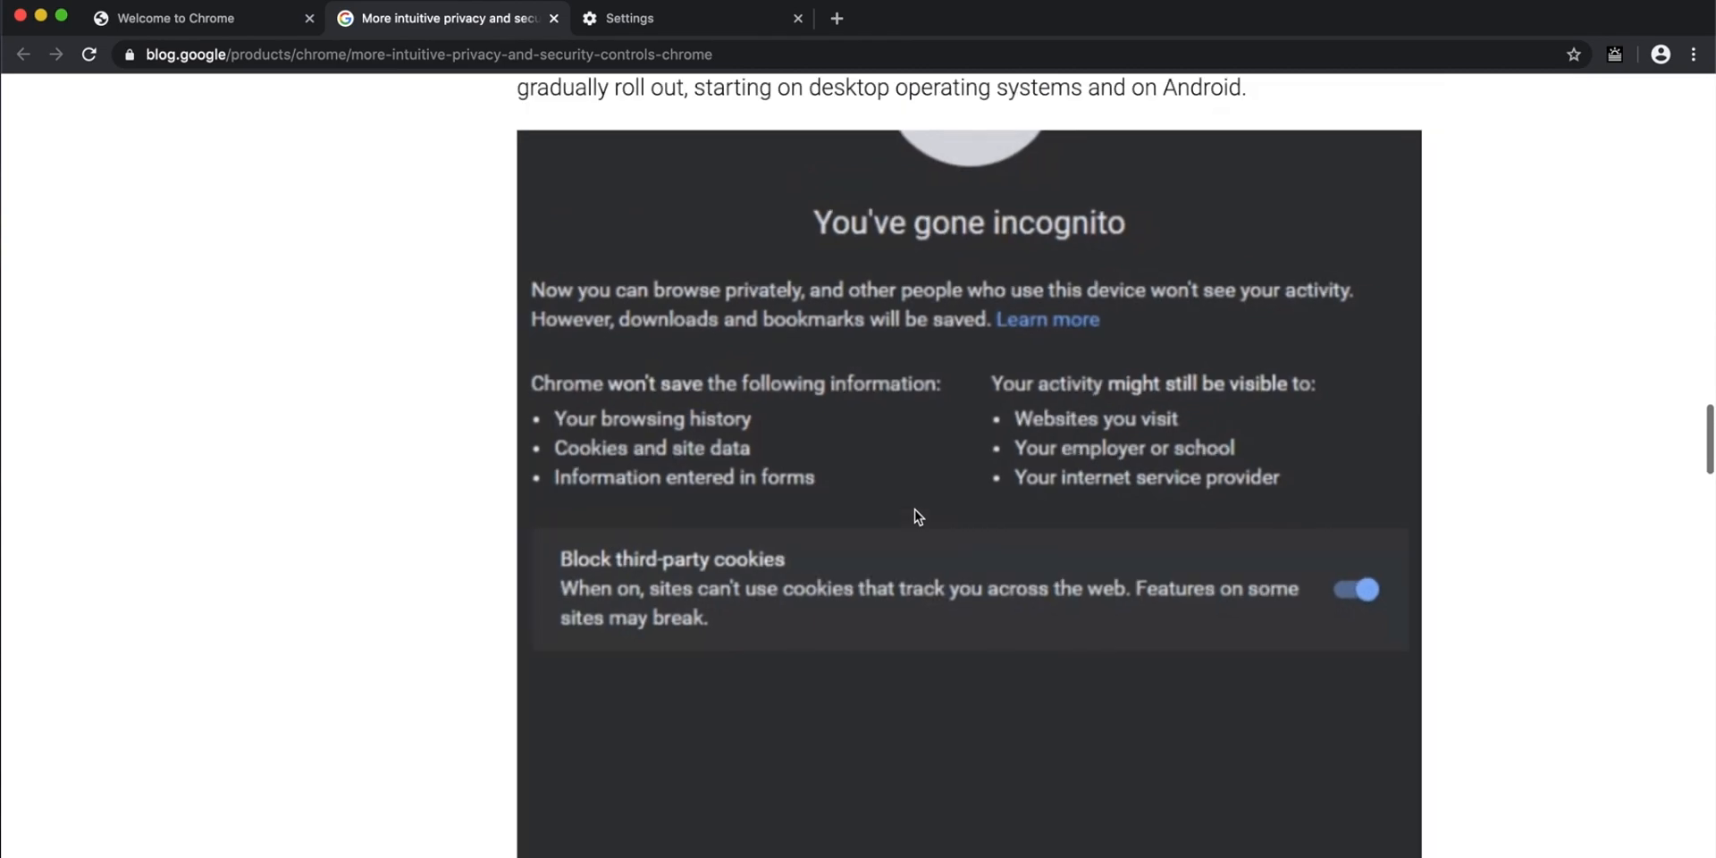
scroll(down, 3)
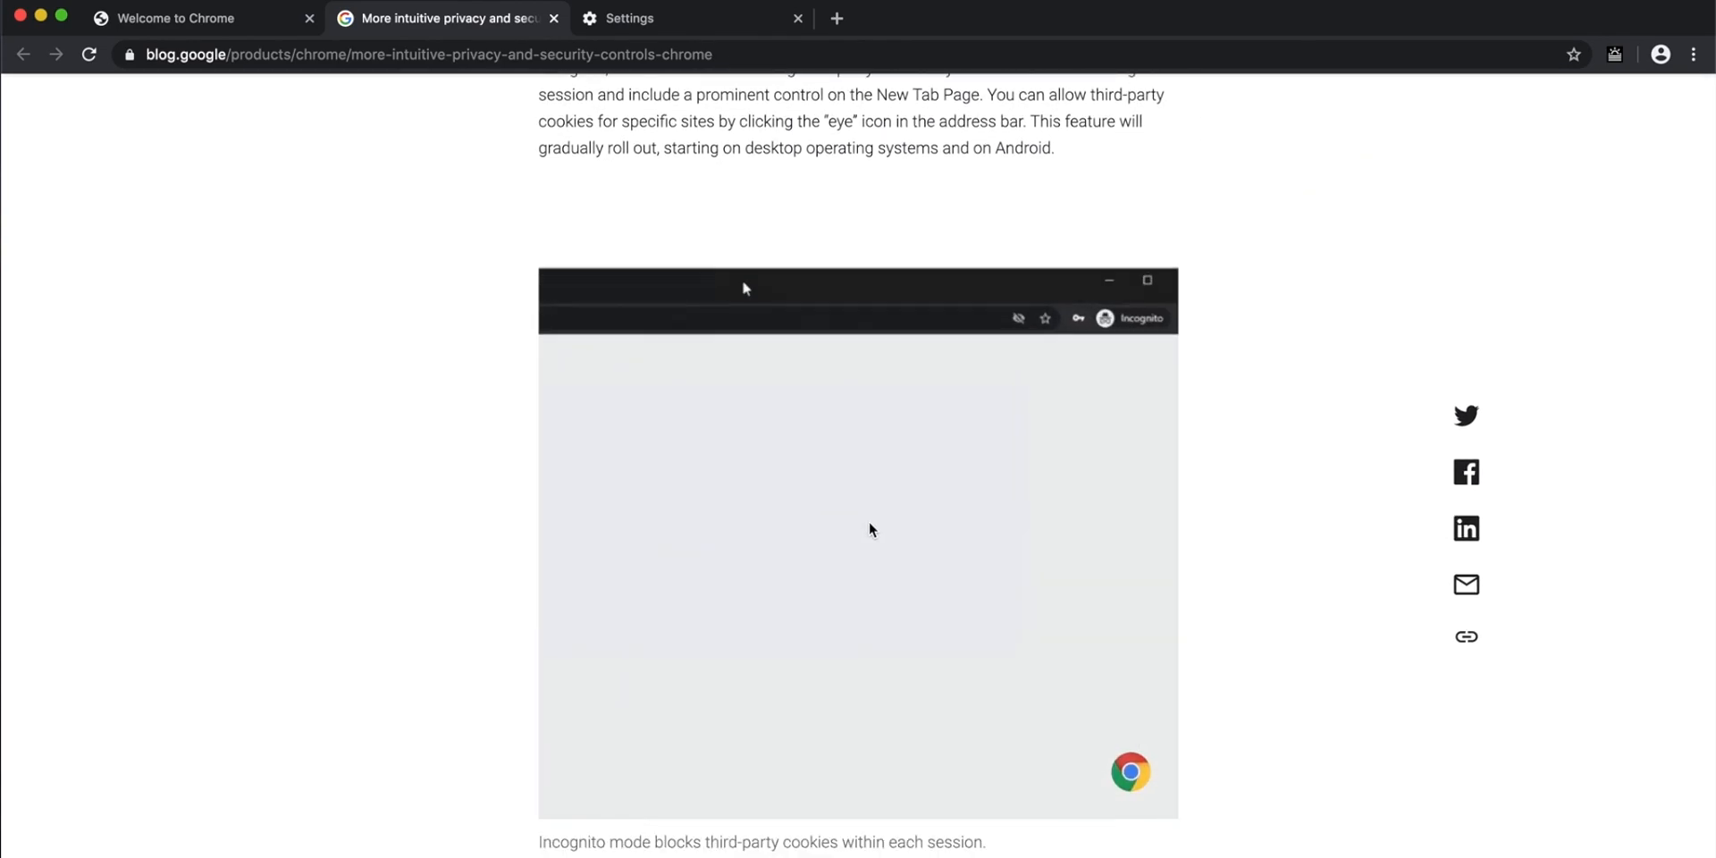
click(1017, 328)
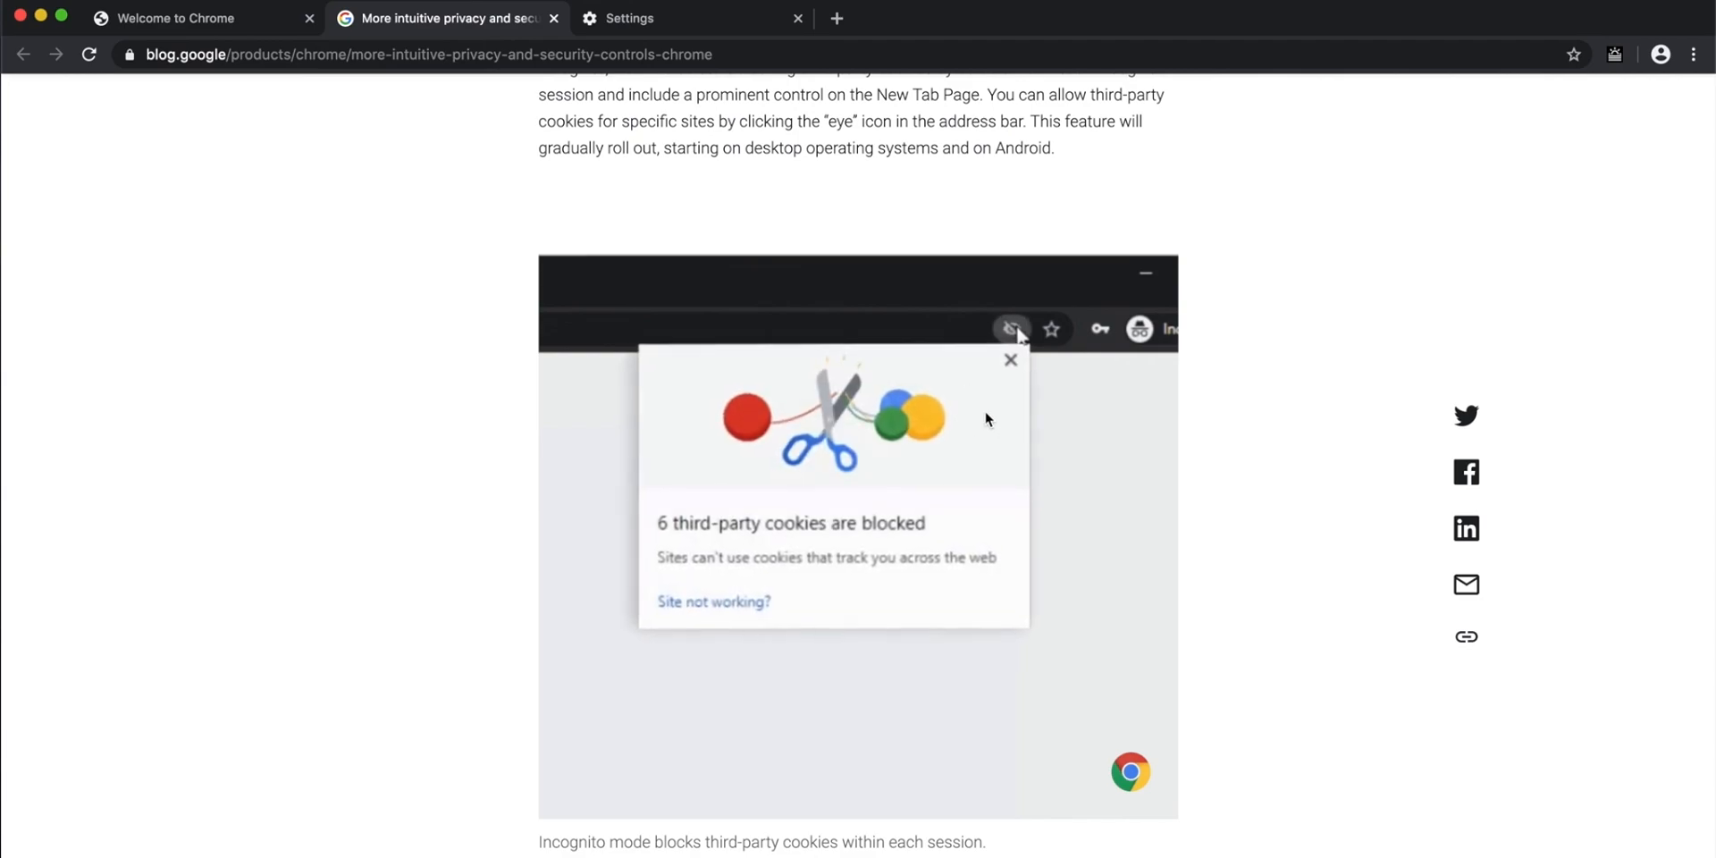
scroll(down, 3)
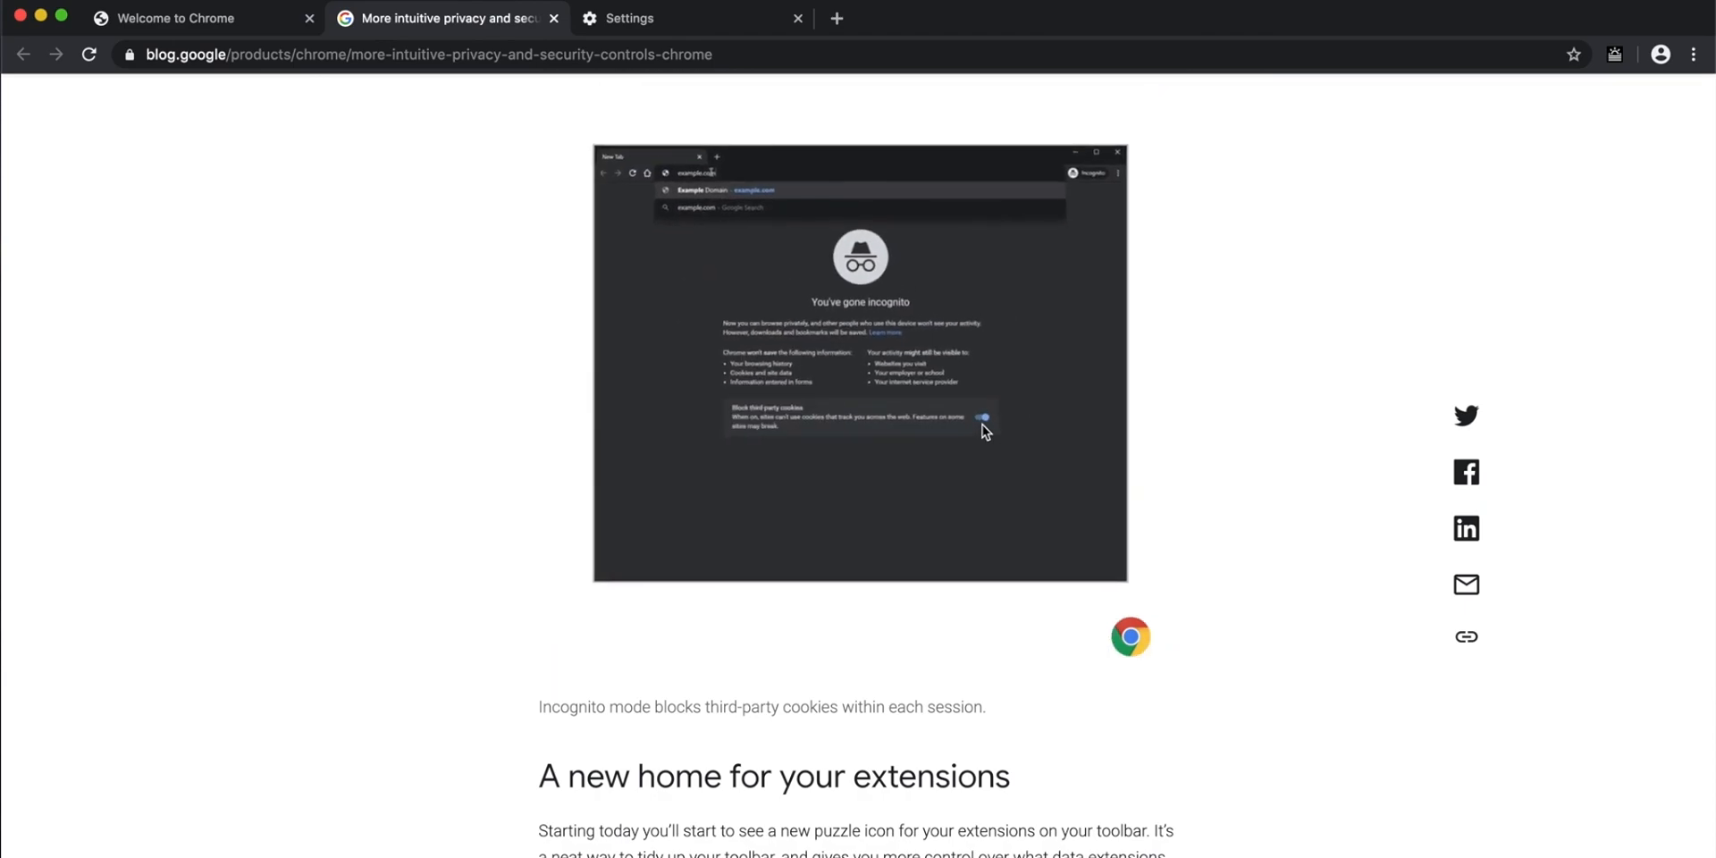
- Scroll to 'A new home for your extensions', then open and dismiss the toolbar extension menu
scroll(down, 3)
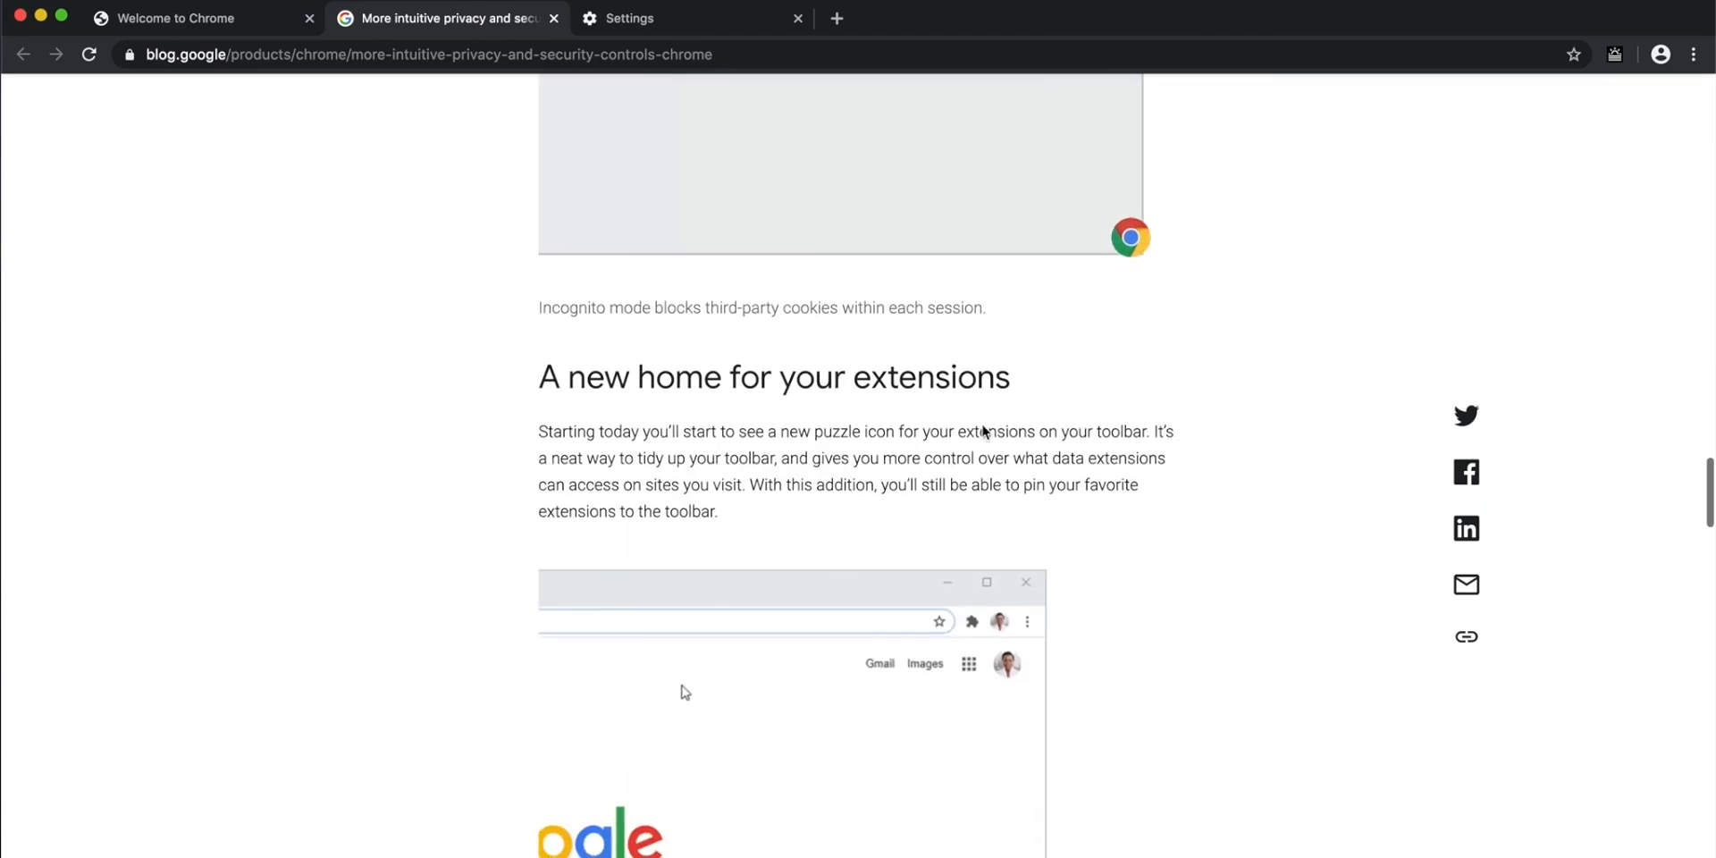
scroll(down, 3)
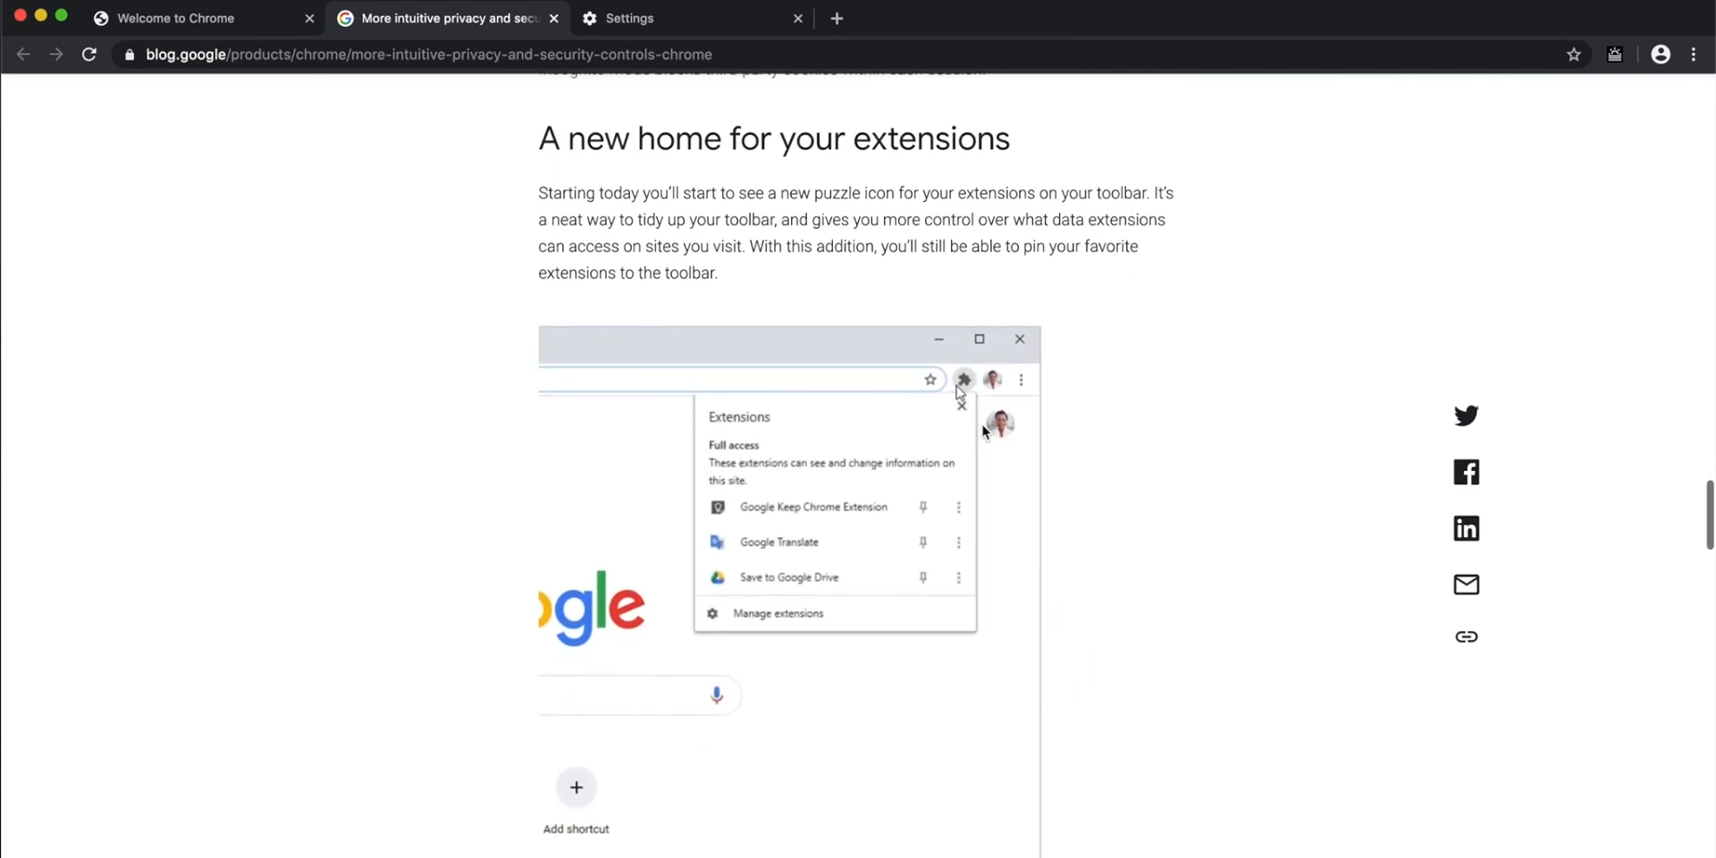
scroll(down, 3)
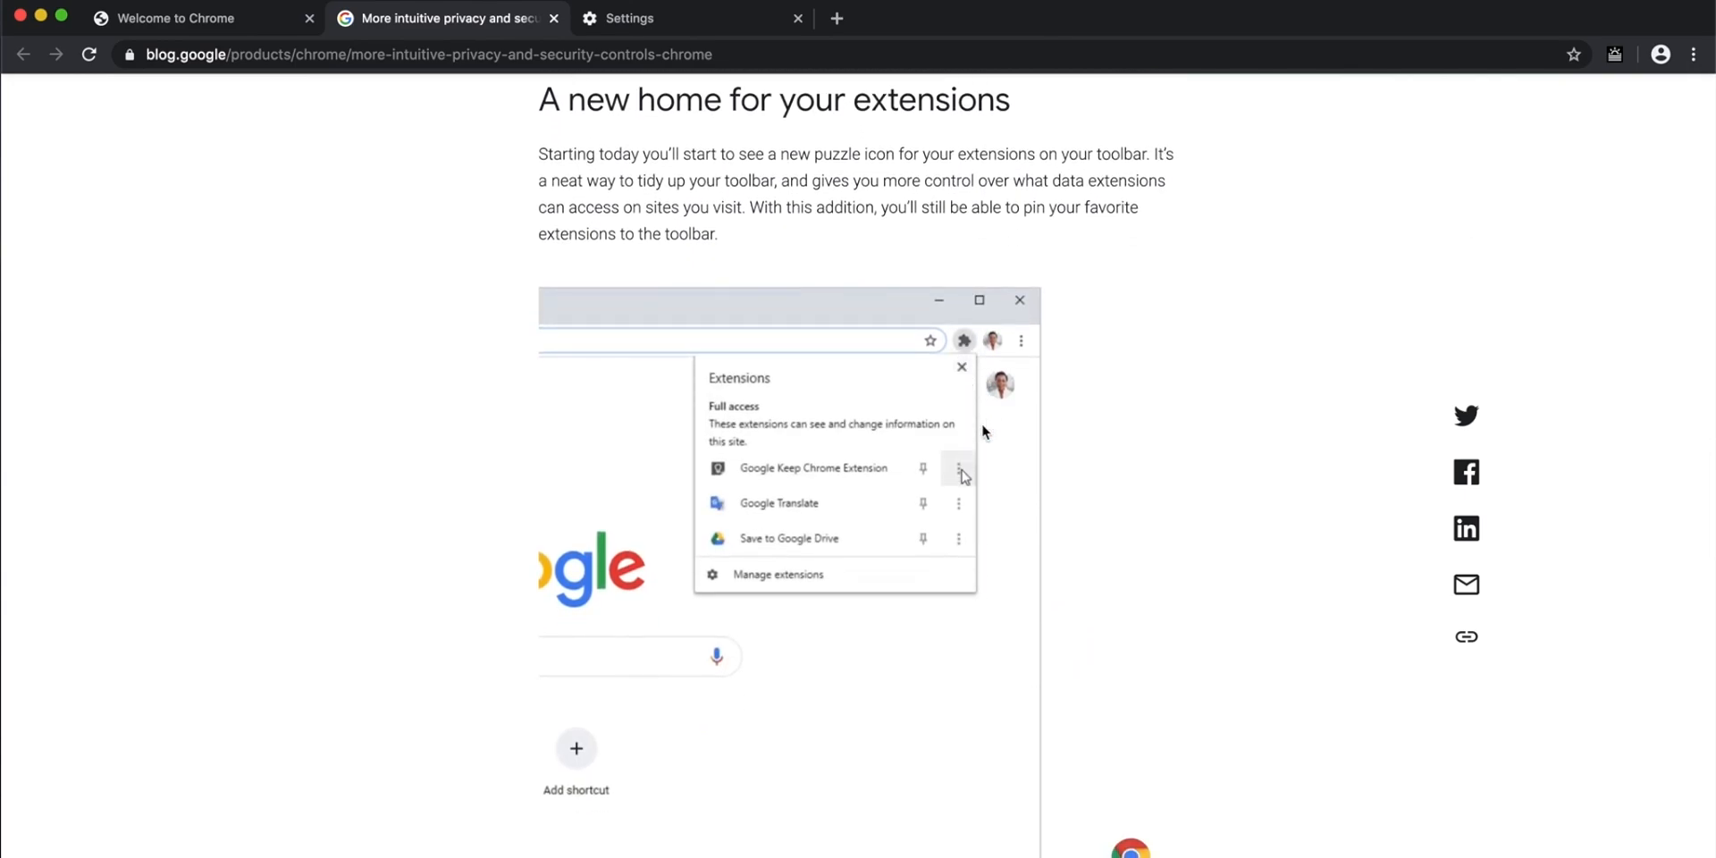
click(959, 537)
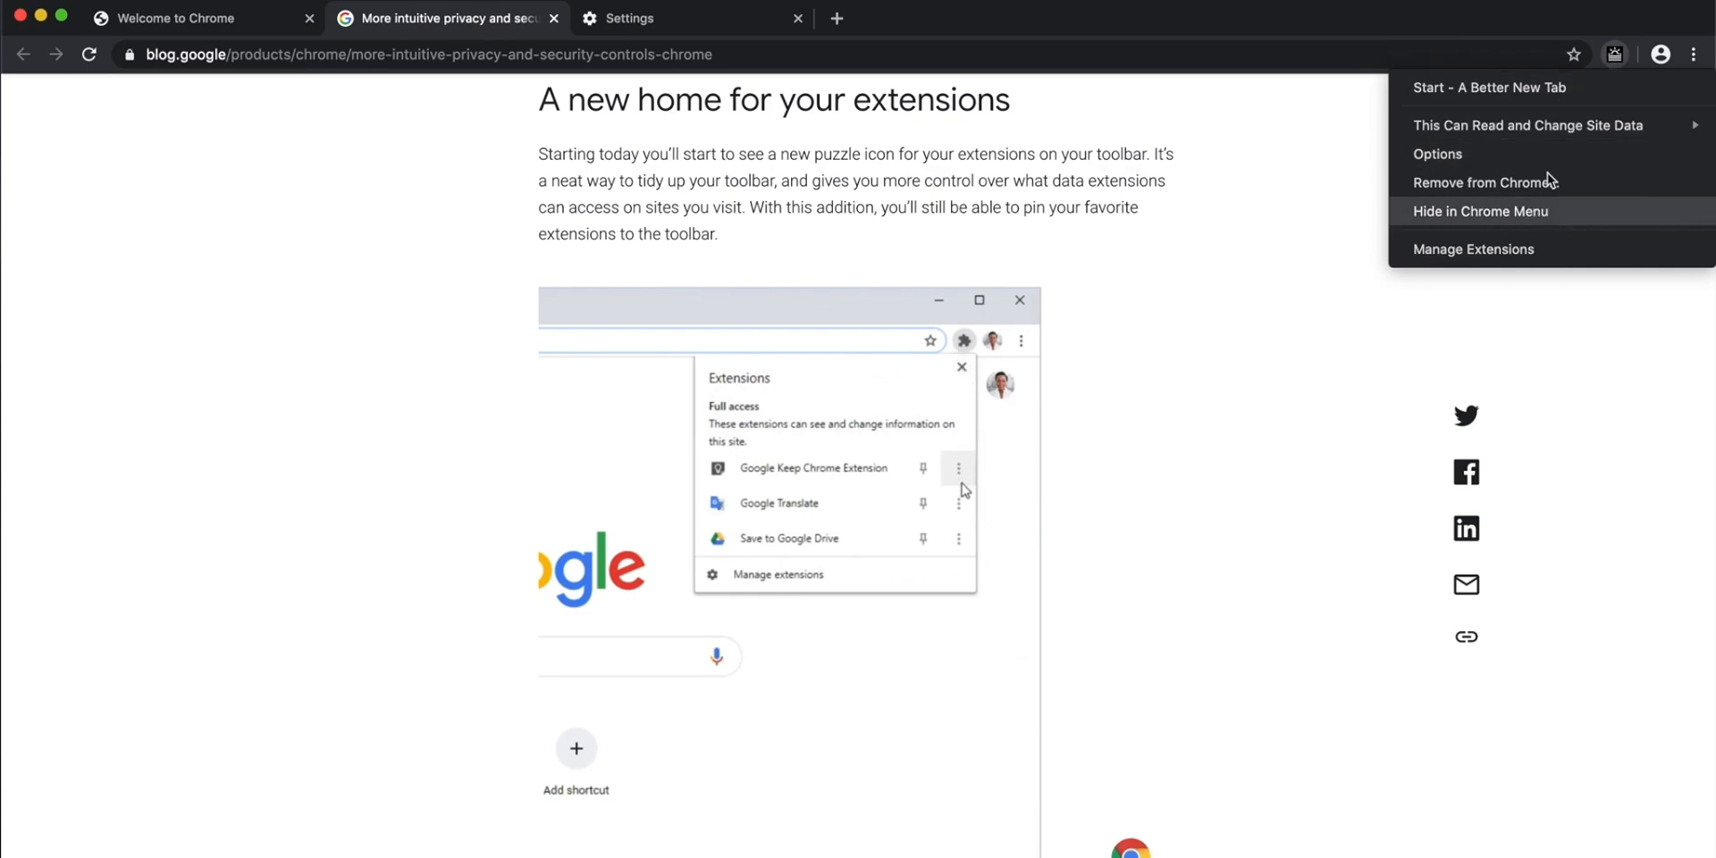
click(959, 537)
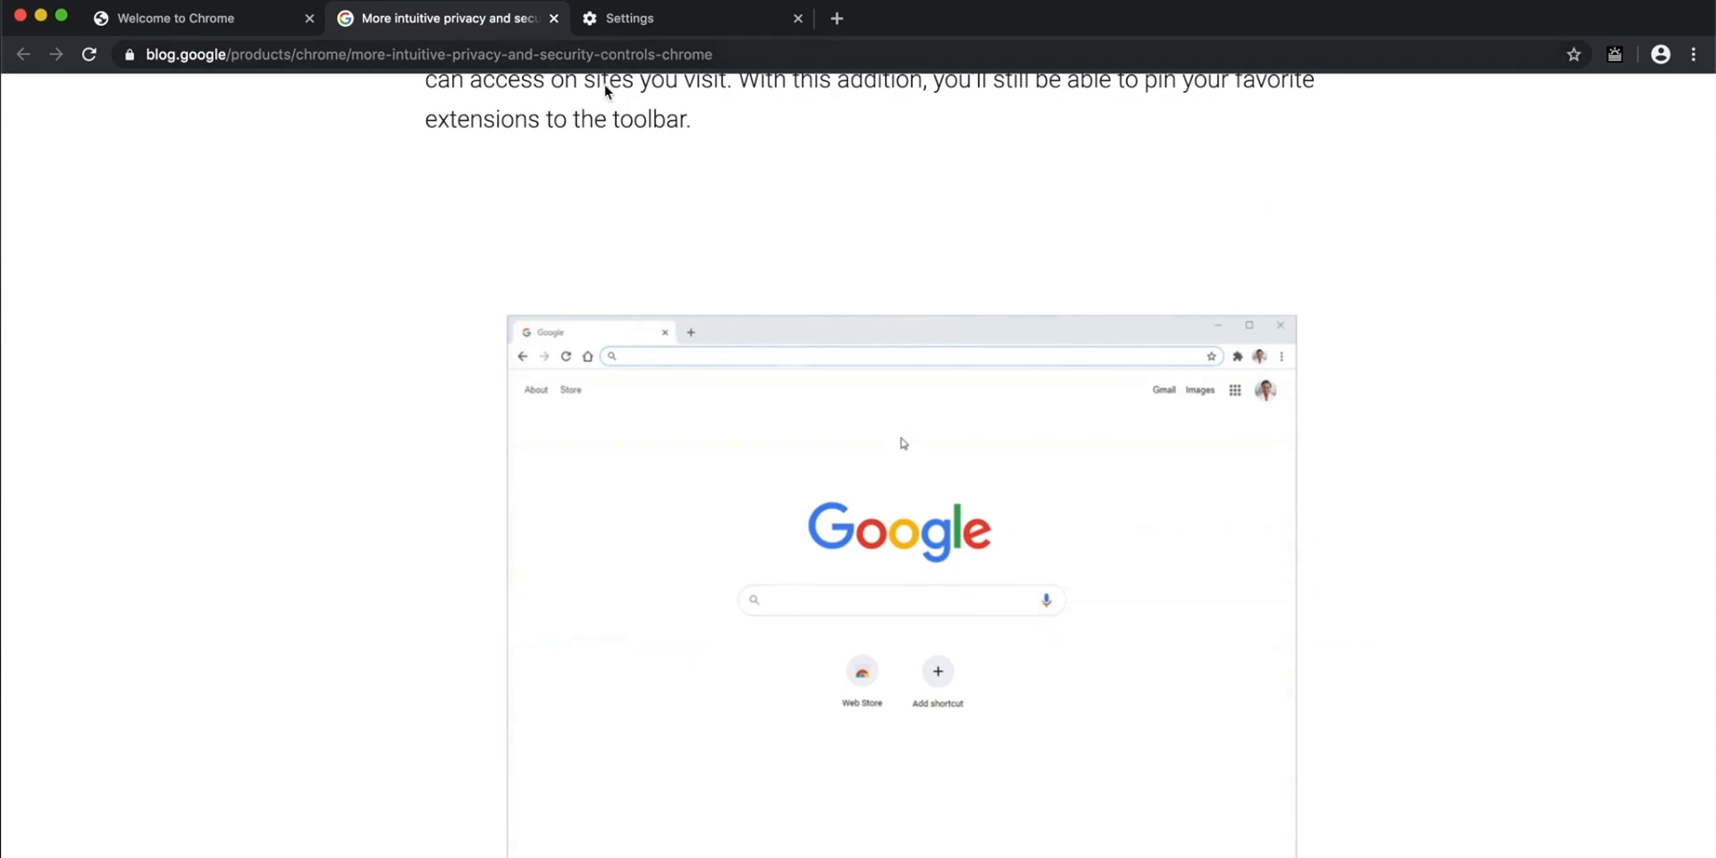
- Scroll through the 'Upgraded security with Enhanced Safe Browsing protection' part of the article
scroll(down, 3)
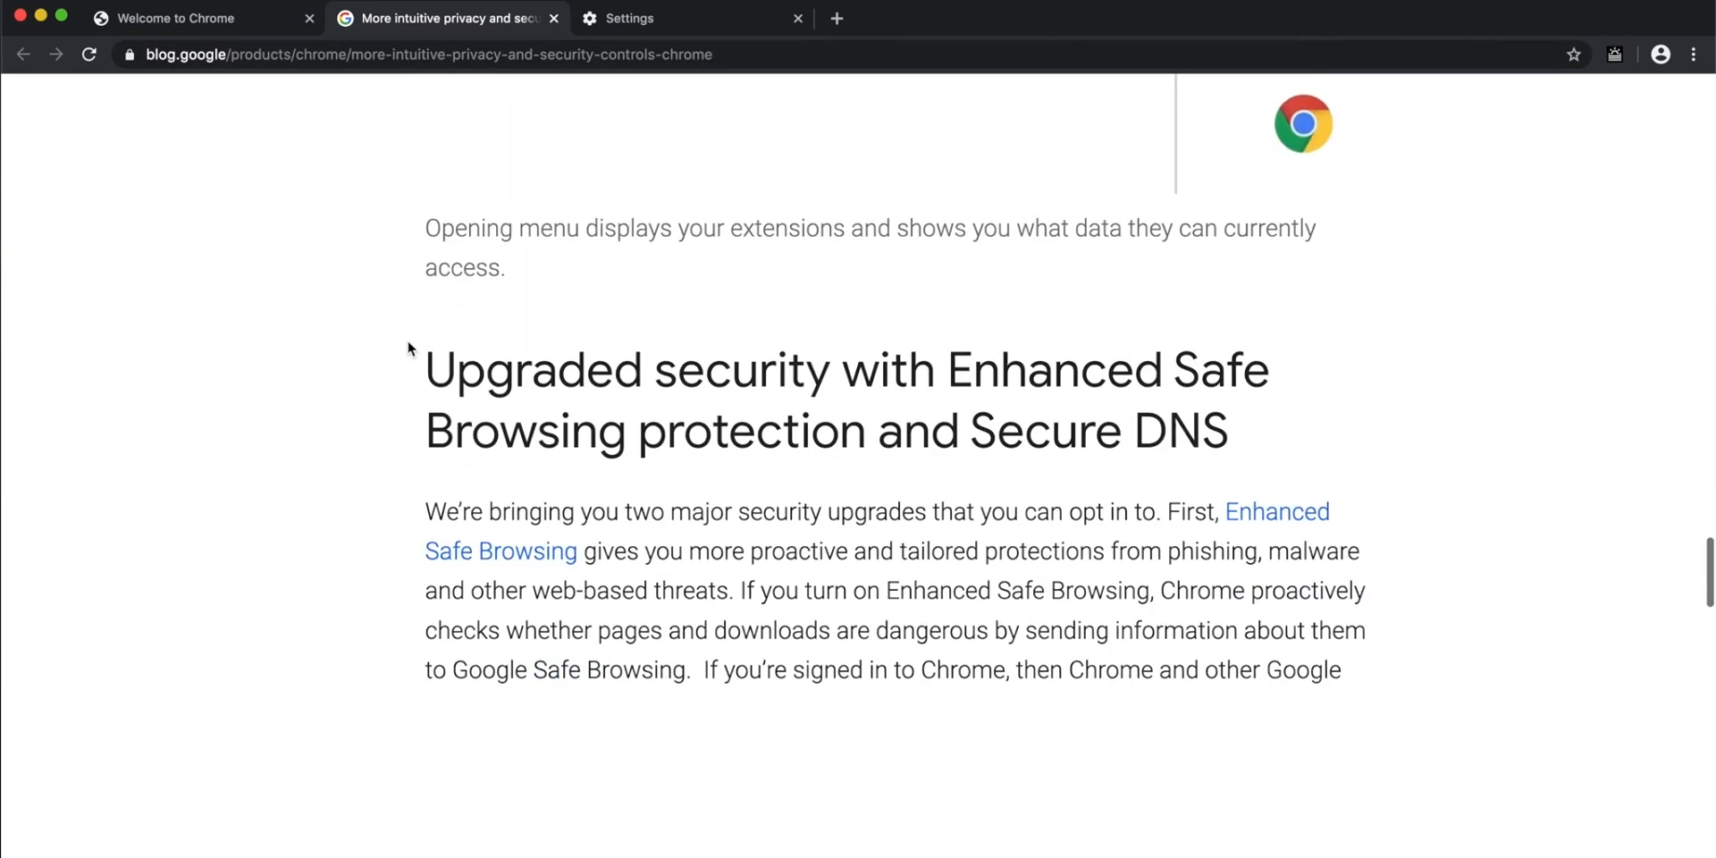
scroll(down, 3)
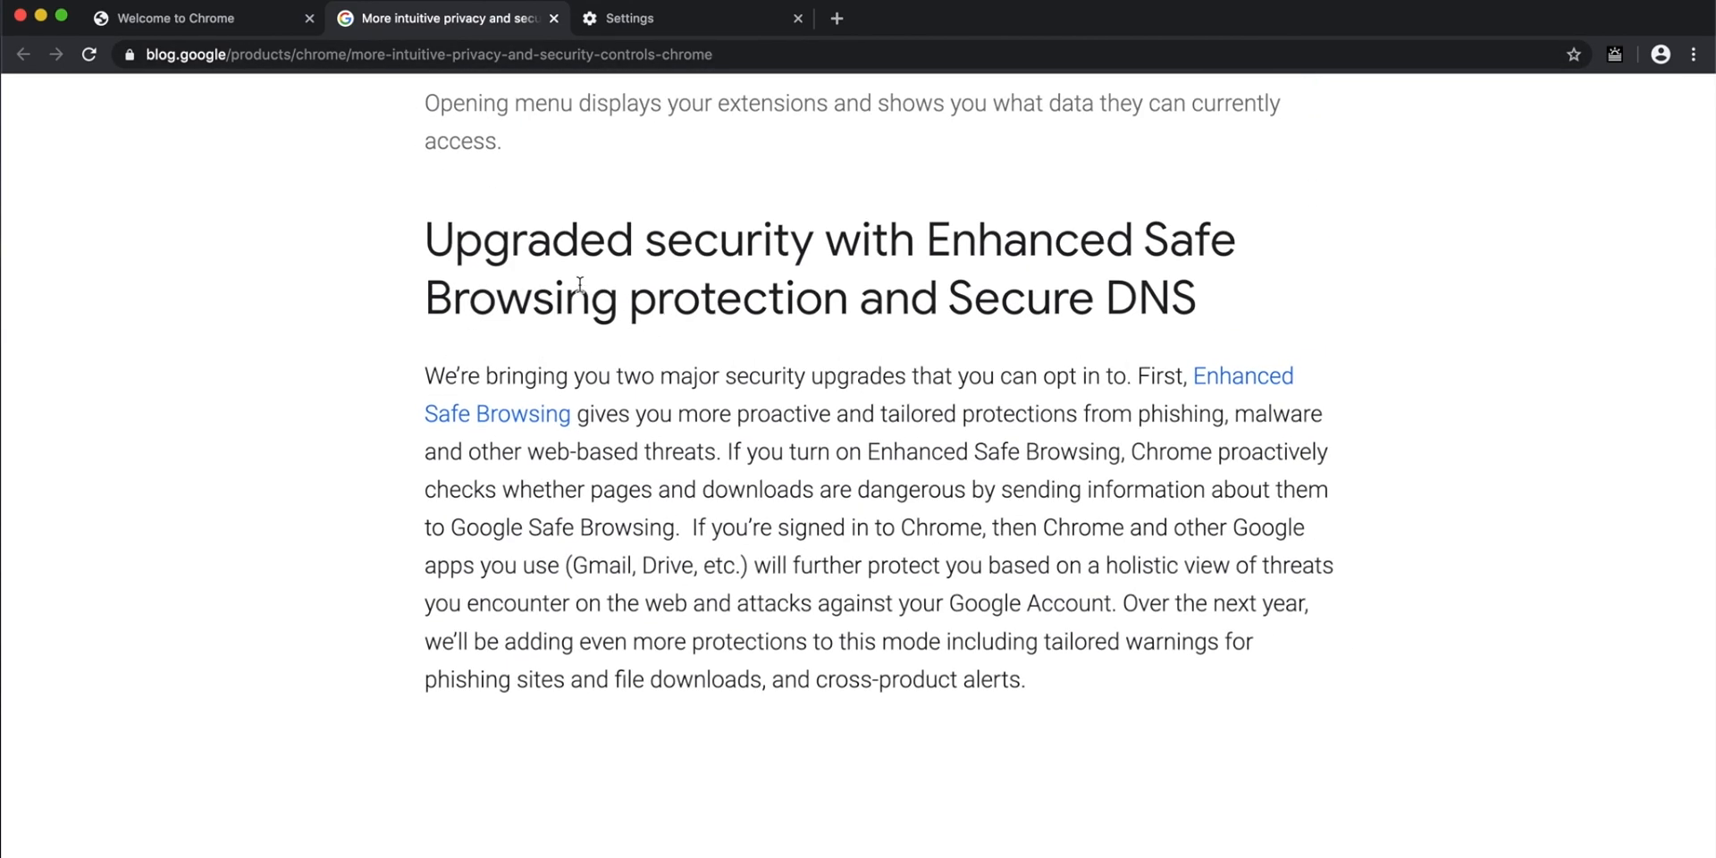
scroll(down, 3)
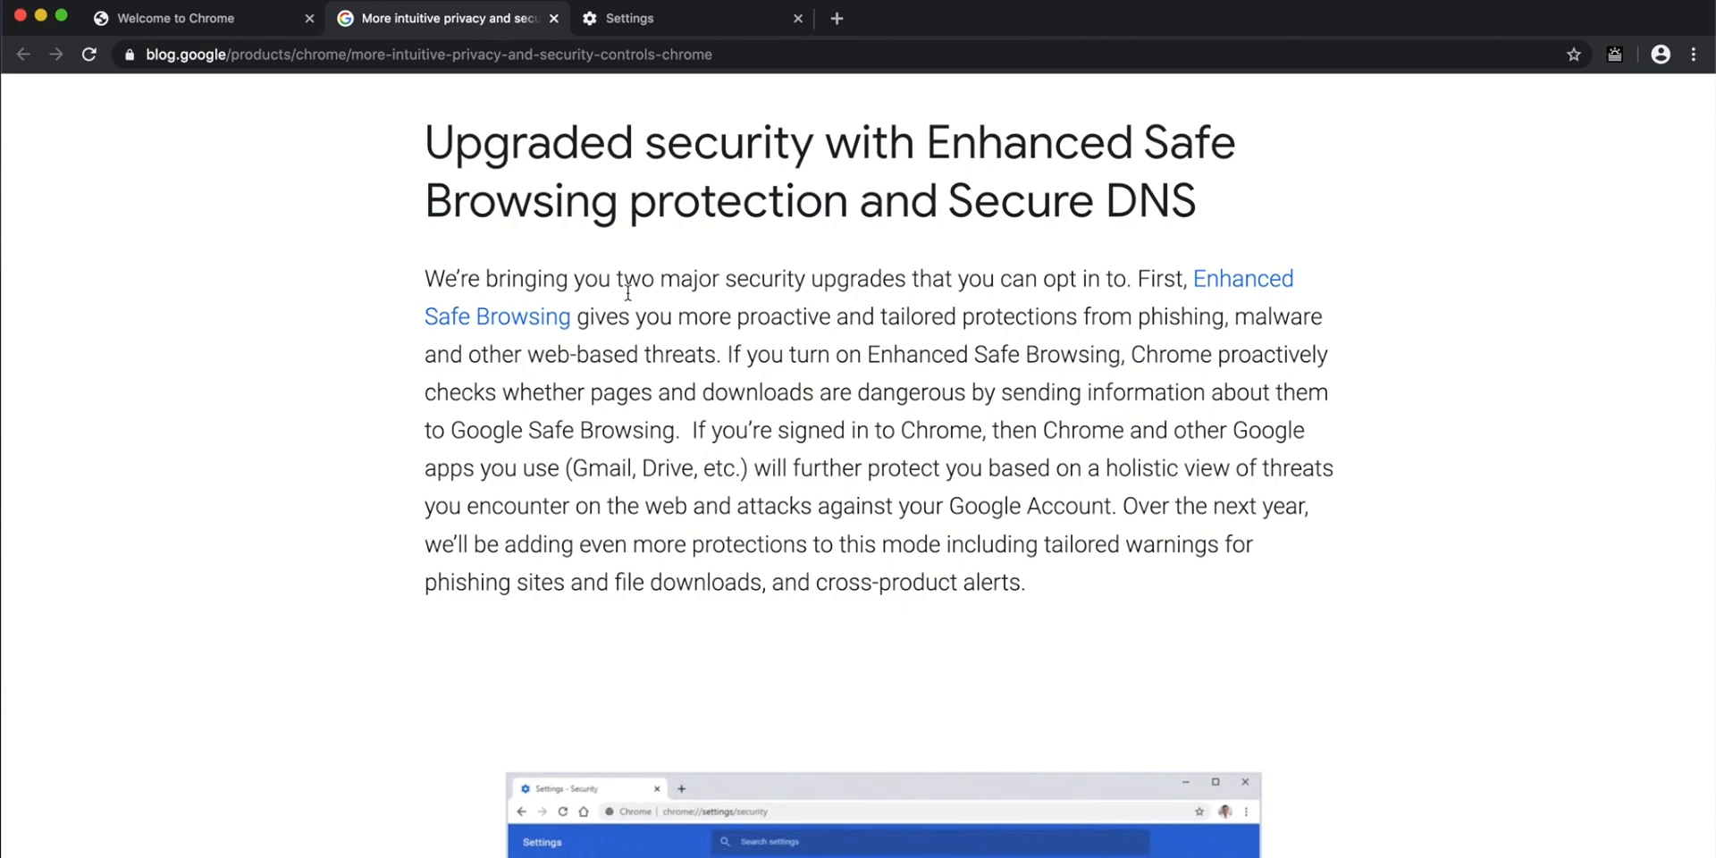
scroll(down, 3)
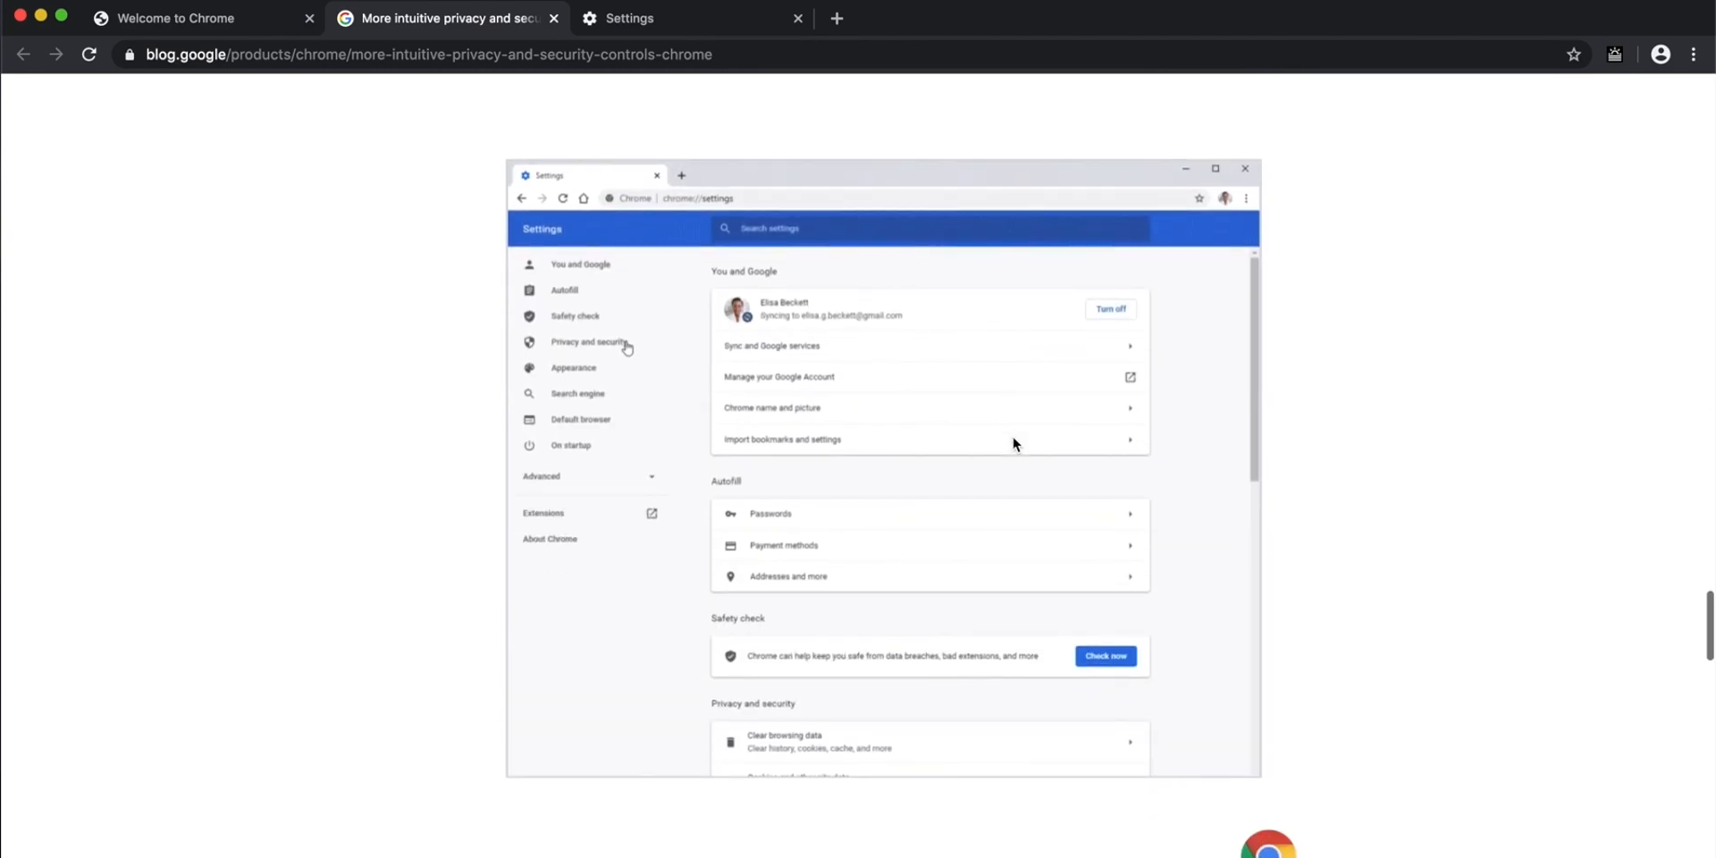
- Click within the article and read on through Secure DNS, ending at the article's top
click(588, 342)
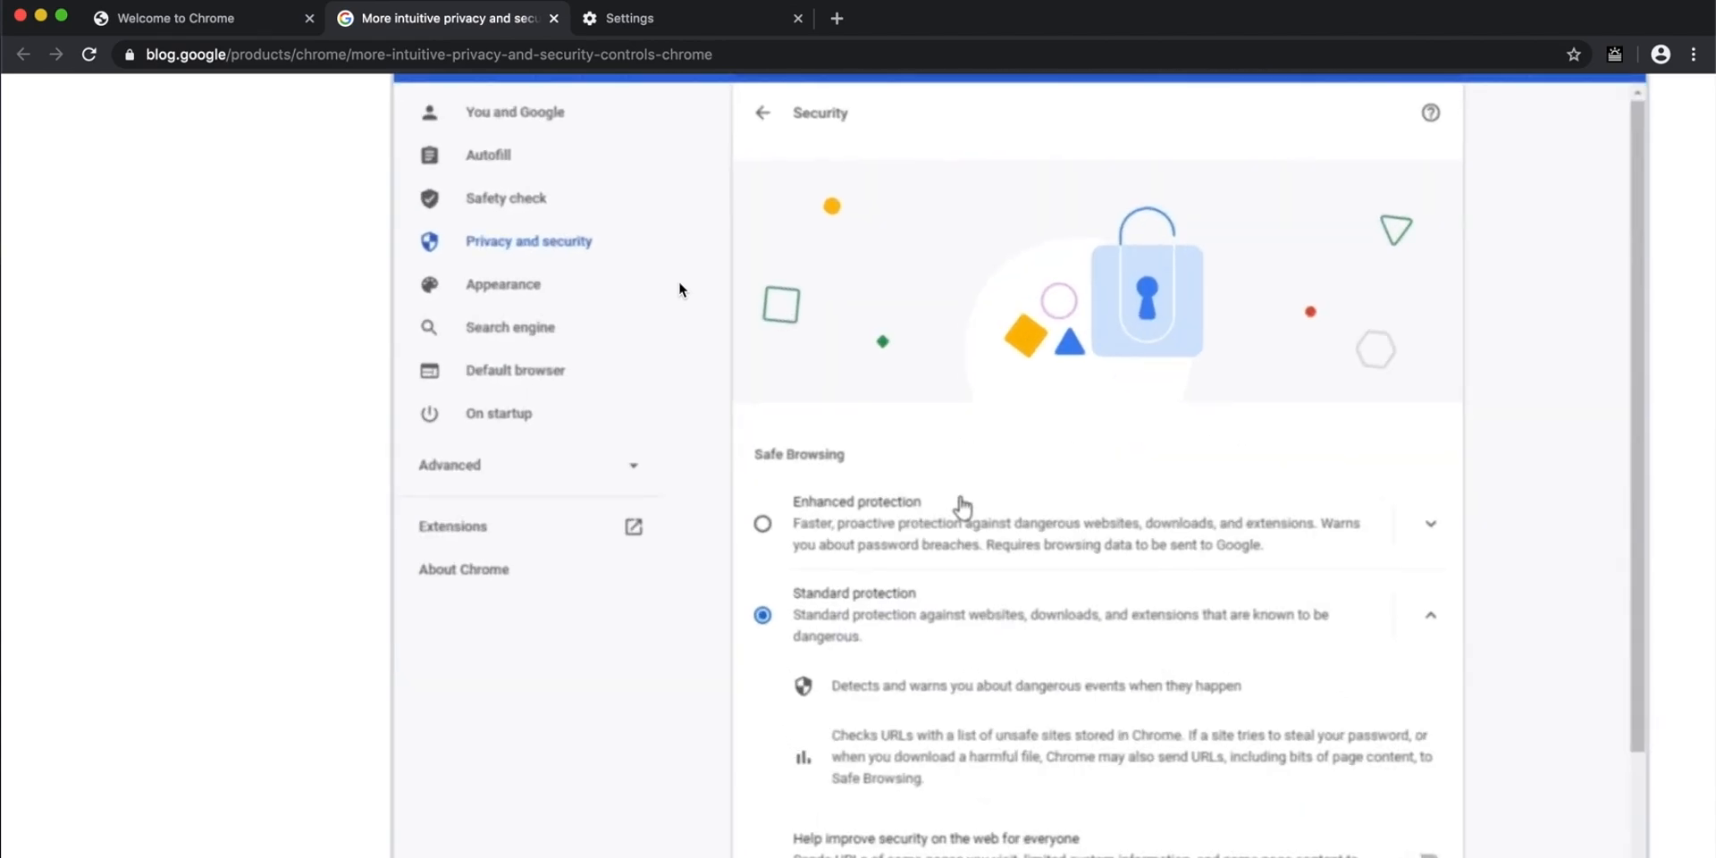
click(762, 523)
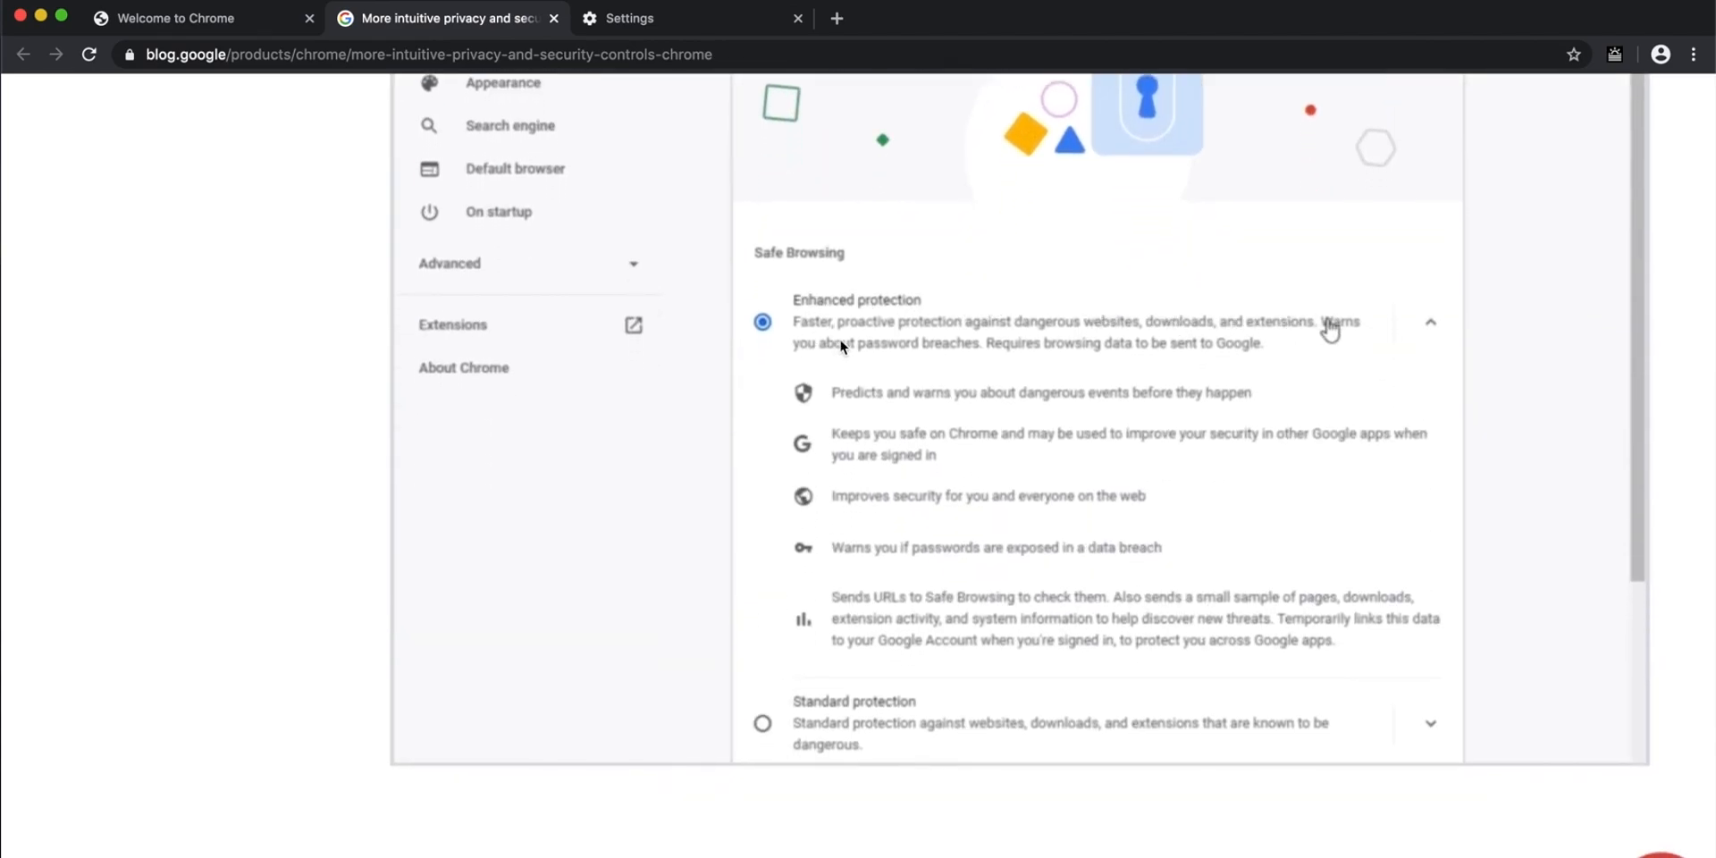
scroll(down, 3)
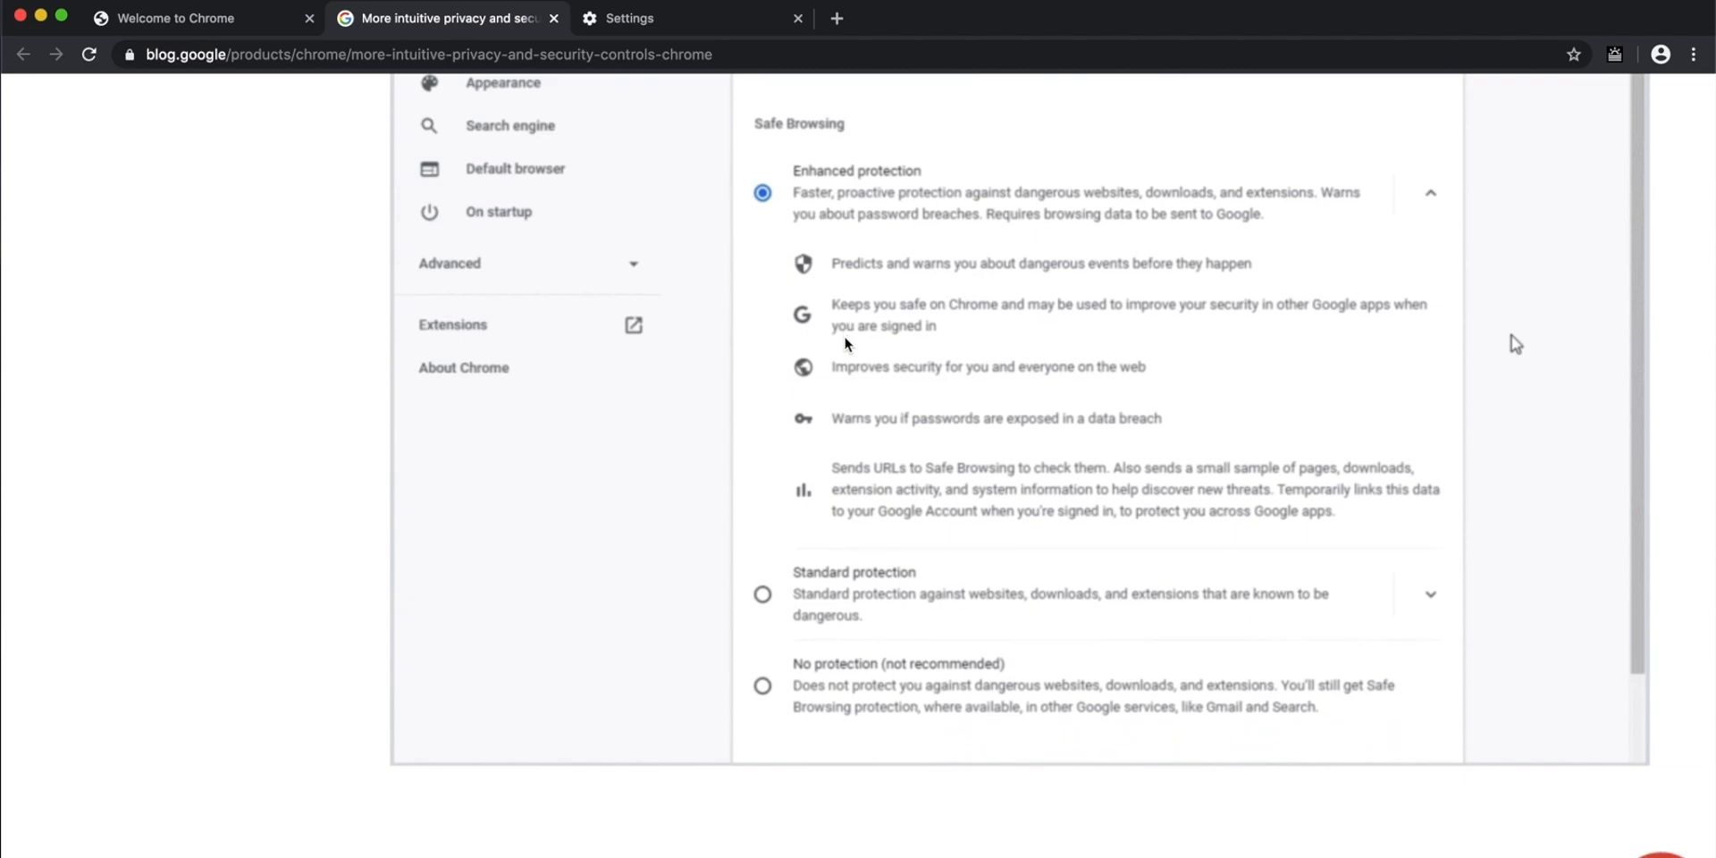
scroll(down, 3)
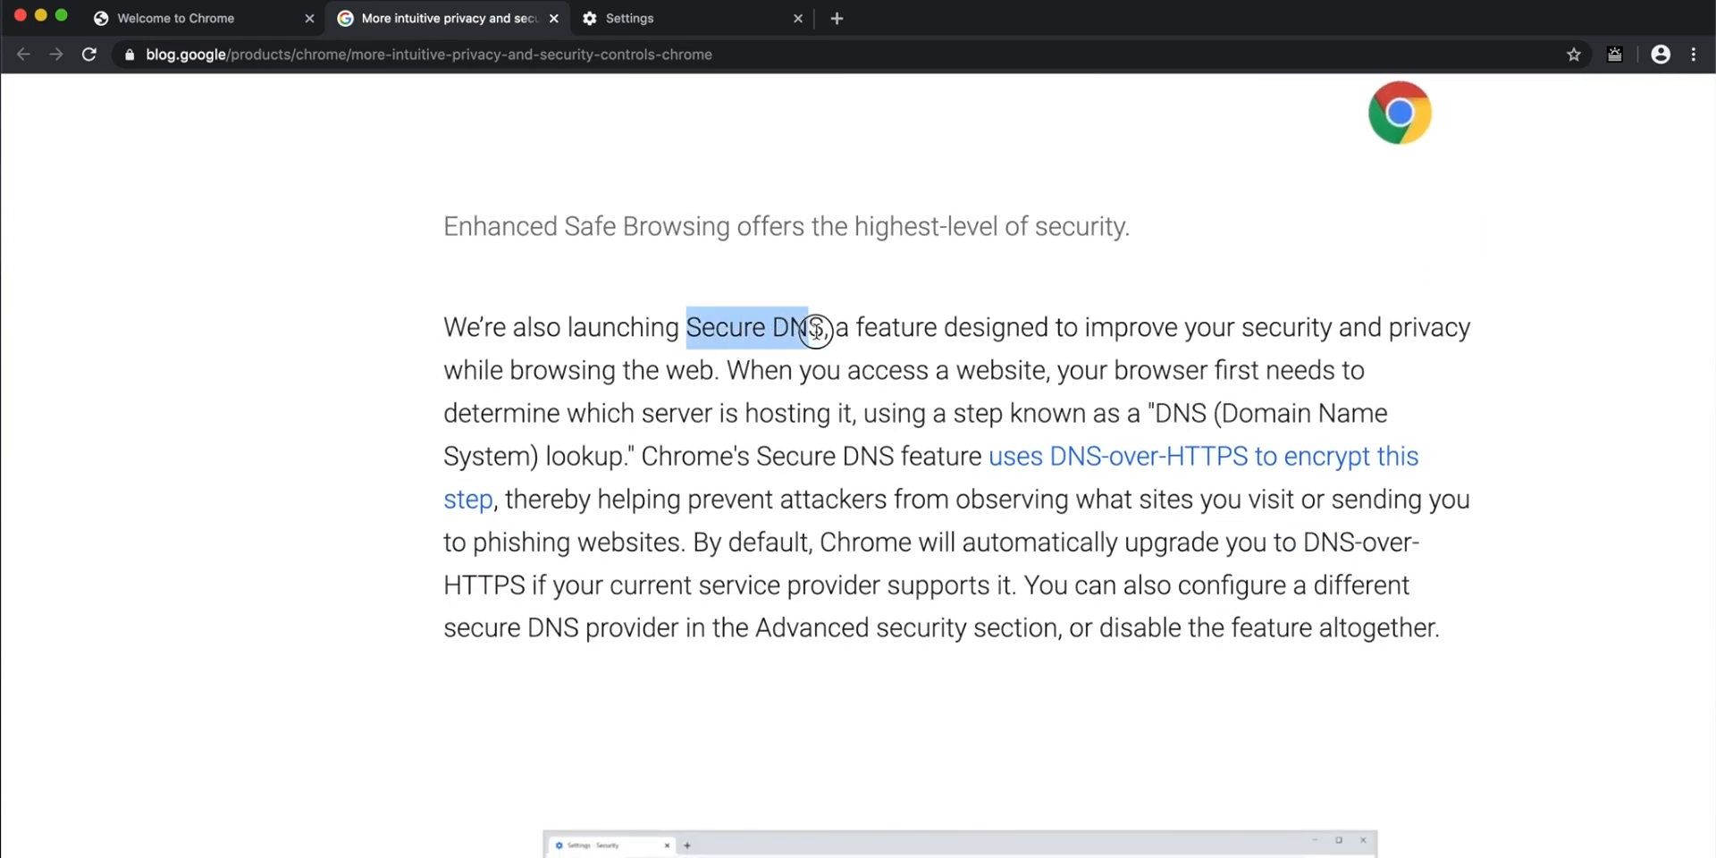
scroll(down, 3)
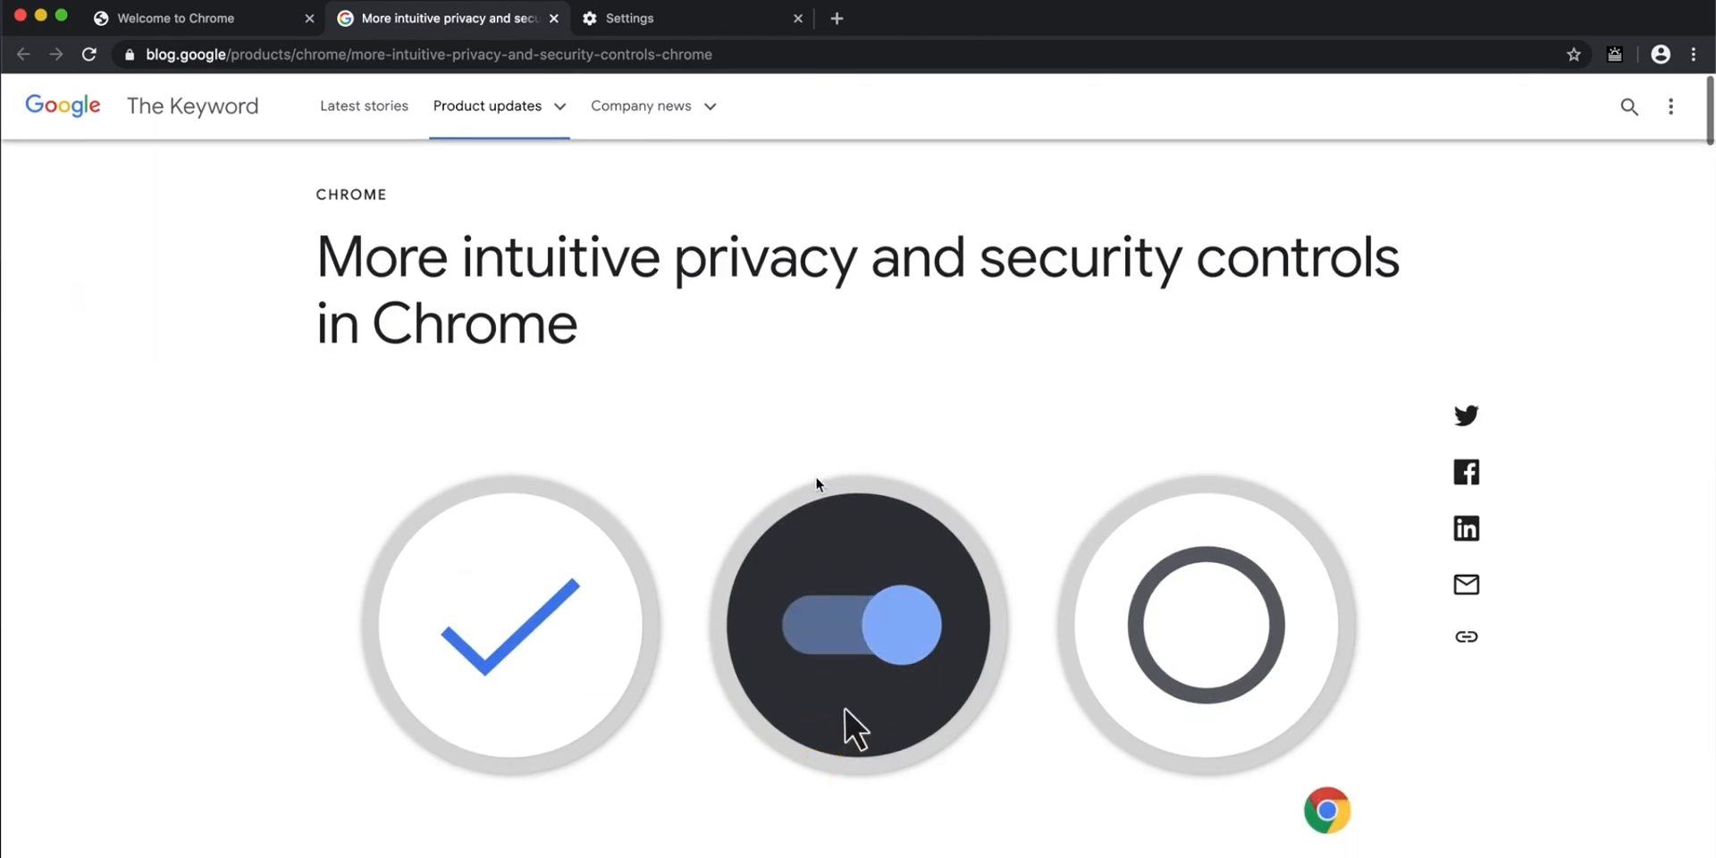
click(1203, 624)
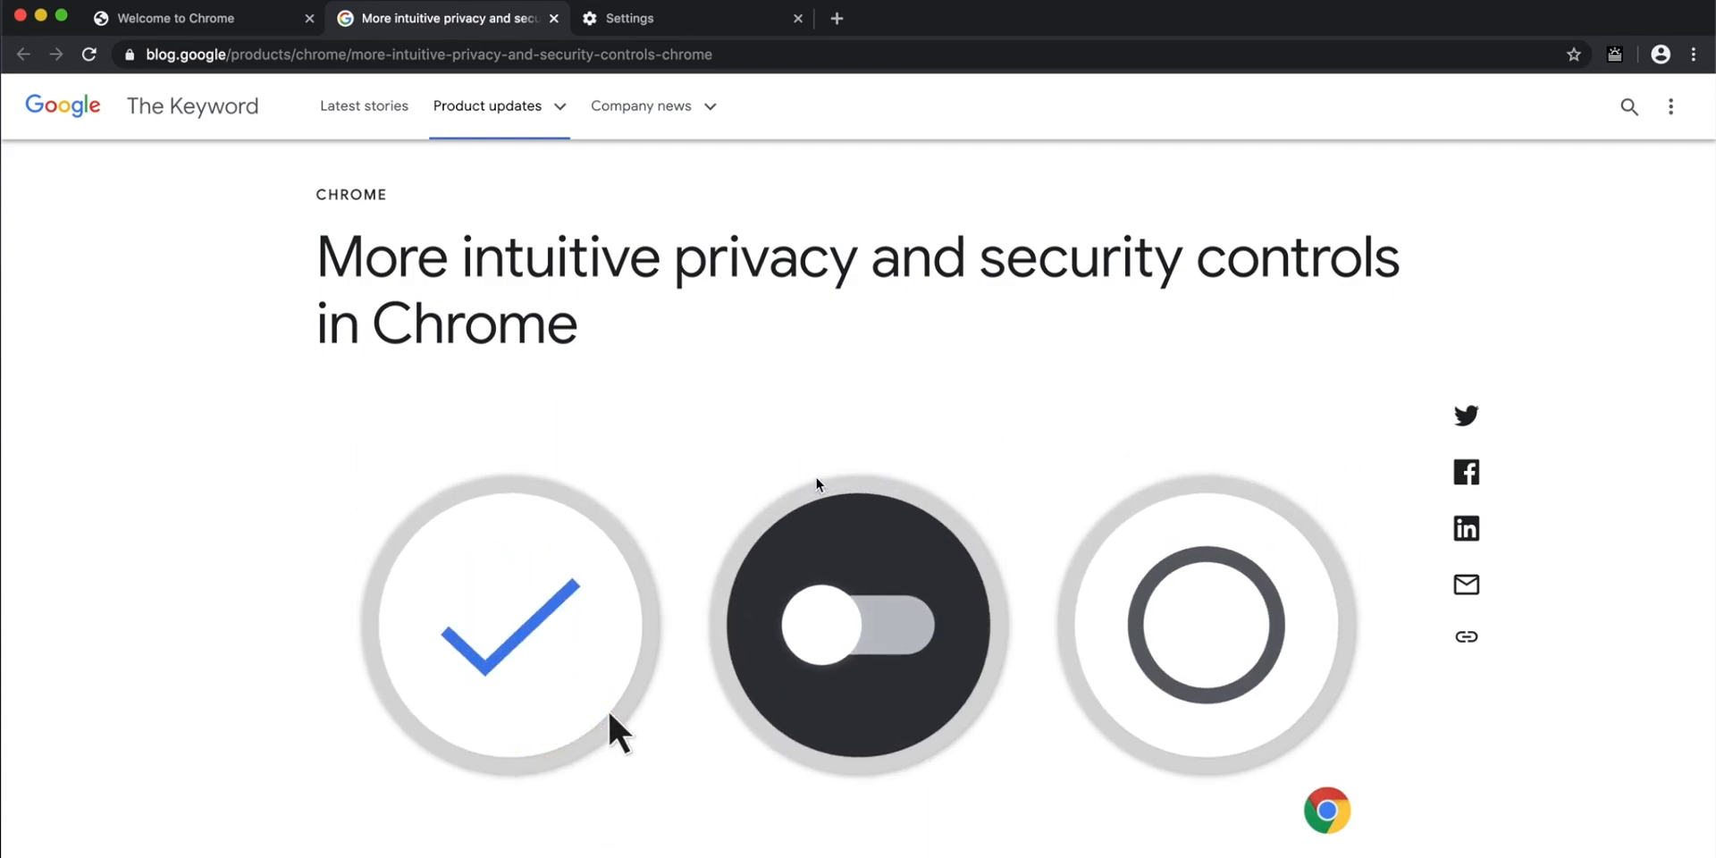
click(856, 624)
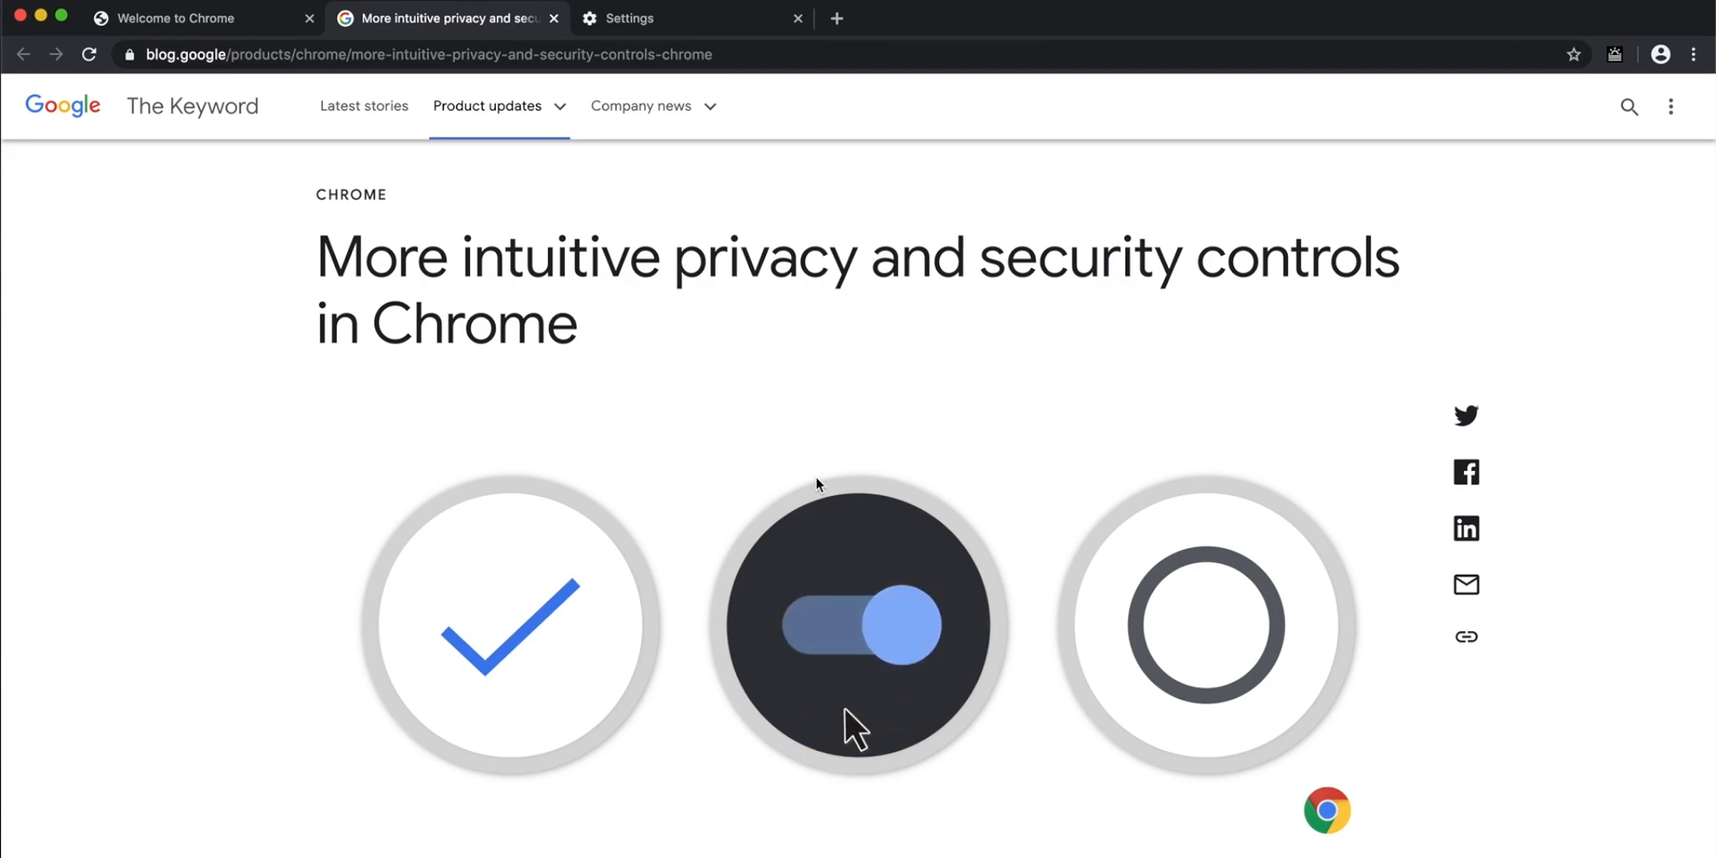
click(1205, 625)
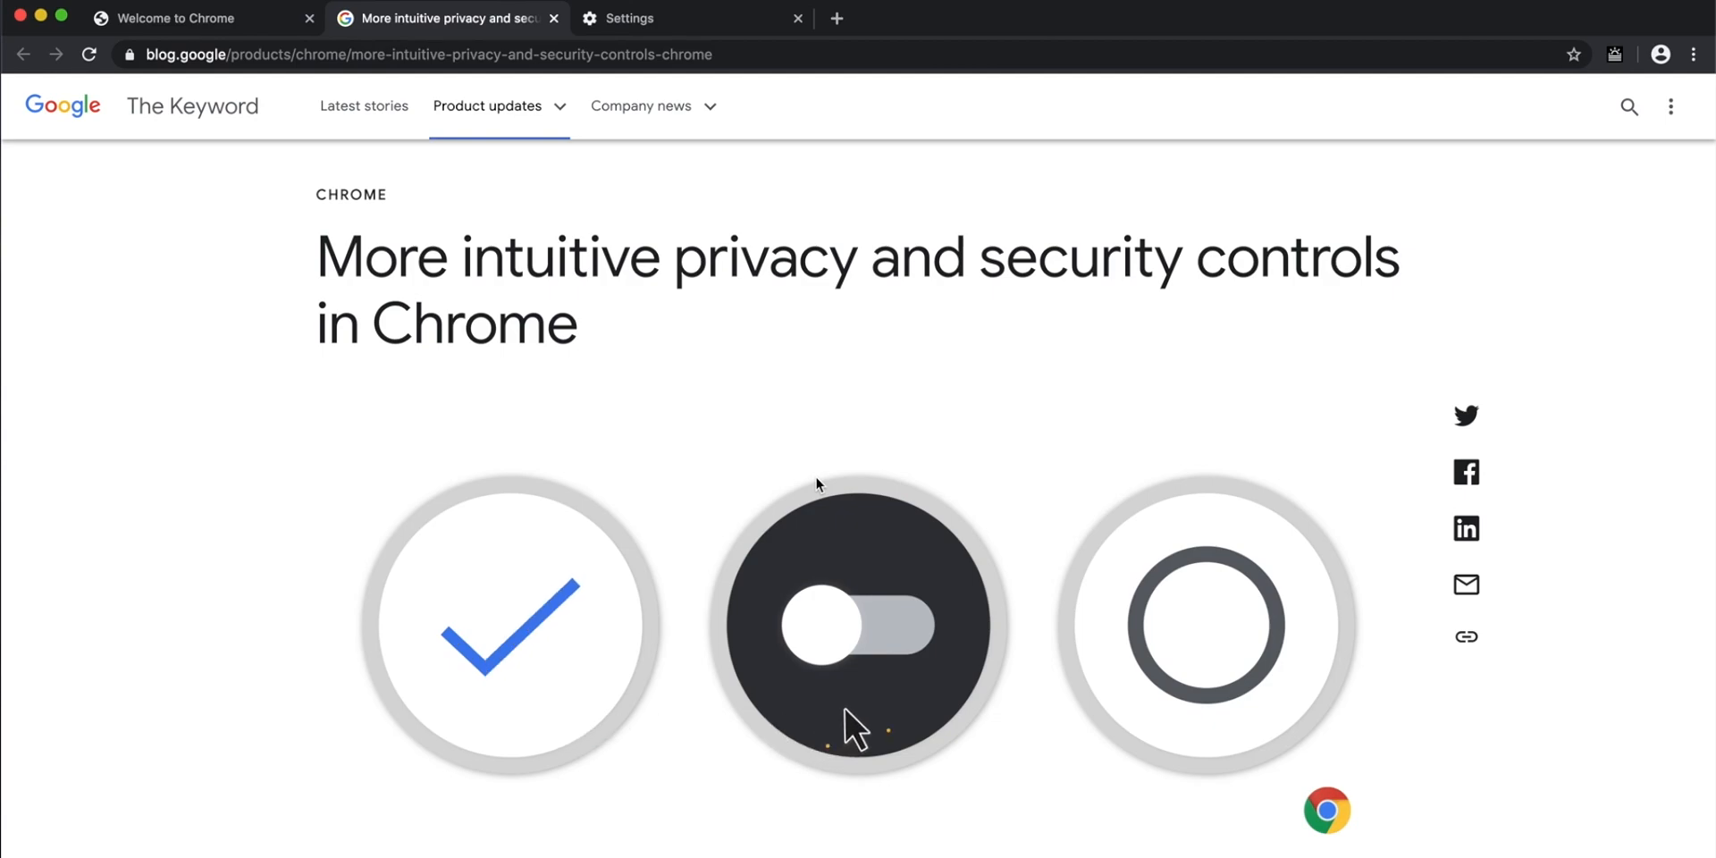
click(857, 624)
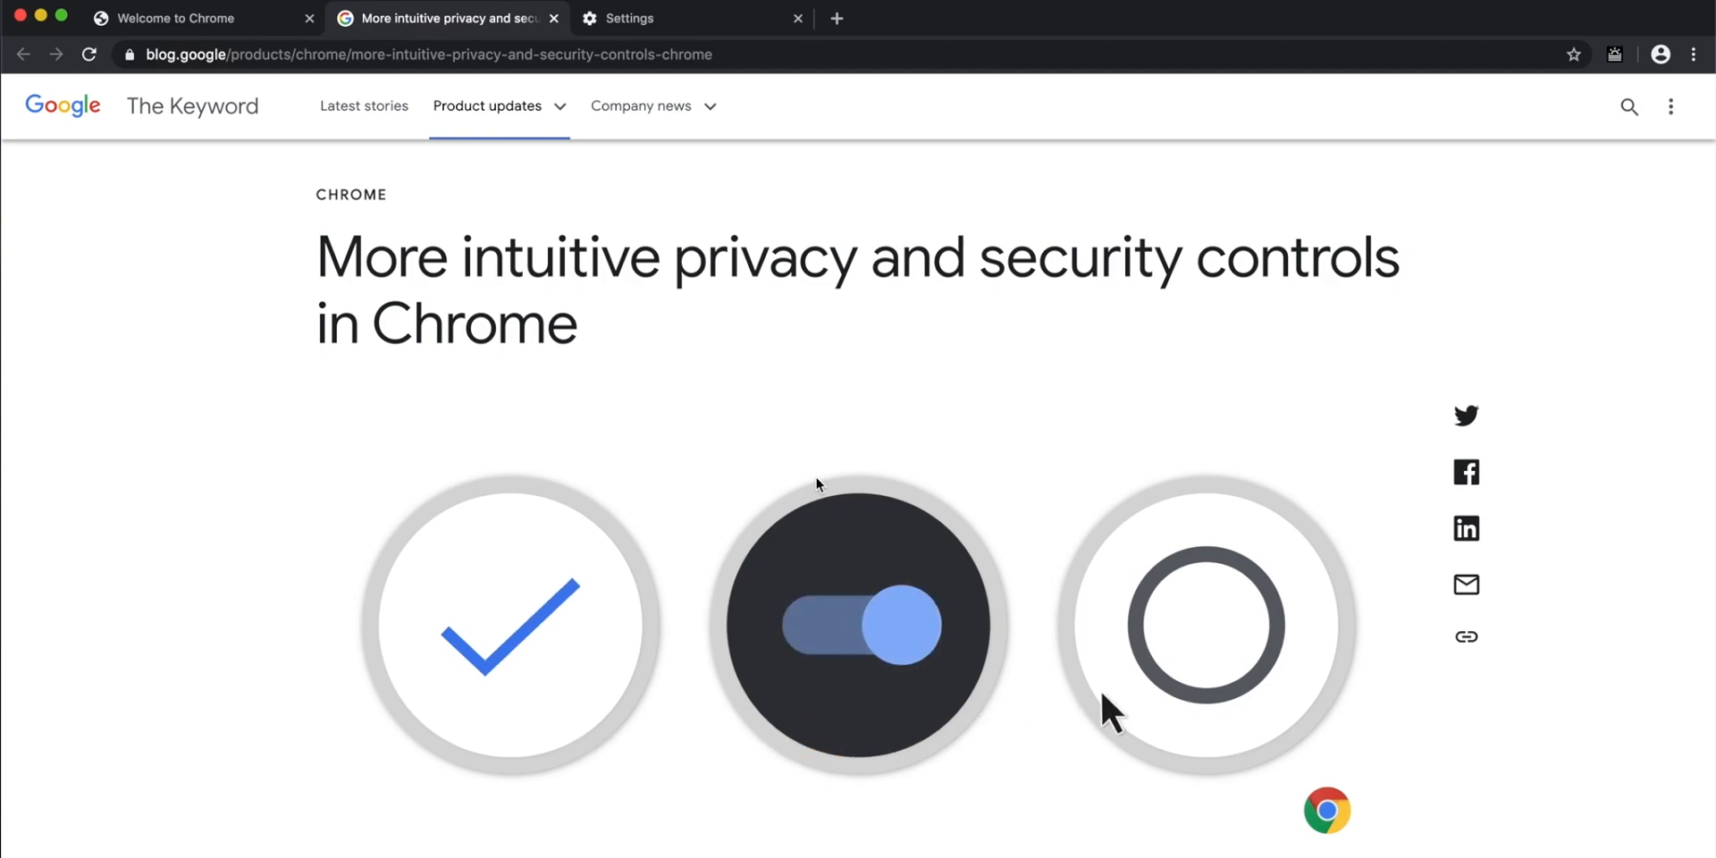